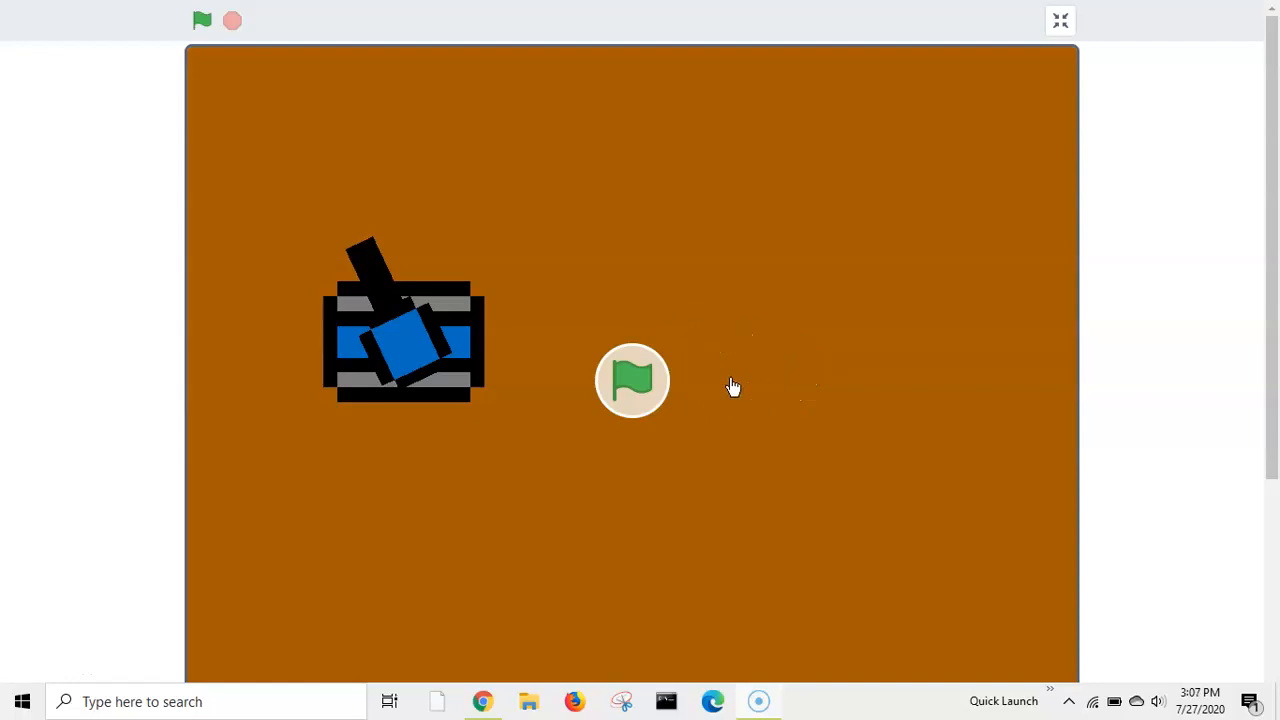
Step: Play the finished test game, then exit full screen and create a new untitled project
{"action": "left_click", "coordinate": [202, 20]}
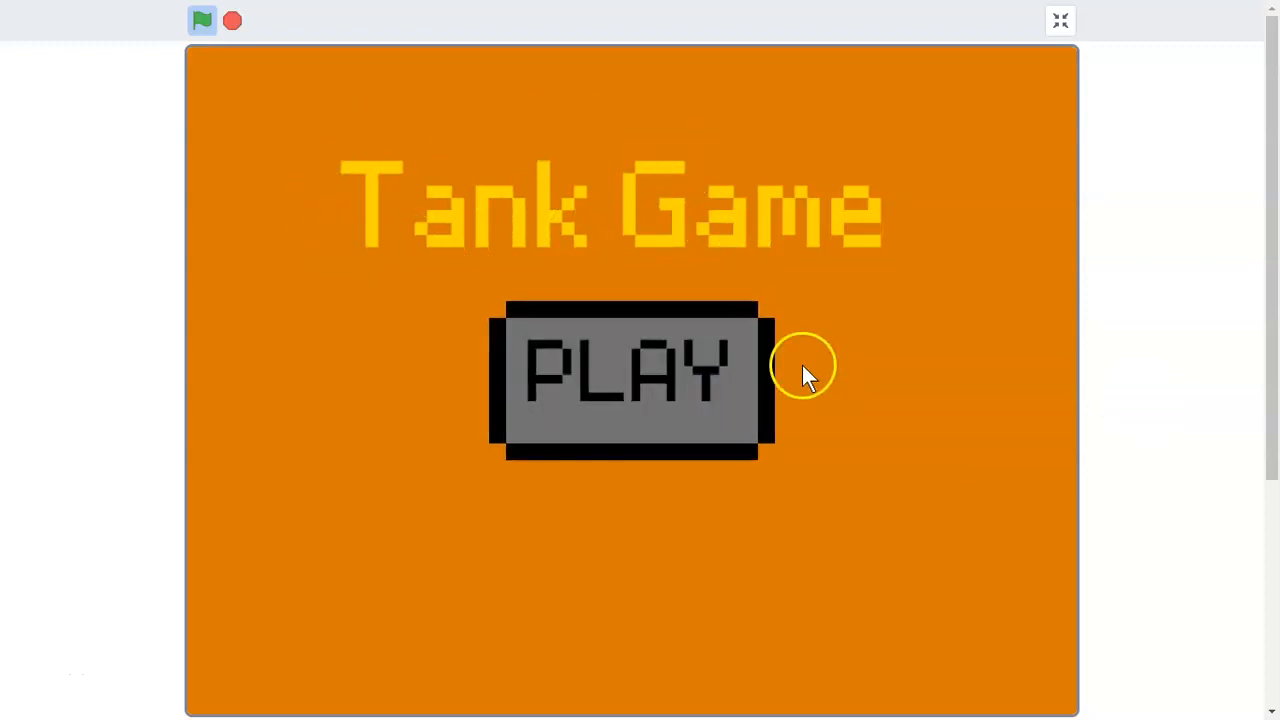
{"action": "left_click", "coordinate": [628, 375]}
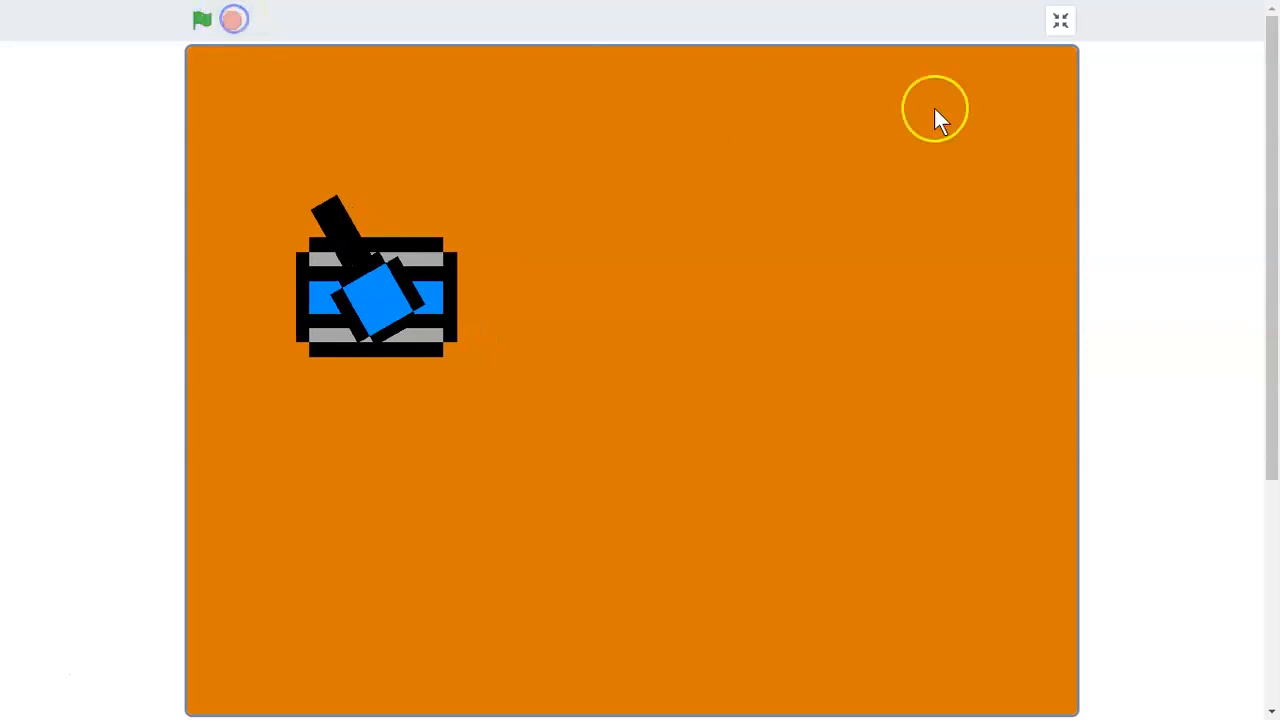
{"action": "left_click", "coordinate": [1059, 20]}
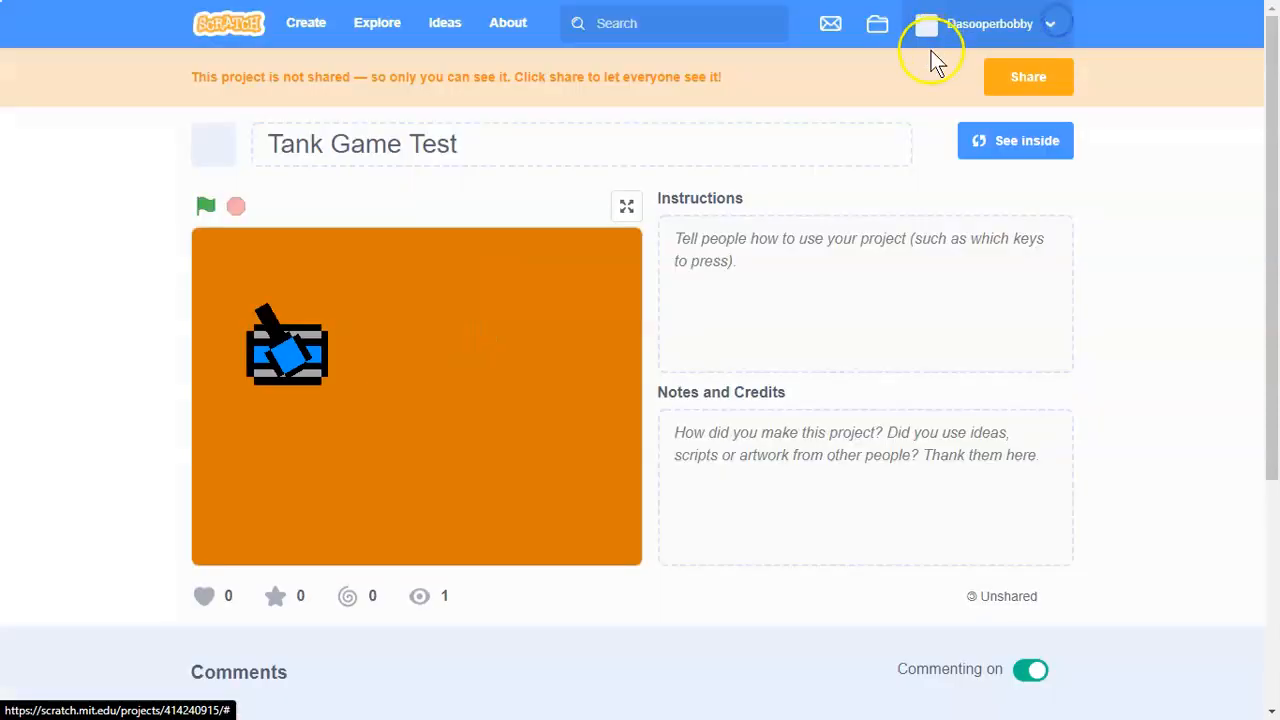
{"action": "mouse_move", "coordinate": [600, 440]}
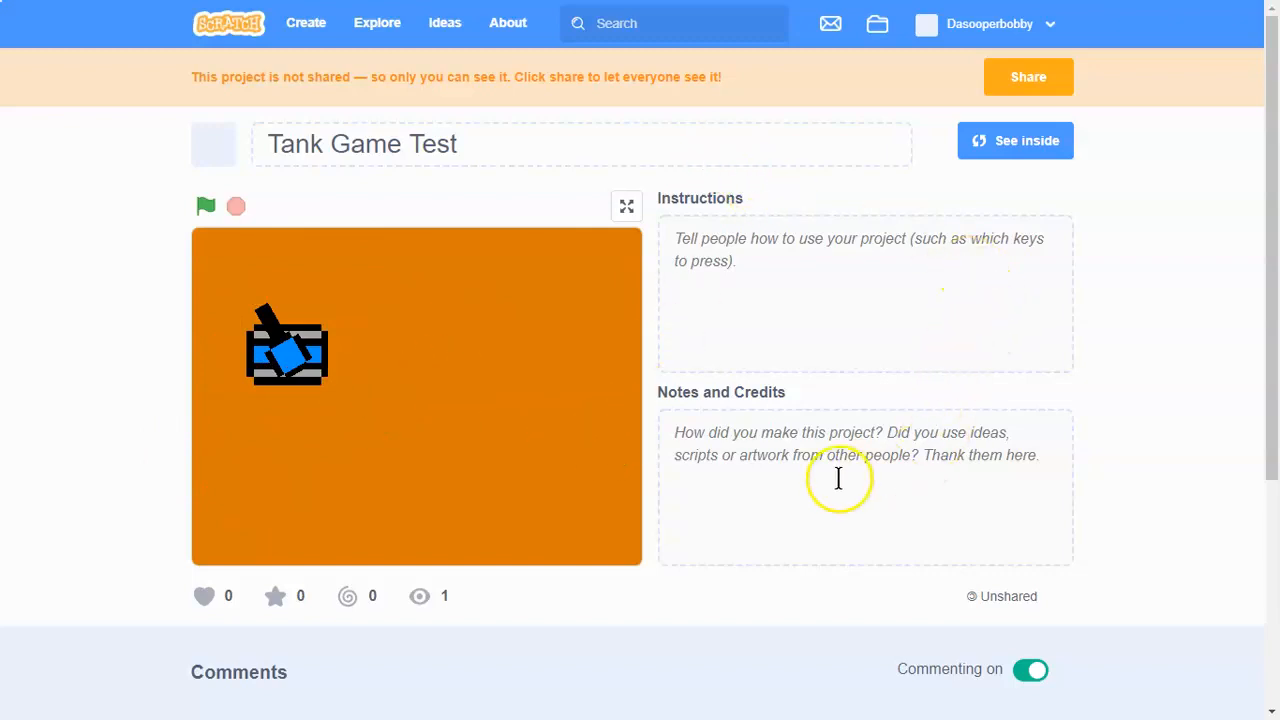
{"action": "left_click", "coordinate": [305, 23]}
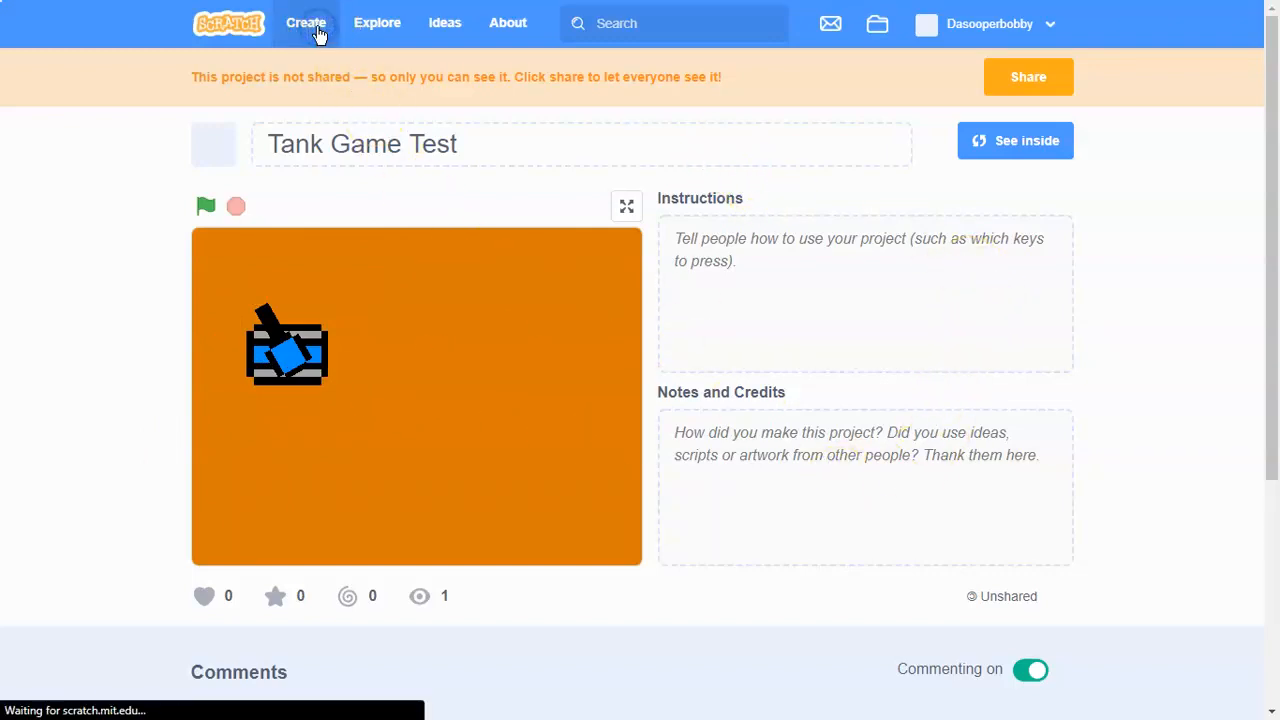
{"action": "left_click", "coordinate": [306, 23]}
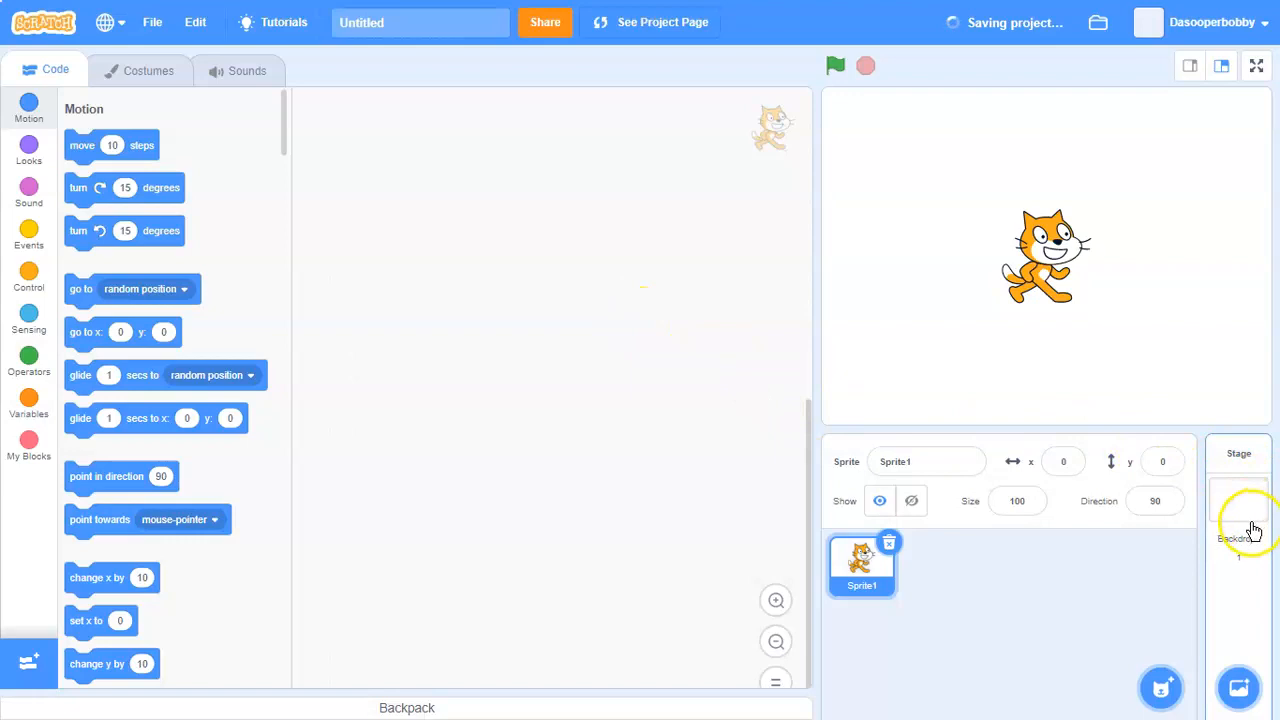
Step: Give the stage a 'when green flag clicked' script that broadcasts a new 'Wait to Play' message and waits
{"action": "left_click", "coordinate": [1238, 500]}
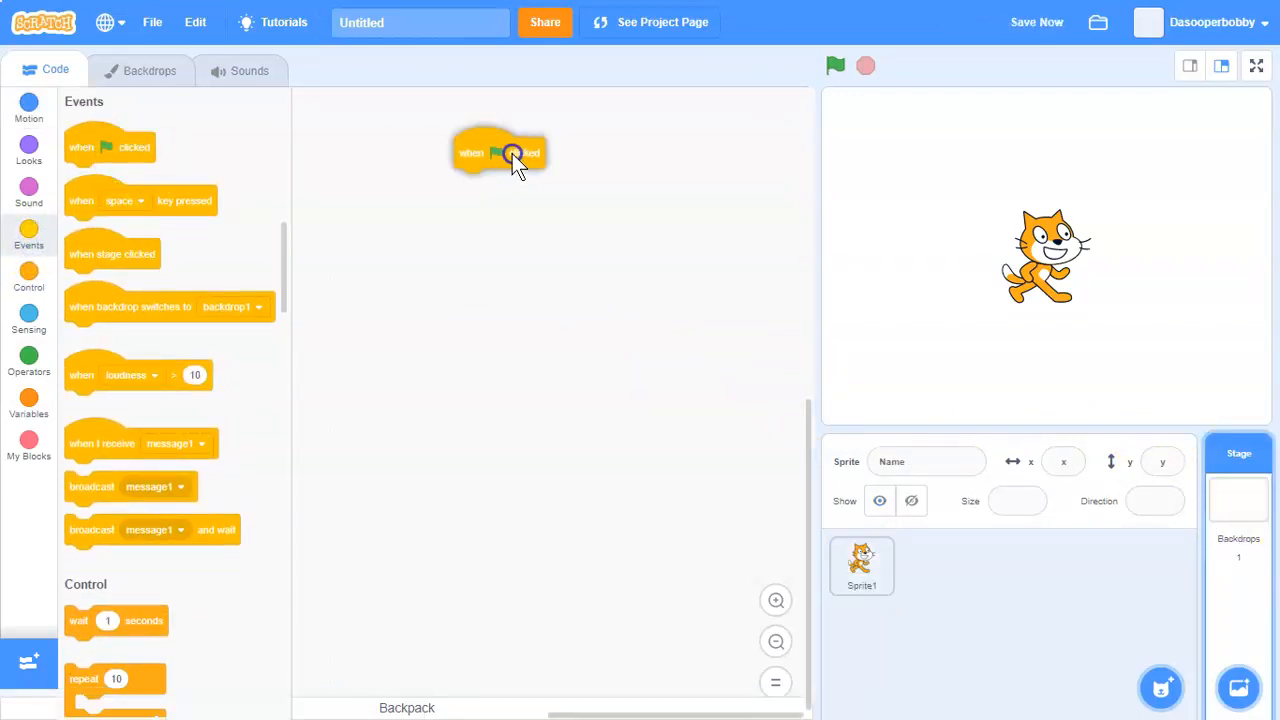
{"action": "left_click_drag", "start_coordinate": [510, 153], "coordinate": [400, 148]}
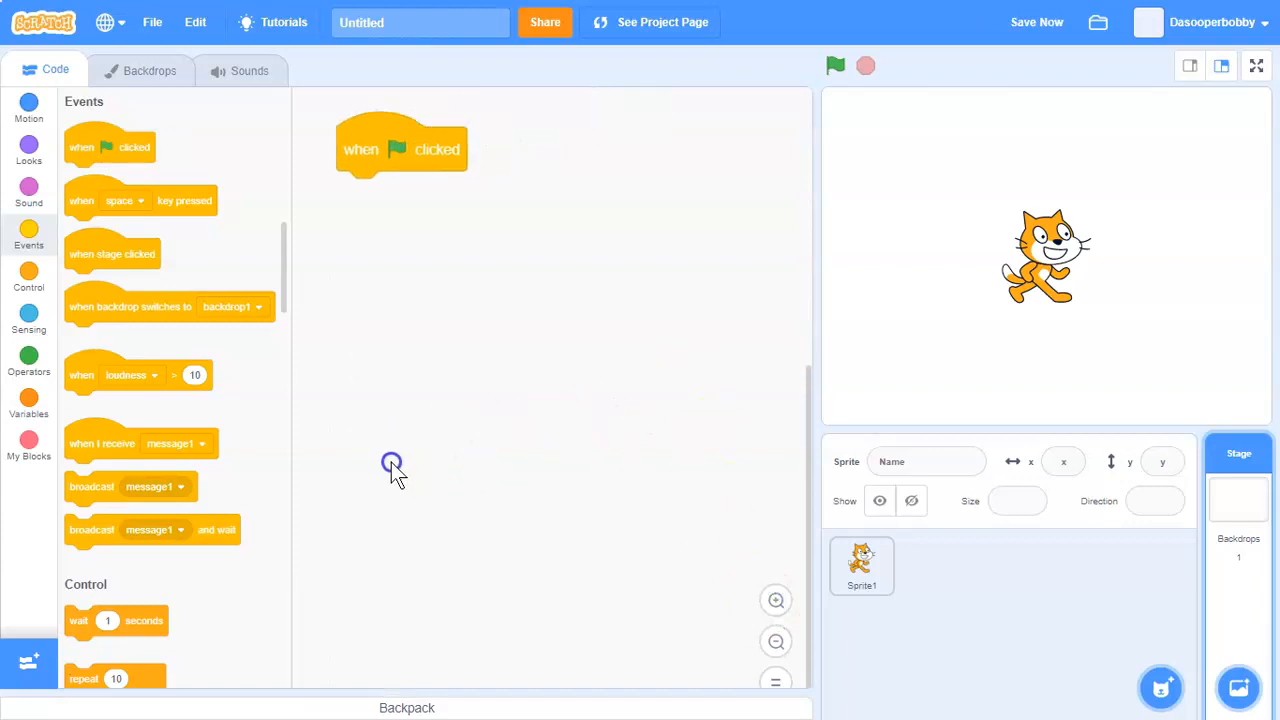
{"action": "left_click_drag", "start_coordinate": [152, 530], "coordinate": [557, 269]}
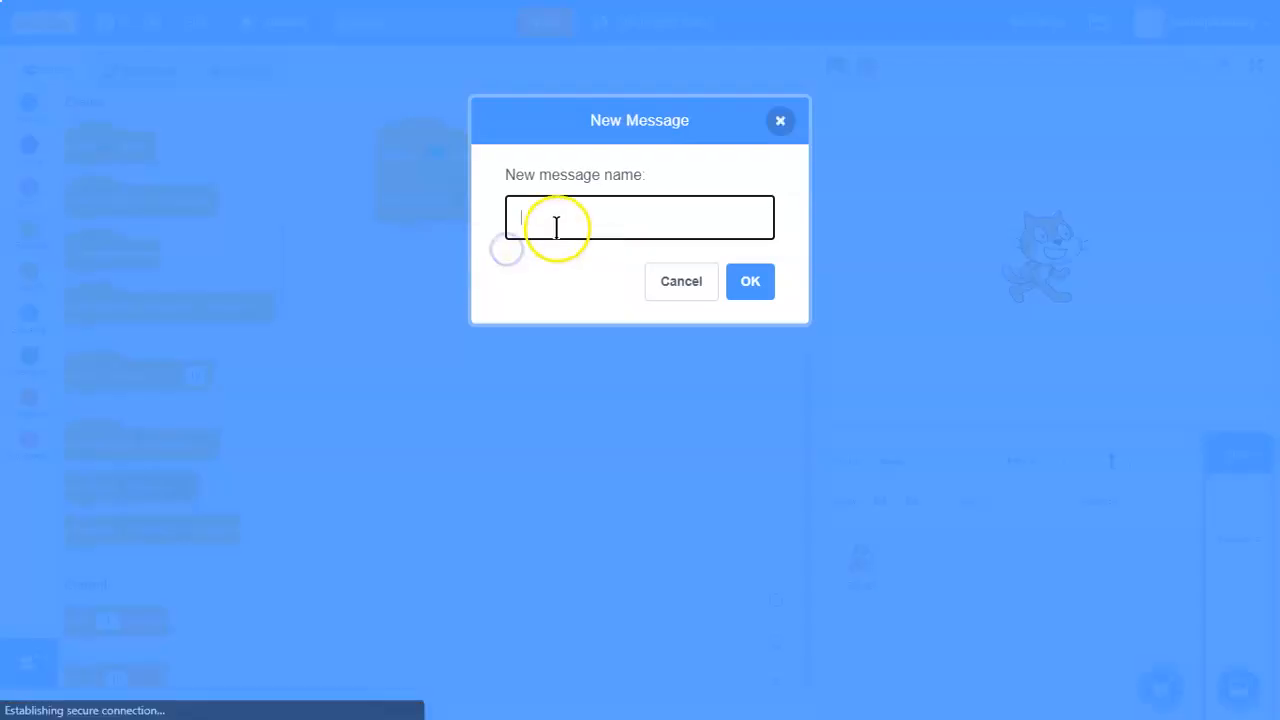
{"action": "mouse_move", "coordinate": [440, 260]}
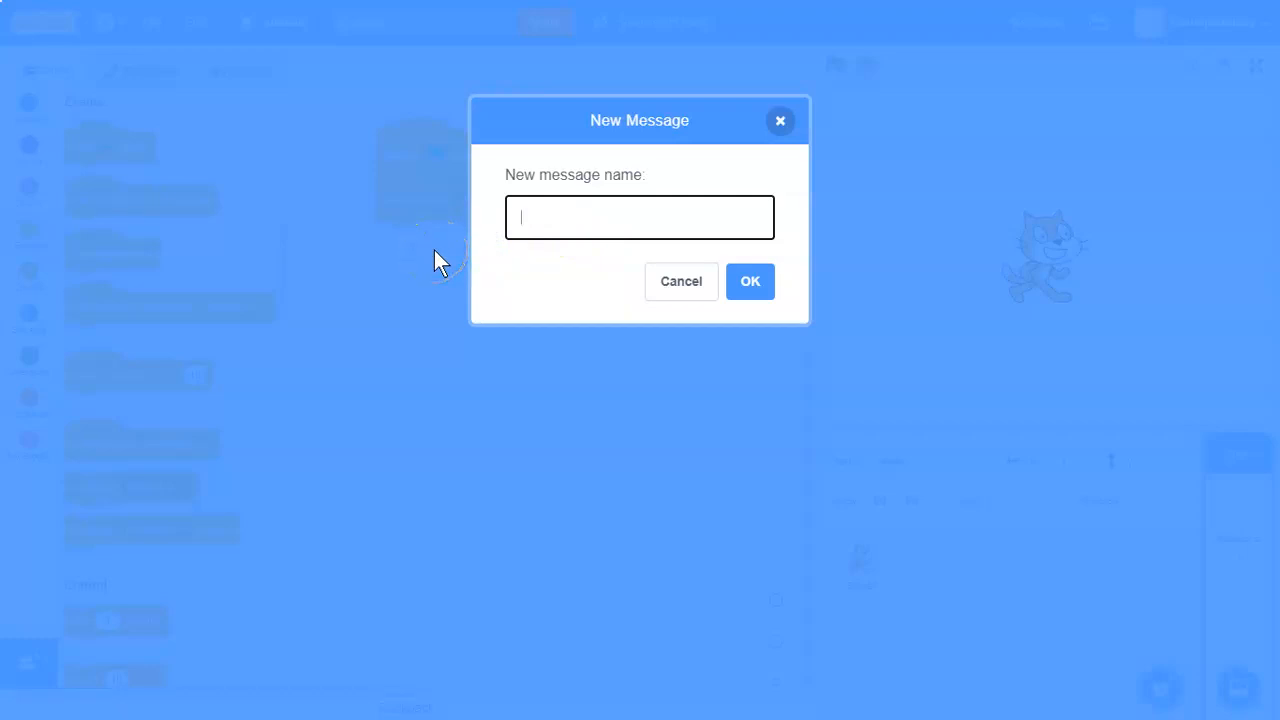
{"action": "type", "text": "Wait to P"}
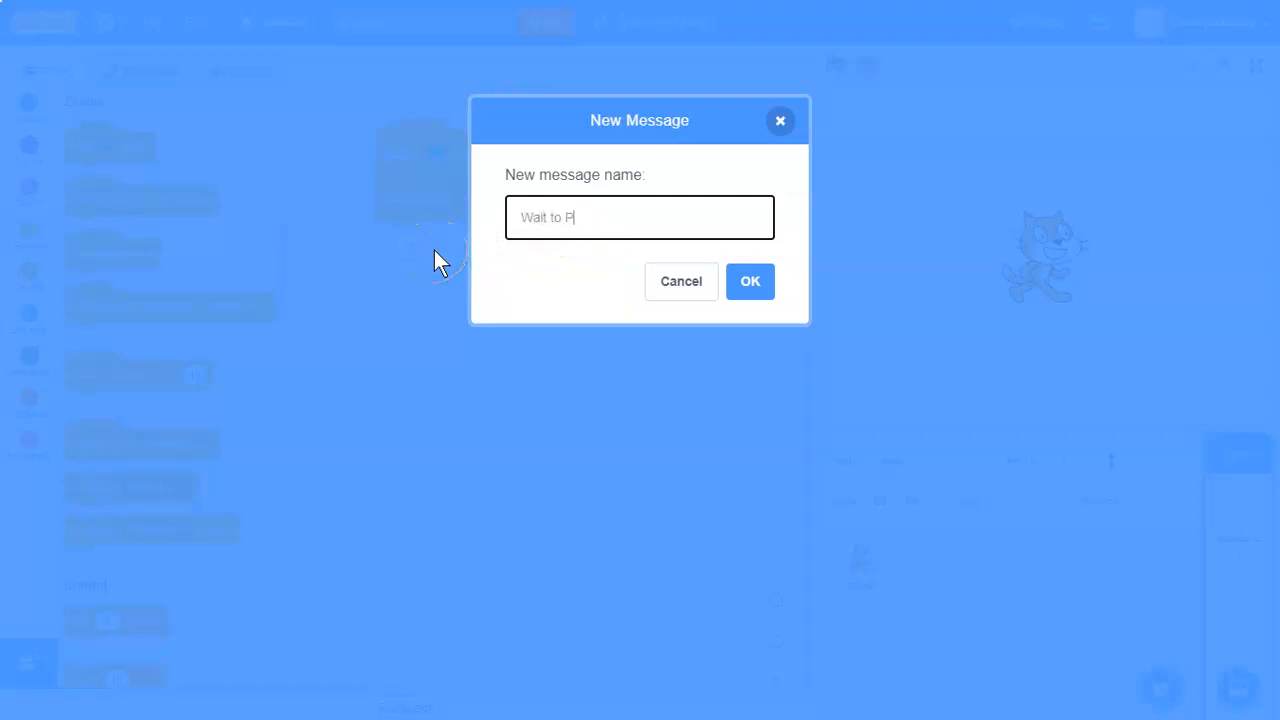
{"action": "type", "text": "ay"}
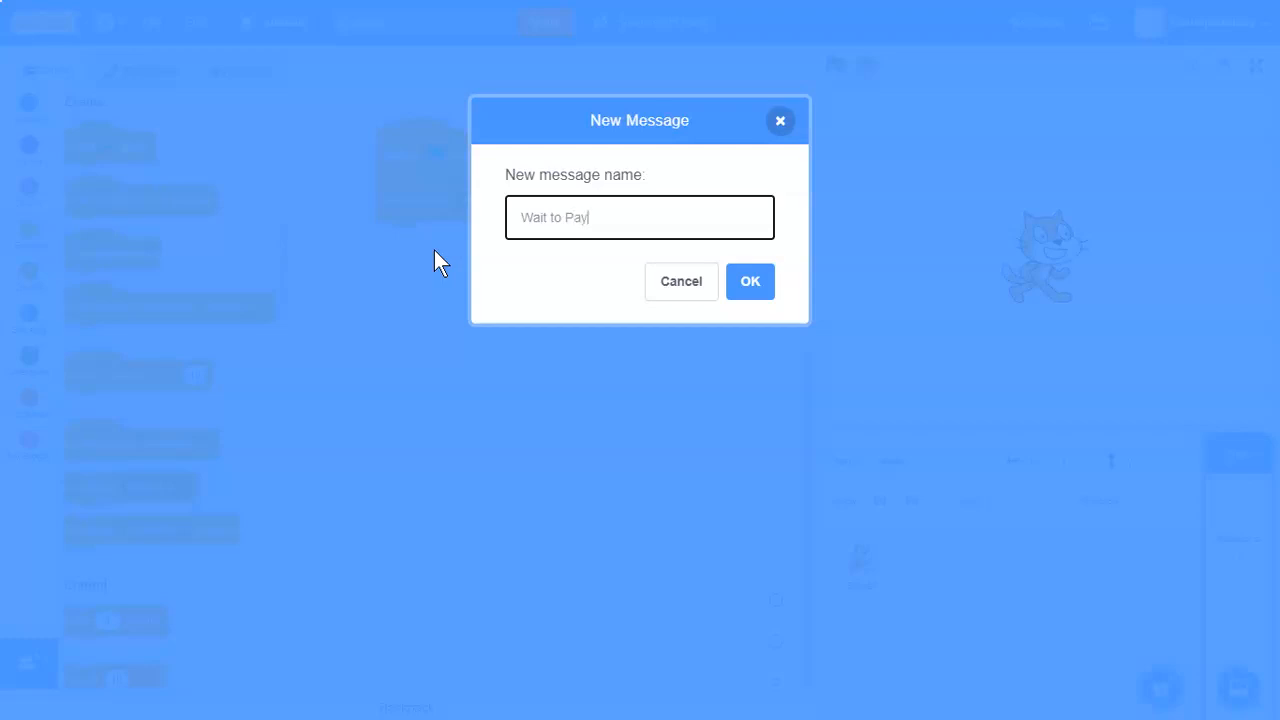
{"action": "key", "text": "BackSpace"}
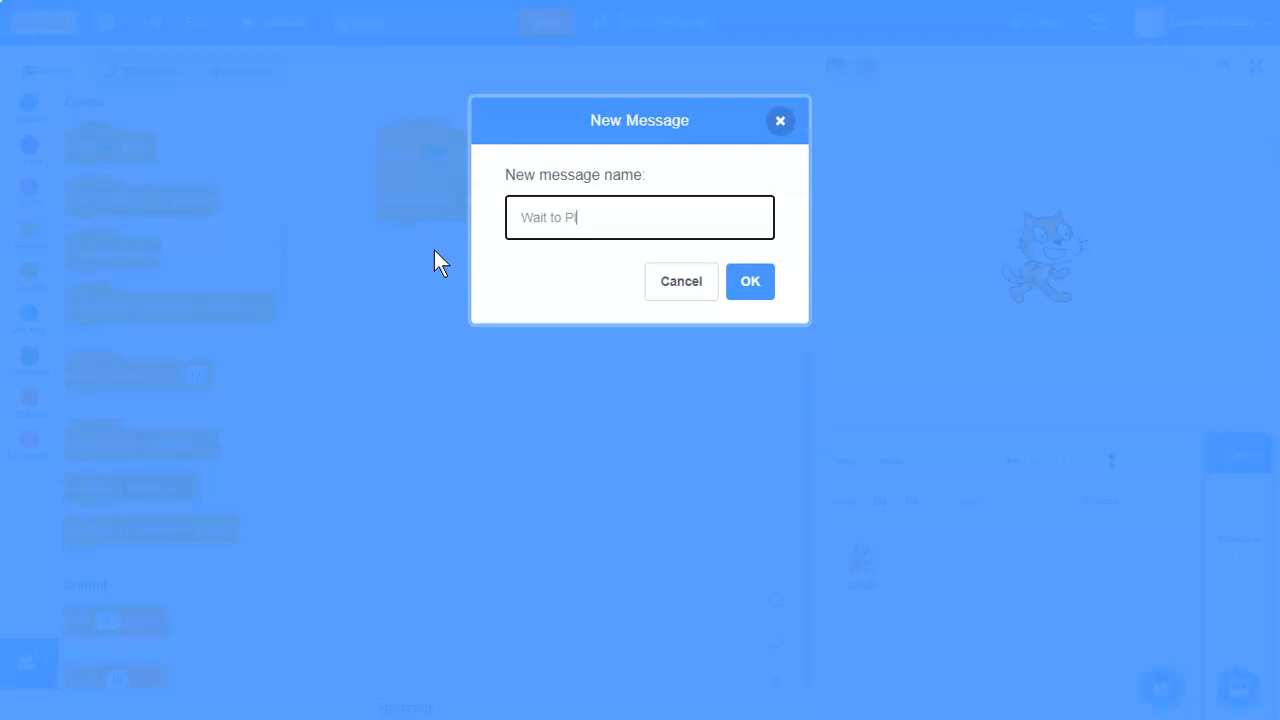
{"action": "left_click", "coordinate": [750, 281]}
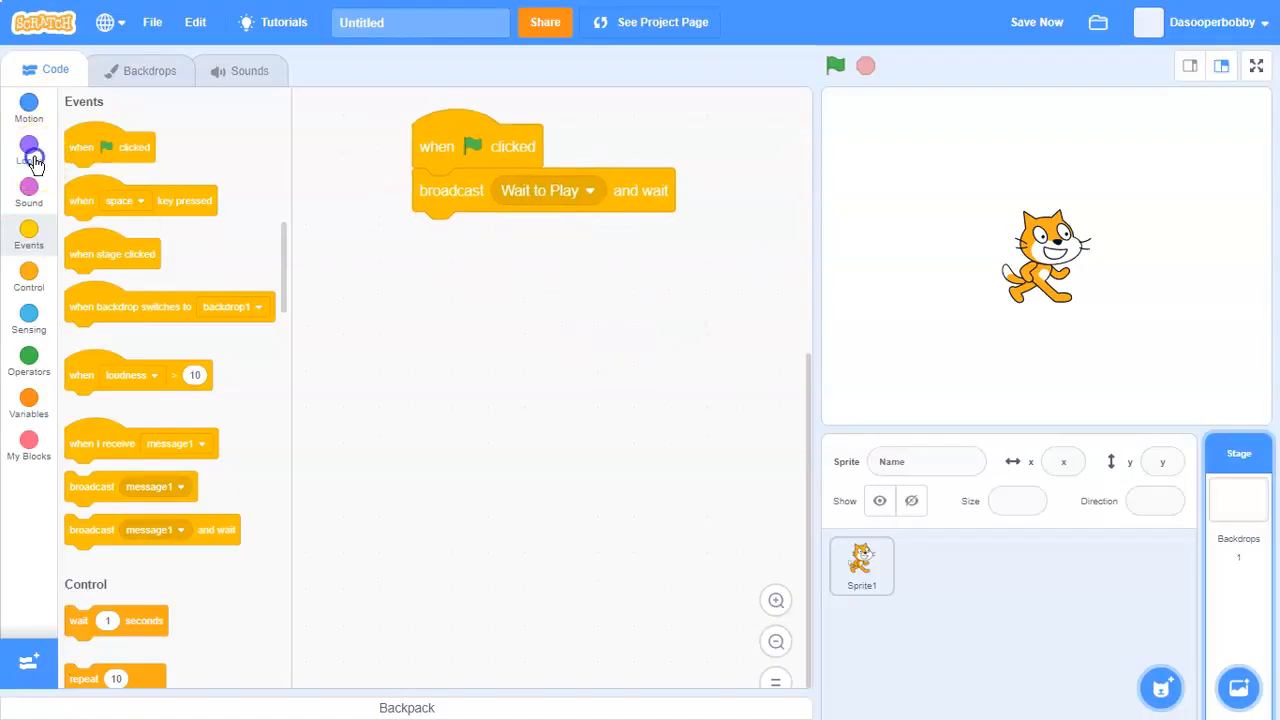
Step: Switch to the Tank Game backdrop first, delete backdrop1, and rename the remaining backdrop 'wait to play'
{"action": "left_click", "coordinate": [149, 70]}
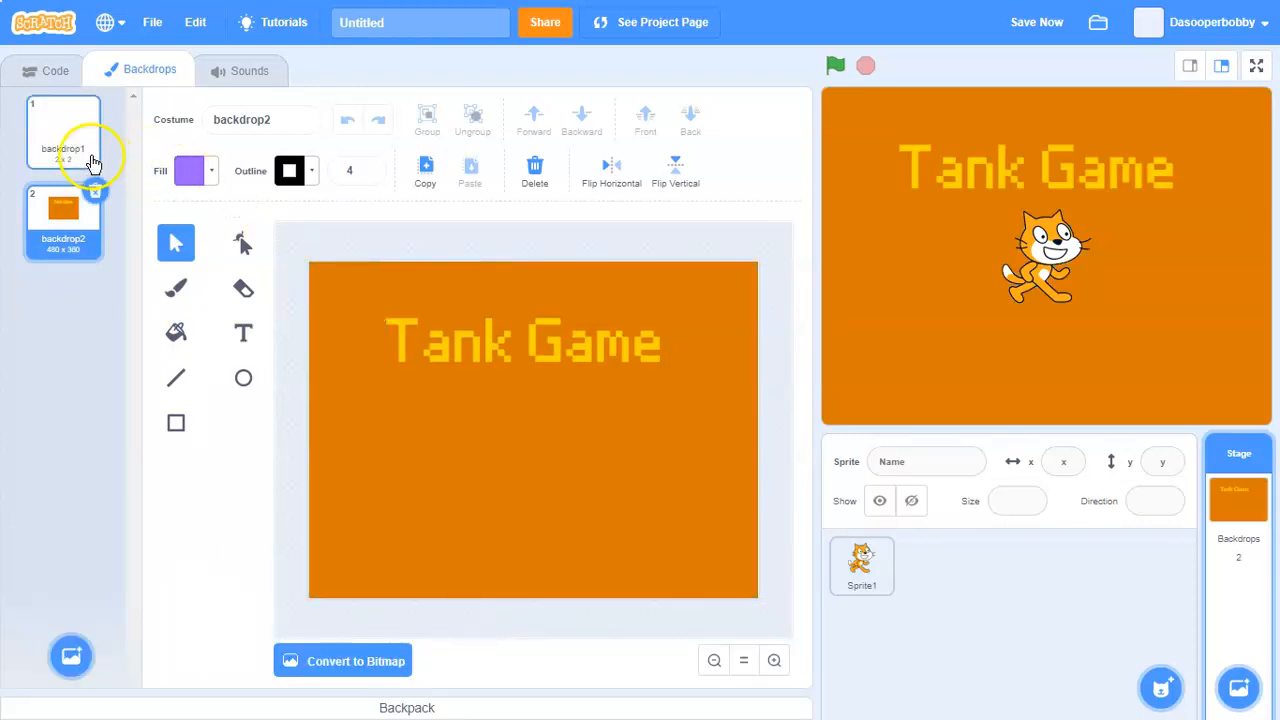
{"action": "left_click", "coordinate": [55, 70]}
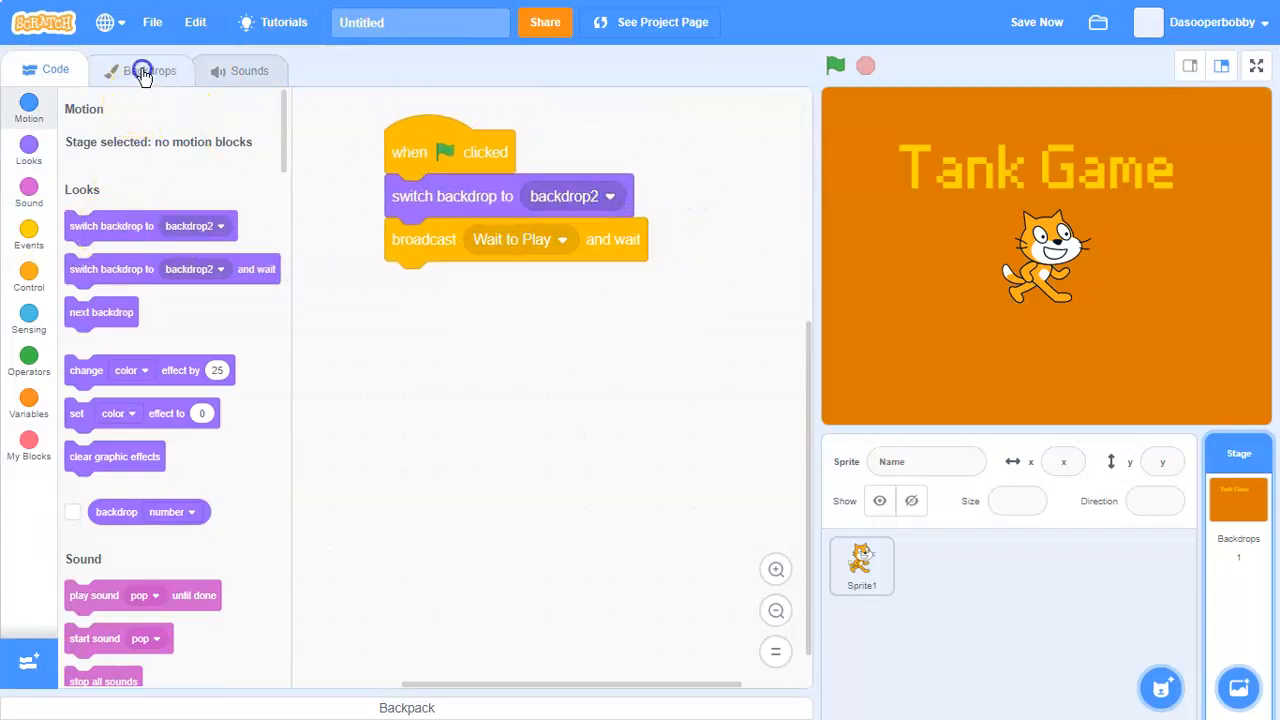
{"action": "left_click", "coordinate": [142, 70]}
{"action": "type", "text": "wait to play"}
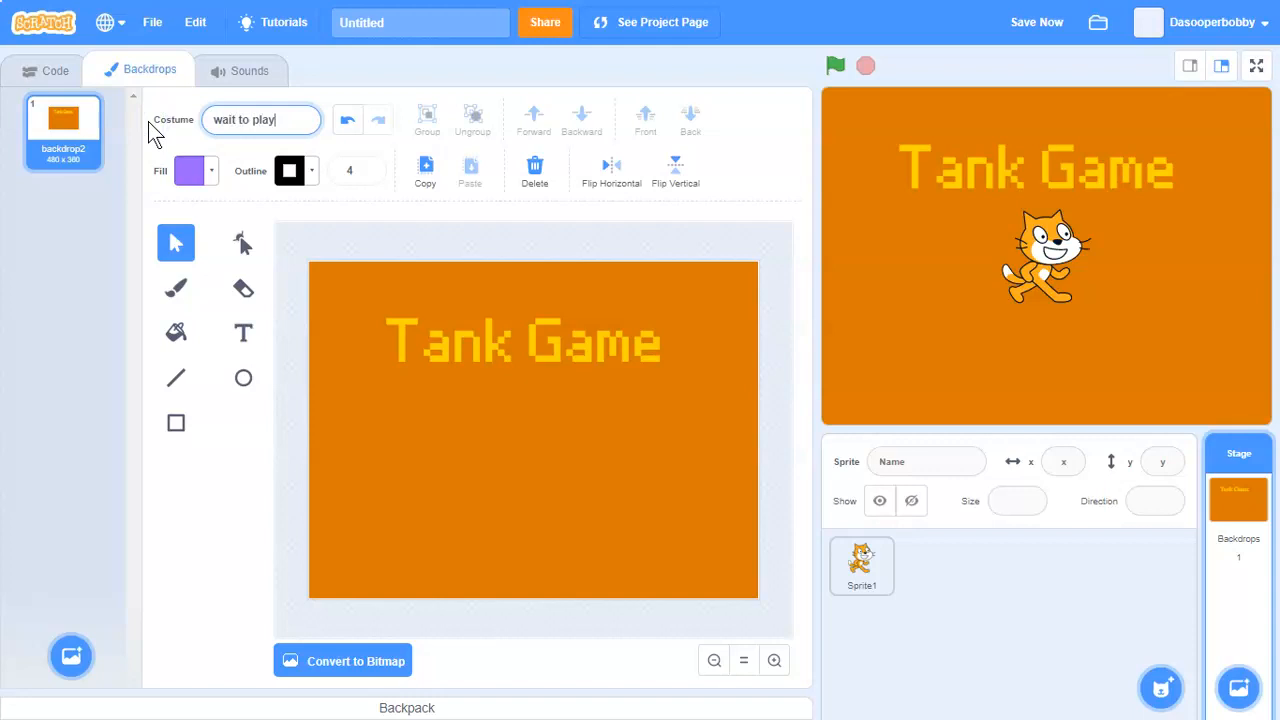
{"action": "left_click", "coordinate": [55, 69]}
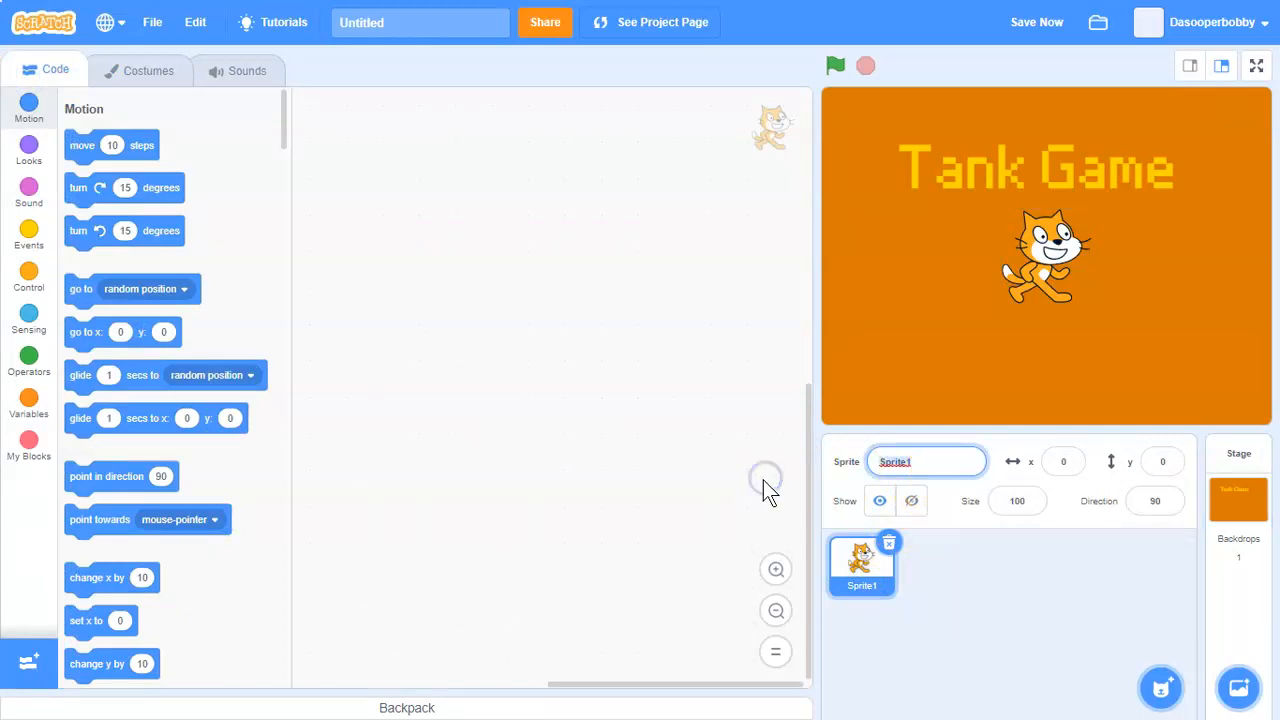
Step: Name the cat sprite 'Player Tank', title the project 'Tank Game', and view its costumes
{"action": "type", "text": "Player T"}
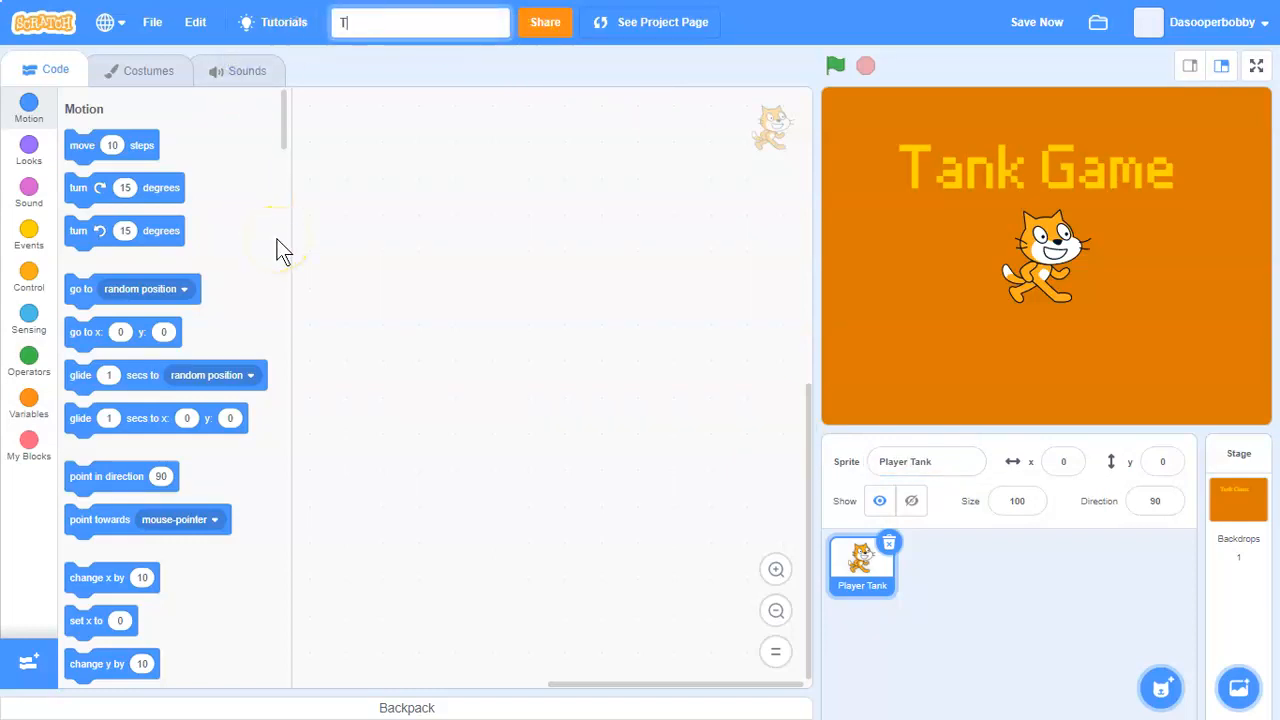
{"action": "type", "text": "ank Game"}
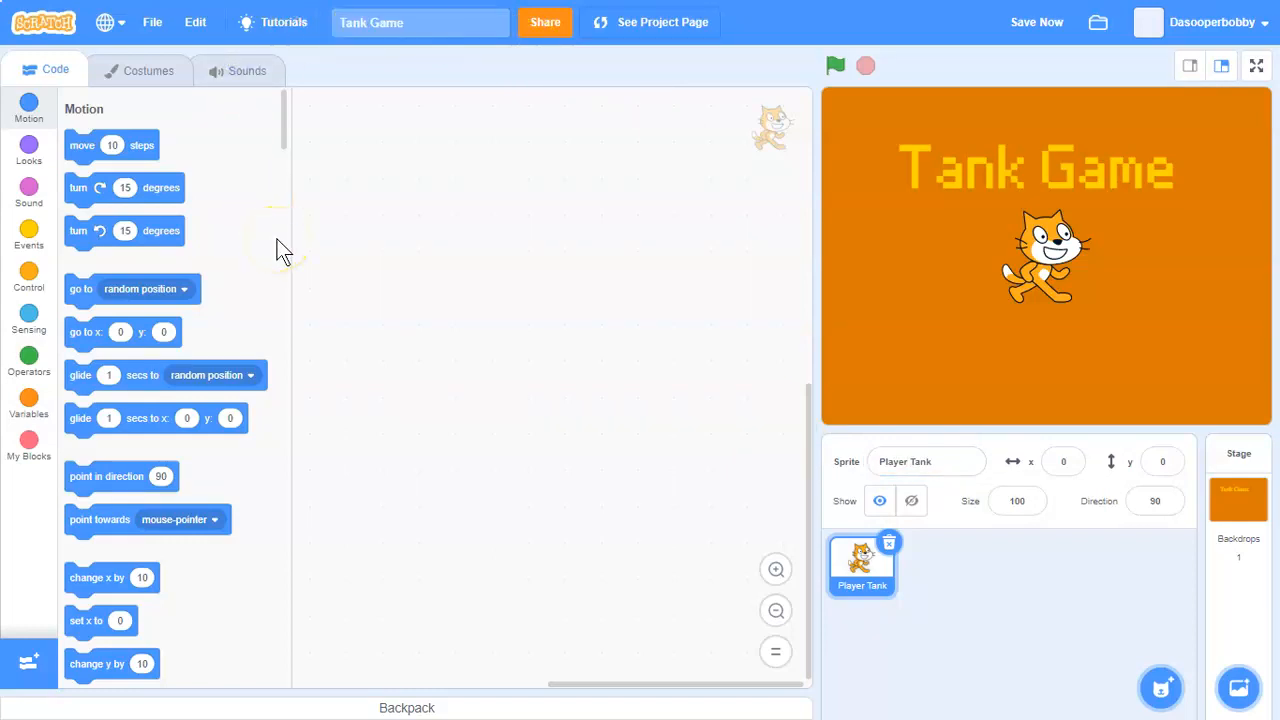
{"action": "left_click", "coordinate": [148, 70]}
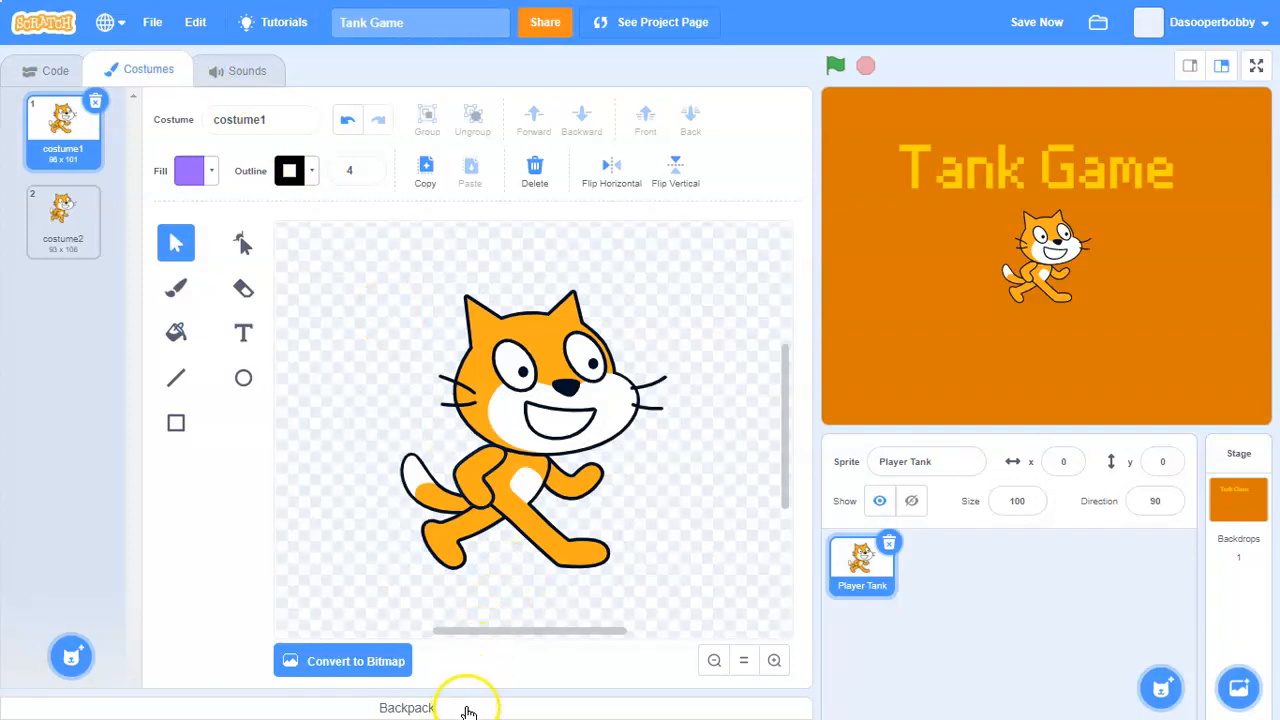
Step: Replace both cat costumes with the tank body image and paint a new blank sprite
{"action": "left_click", "coordinate": [406, 707]}
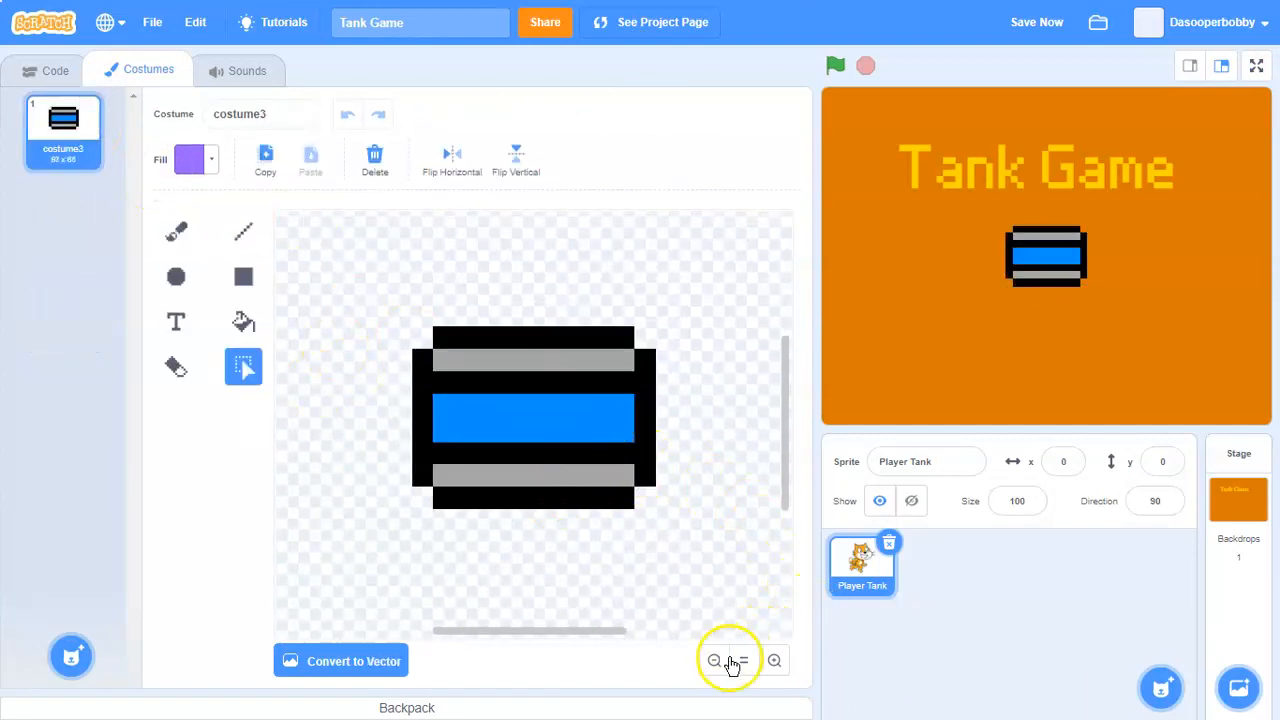
{"action": "left_click", "coordinate": [55, 70]}
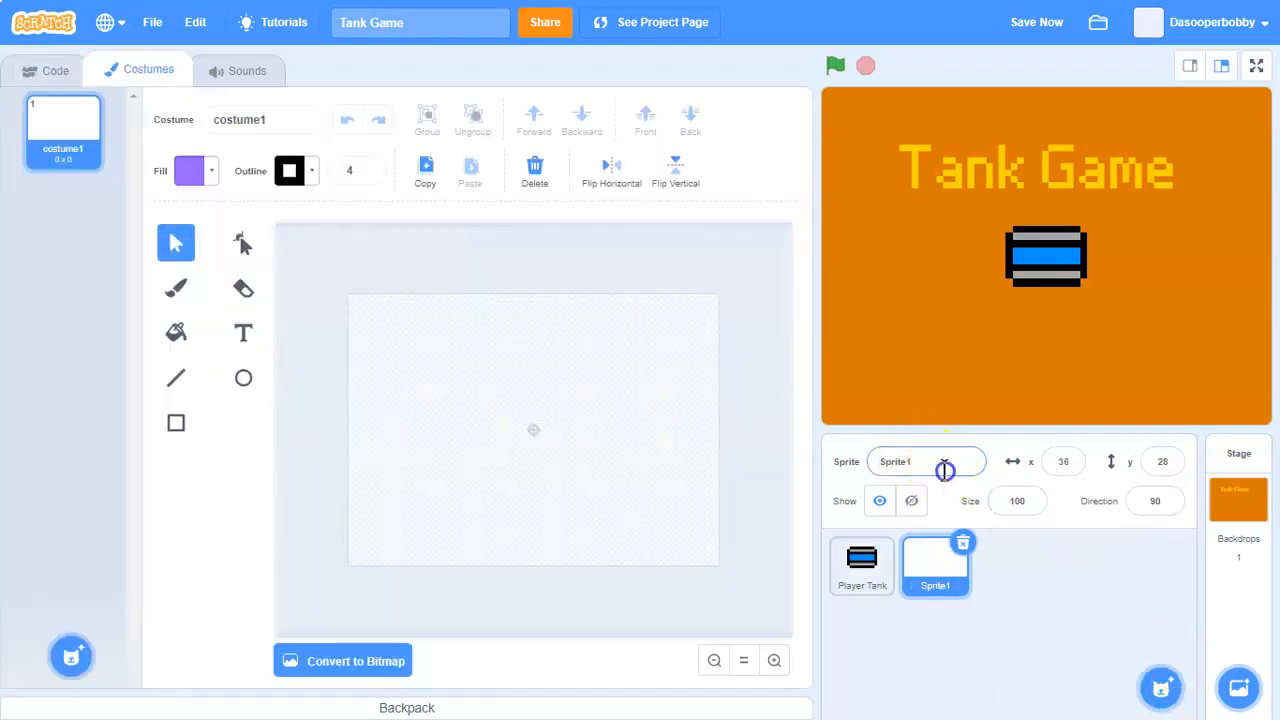
Step: Rename Sprite1 to 'Gun' with only the gun-barrel costume, sized 300
{"action": "type", "text": "Gun"}
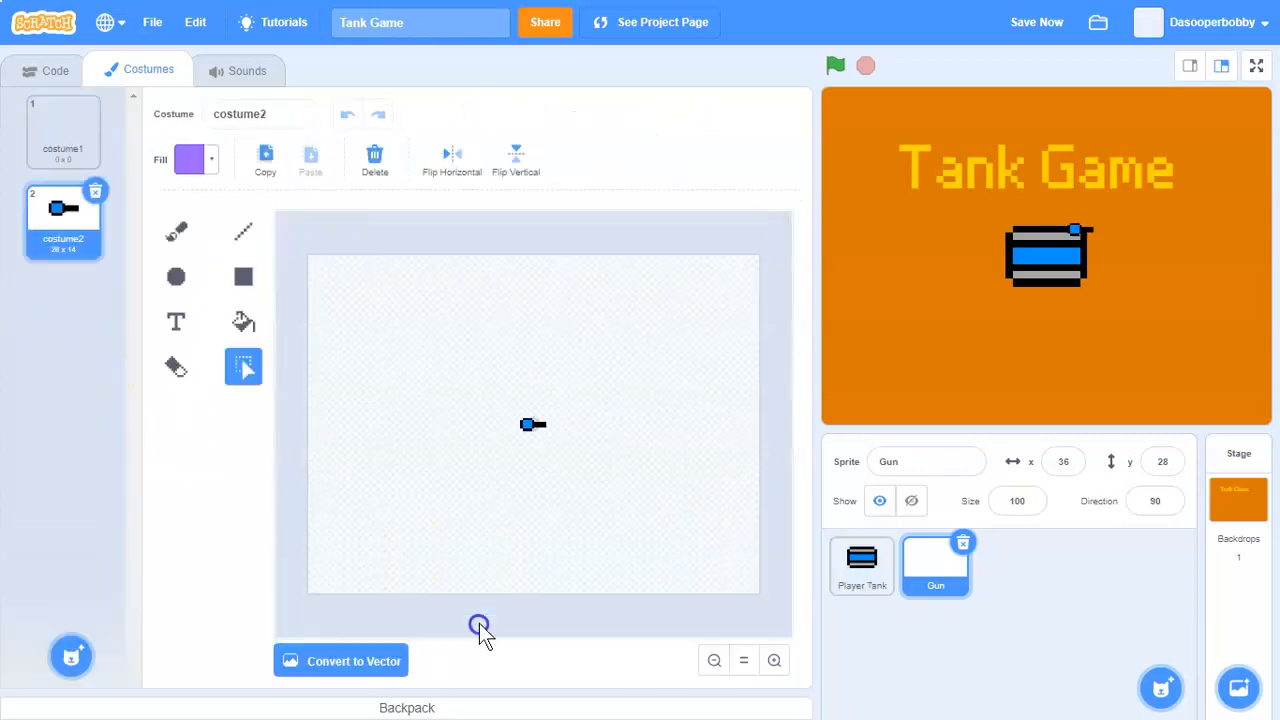
{"action": "left_click", "coordinate": [1017, 501]}
{"action": "type", "text": "300"}
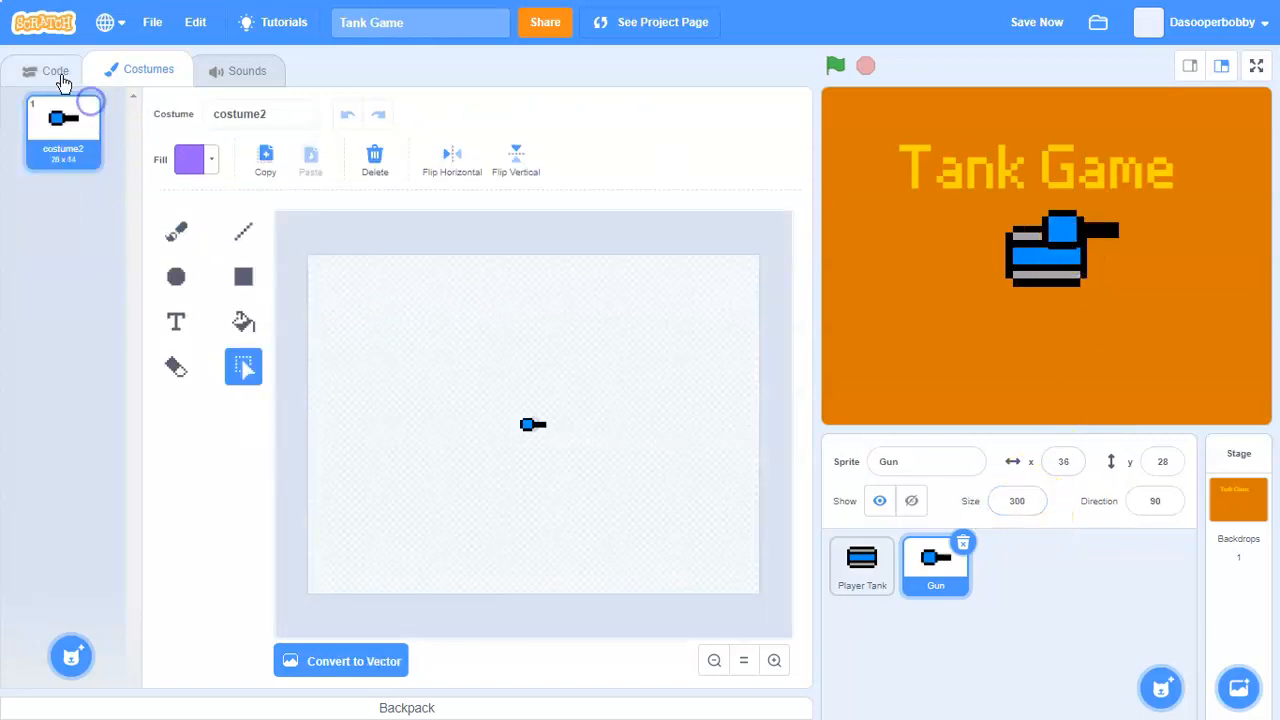
{"action": "left_click", "coordinate": [55, 69]}
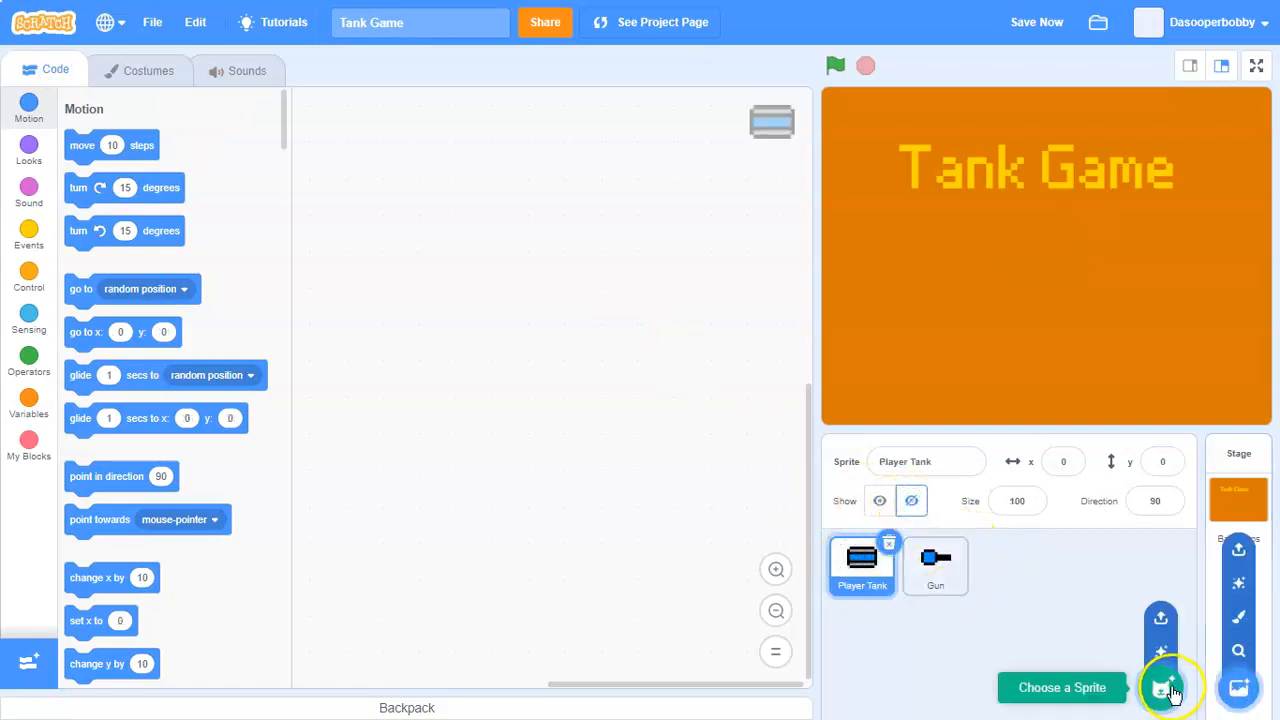
Step: Hide Player Tank and paint a new 'Play button' sprite with the PLAY costume
{"action": "left_click", "coordinate": [1161, 687]}
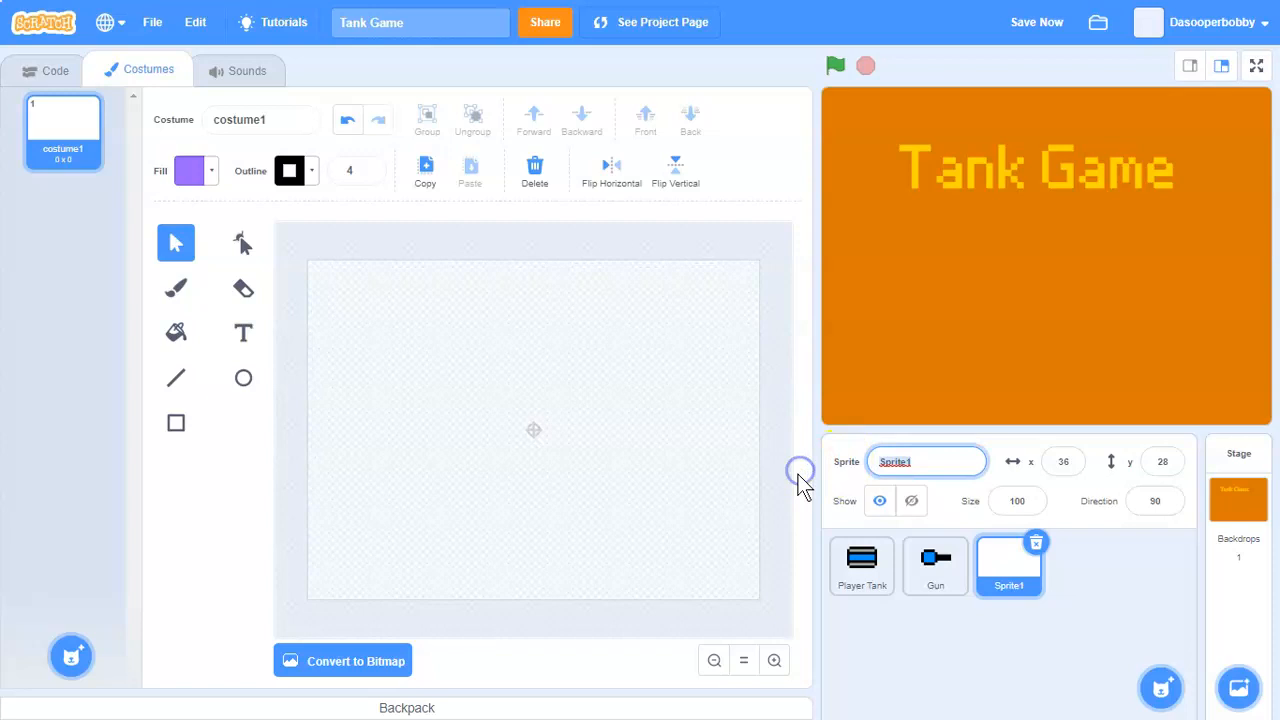
{"action": "type", "text": "Play"}
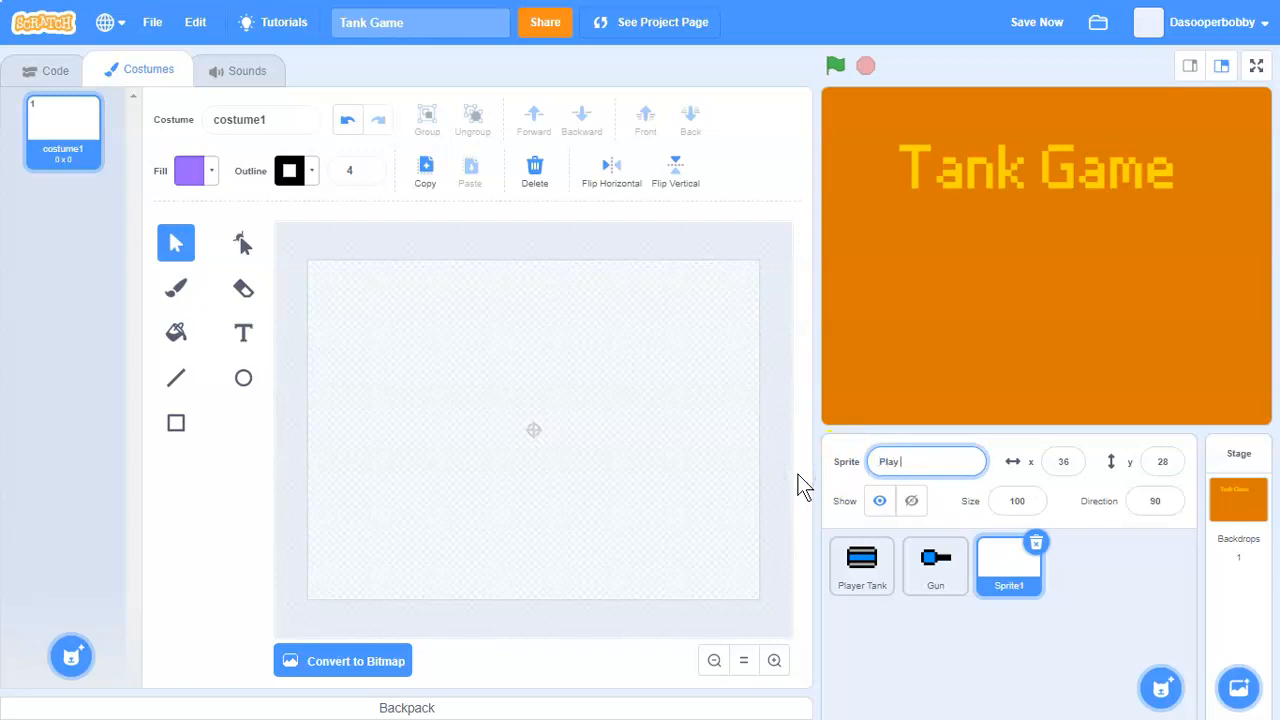
{"action": "type", "text": "button"}
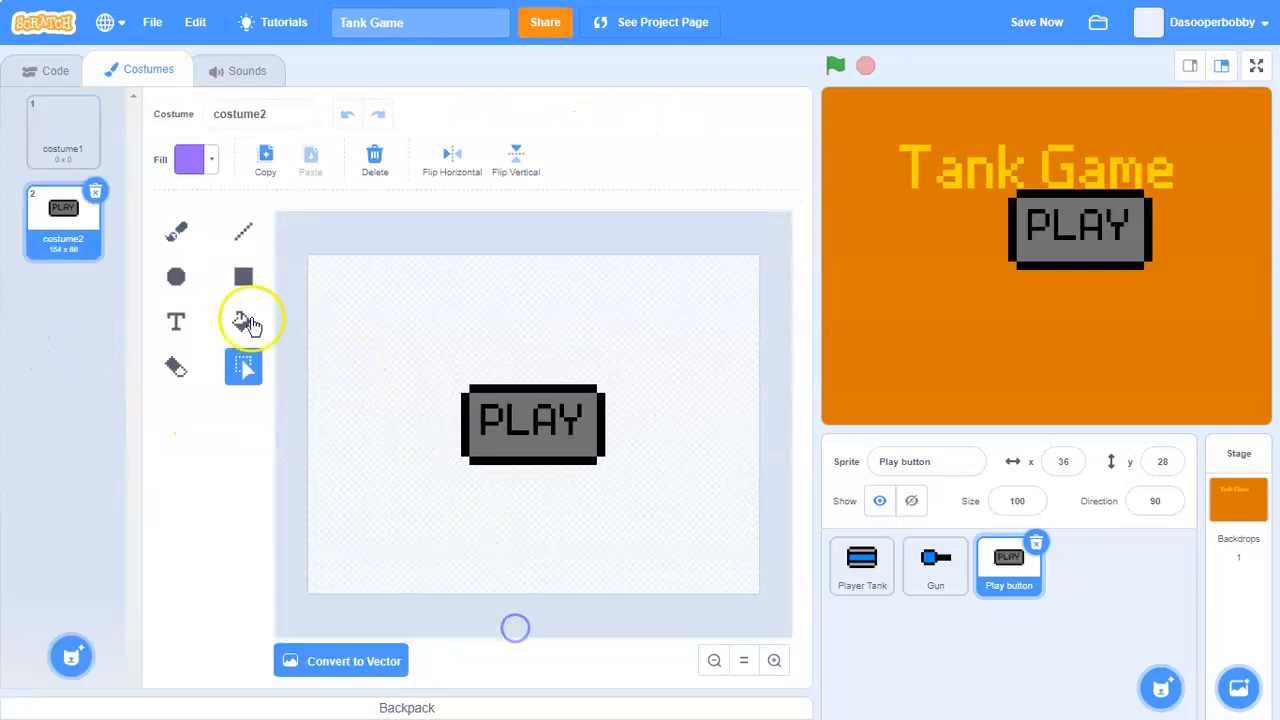
{"action": "left_click", "coordinate": [55, 70]}
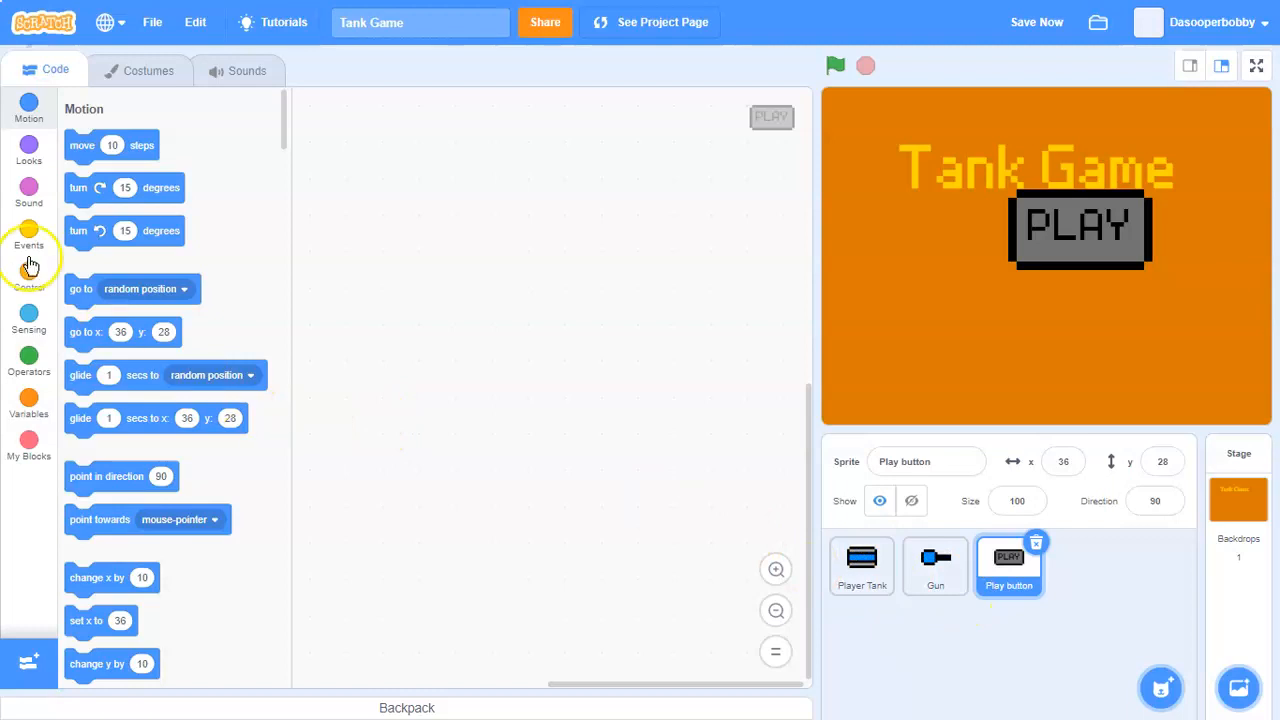
Step: On green flag, Play button goes to x:0 y:0 and hides; on Wait to Play, shows and grows on hover
{"action": "left_click", "coordinate": [29, 235]}
{"action": "type", "text": "0"}
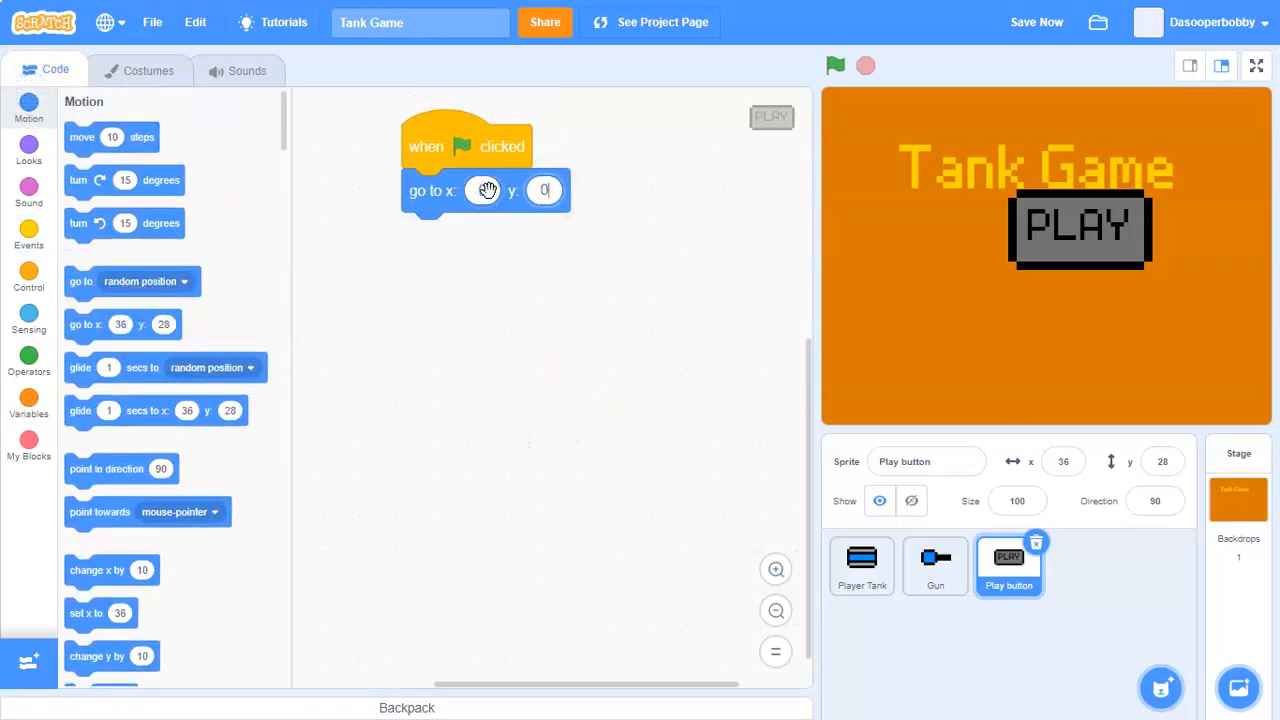
{"action": "left_click", "coordinate": [29, 160]}
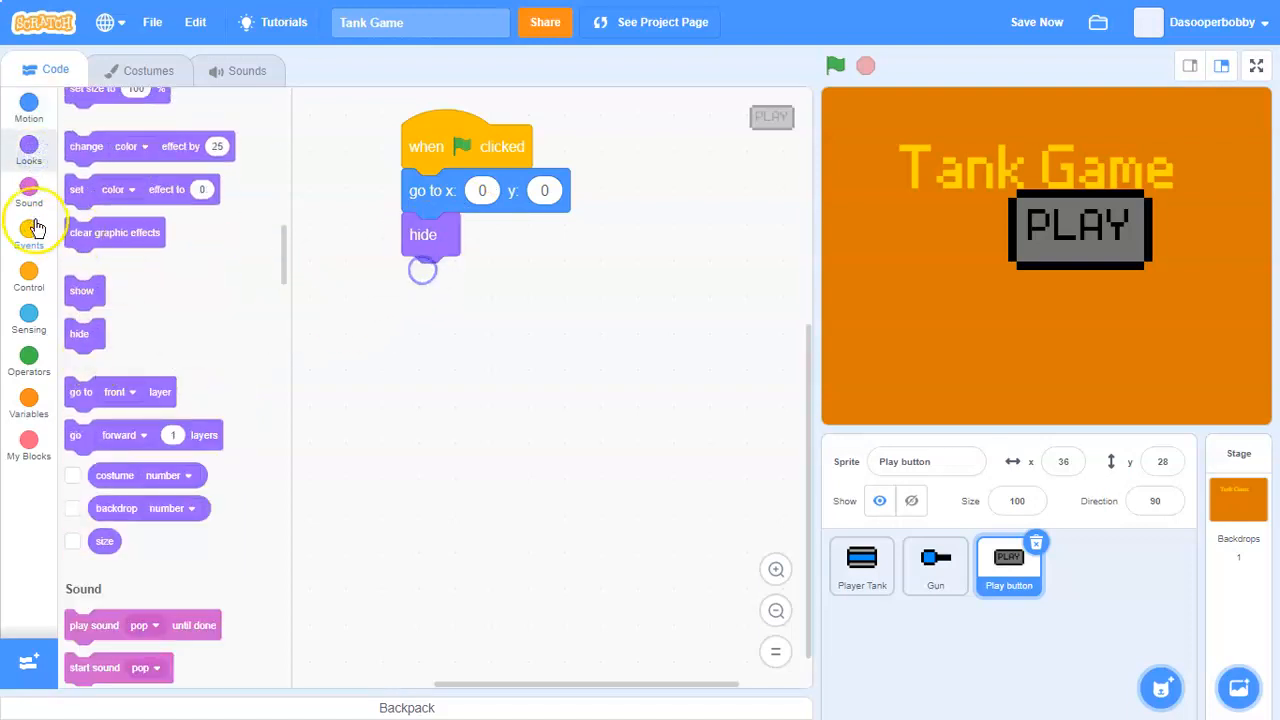
{"action": "left_click", "coordinate": [29, 230]}
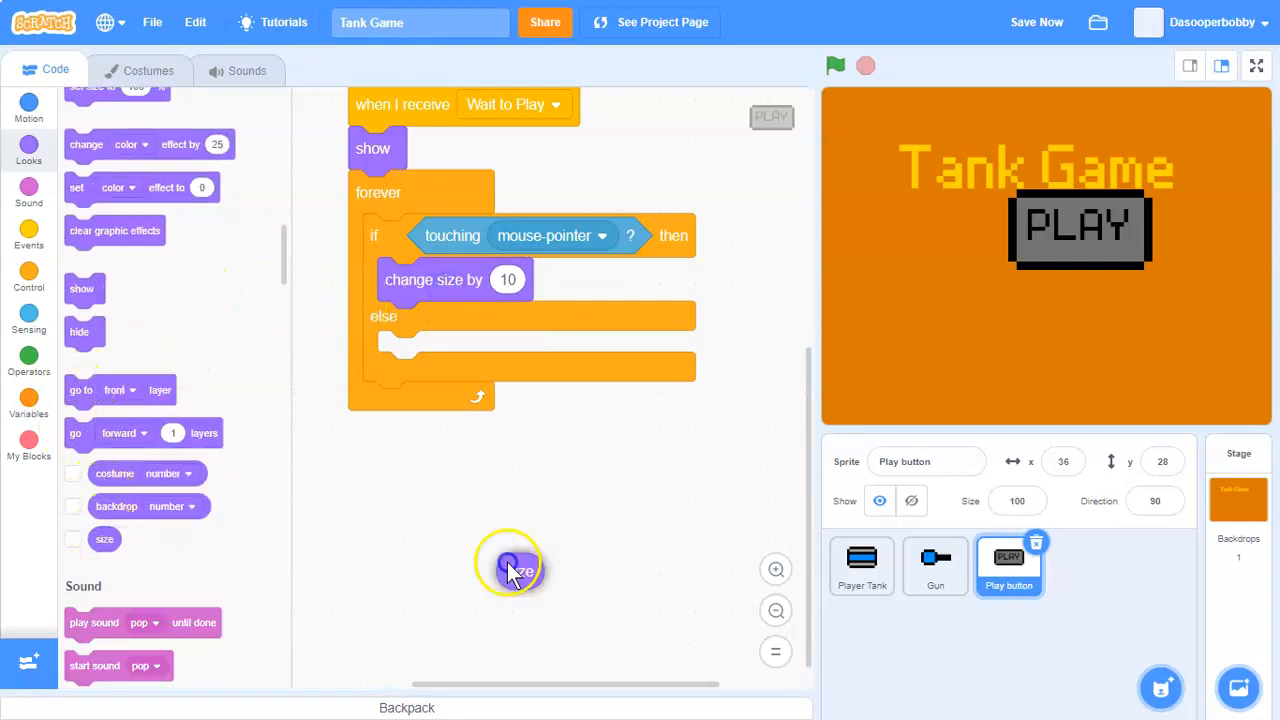
Step: Make the hovered button change size by (120 - size) / 3
{"action": "left_click", "coordinate": [28, 357]}
{"action": "type", "text": "120"}
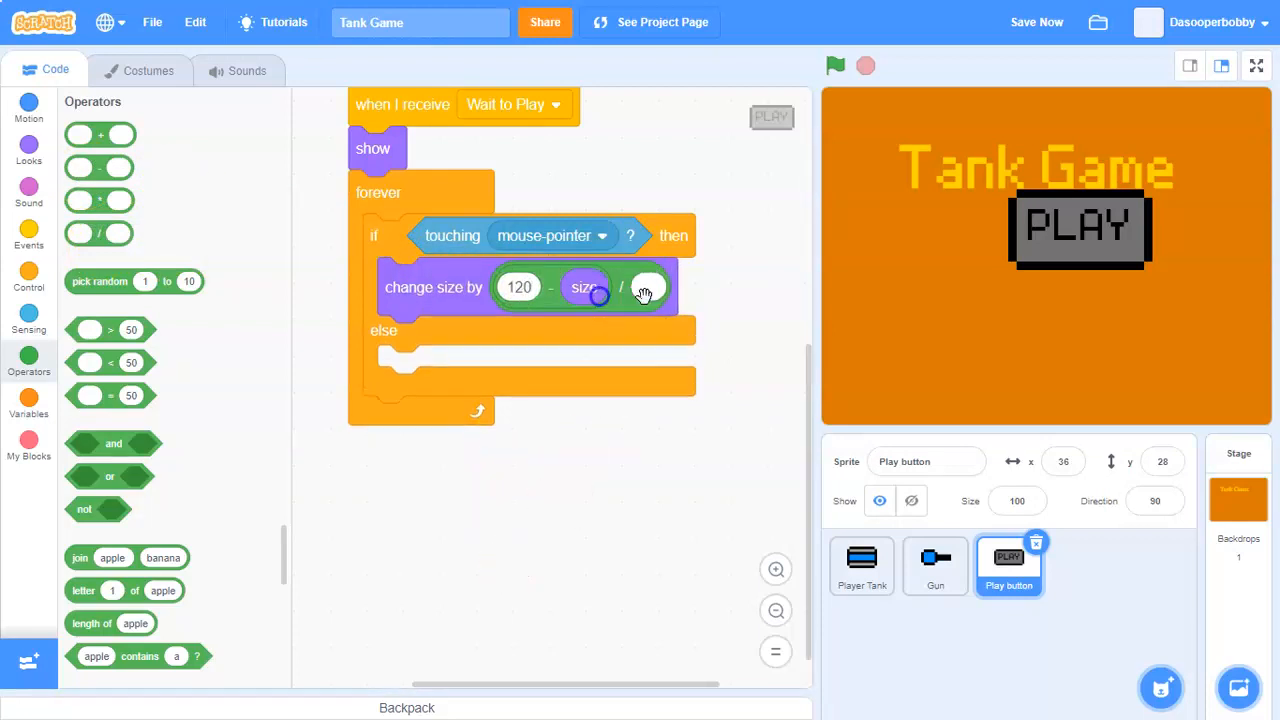
{"action": "left_click", "coordinate": [648, 287]}
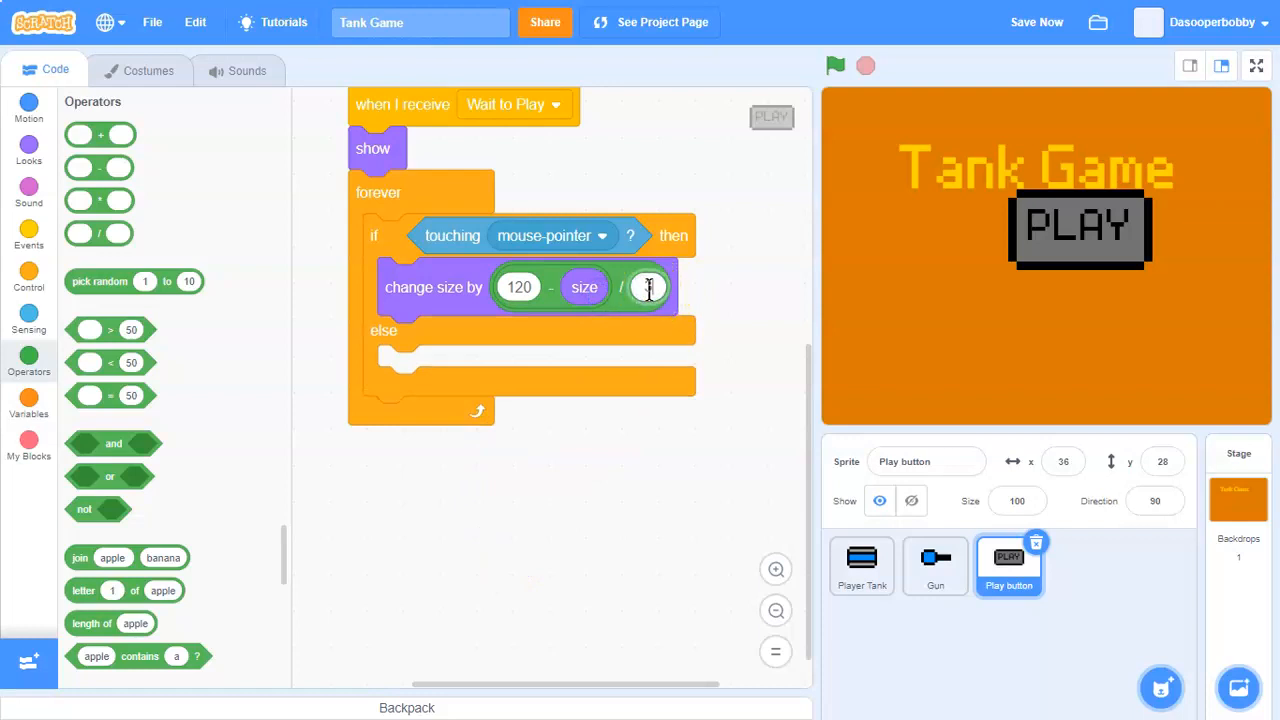
{"action": "type", "text": "3"}
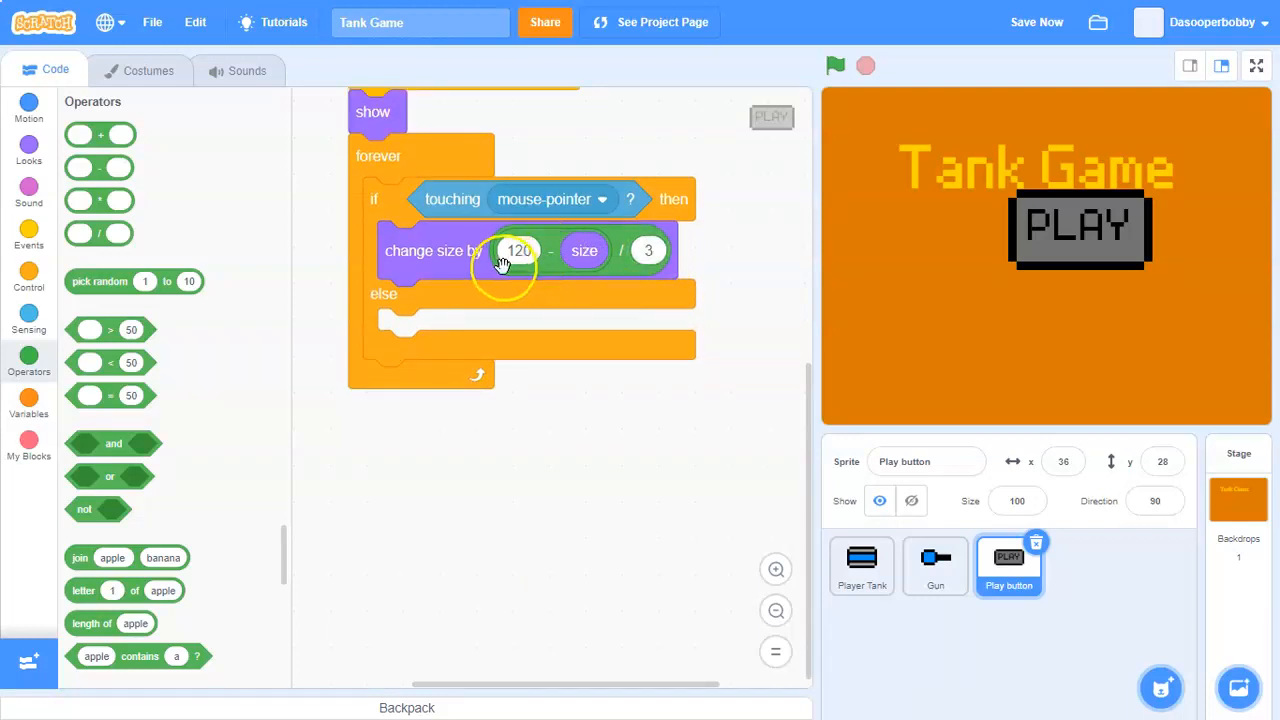
Step: Set brightness effect to 30, then duplicate both blocks into else with target size 100
{"action": "left_click", "coordinate": [28, 145]}
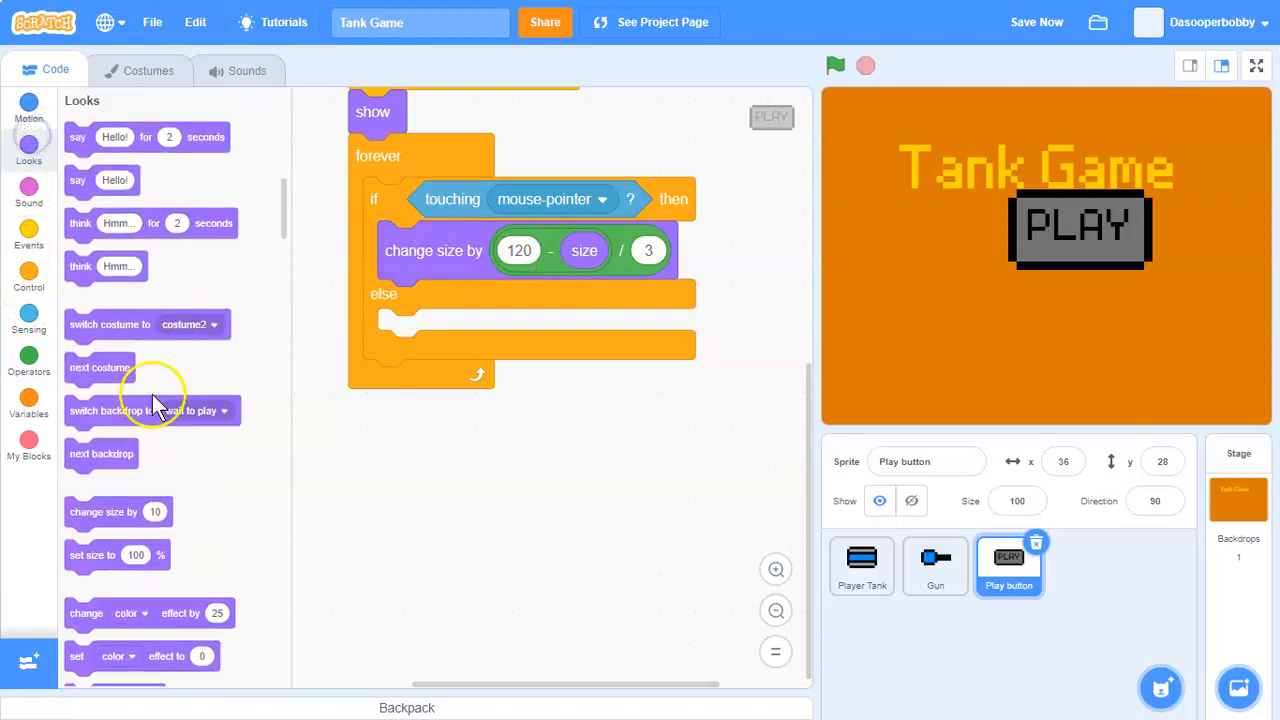
{"action": "left_click", "coordinate": [474, 301]}
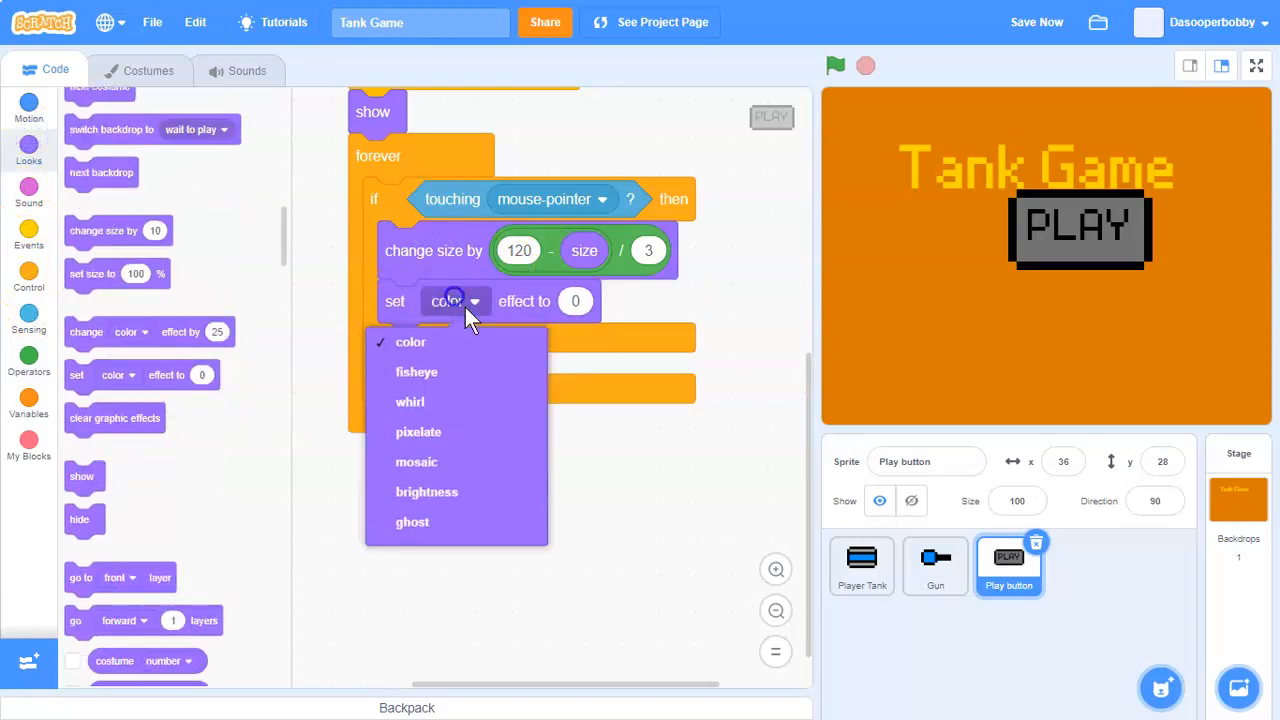
{"action": "left_click", "coordinate": [426, 491]}
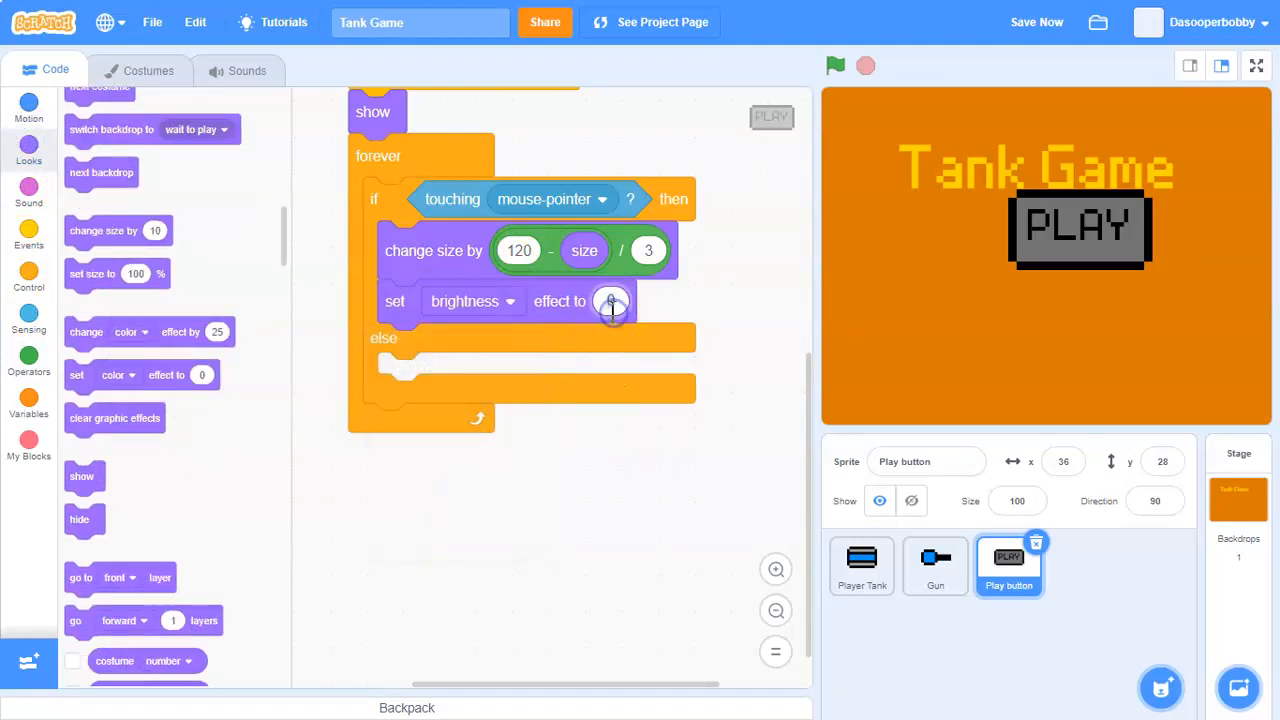
{"action": "right_click", "coordinate": [433, 250]}
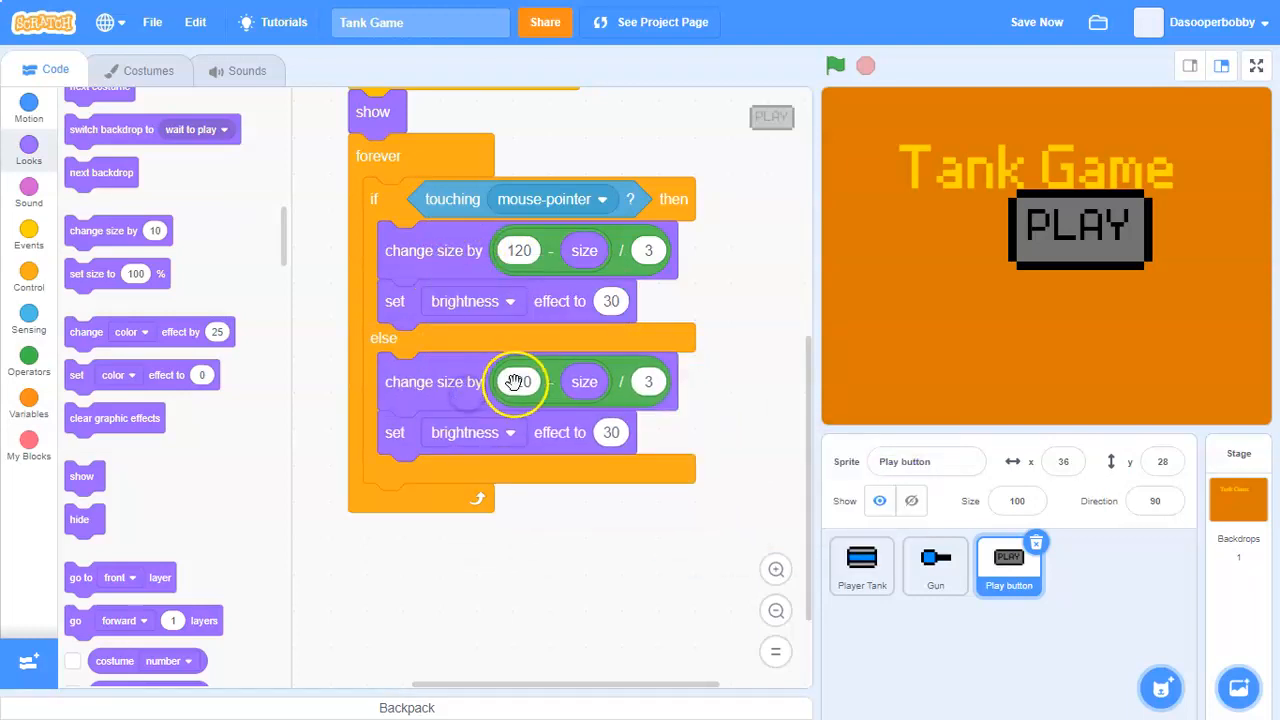
{"action": "left_click", "coordinate": [835, 65]}
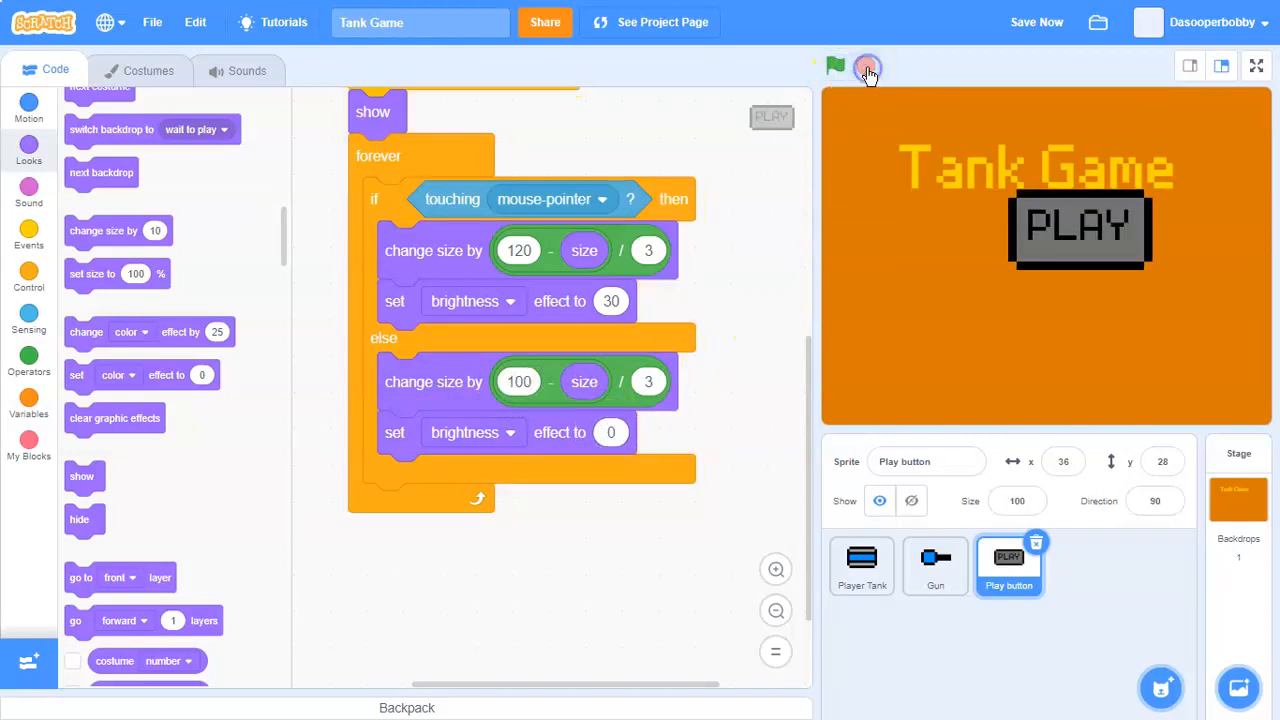
Step: Inside the hover branch, add 'if mouse down?', 'wait until not mouse down?', then 'broadcast Play Game and wait'
{"action": "left_click", "coordinate": [835, 65]}
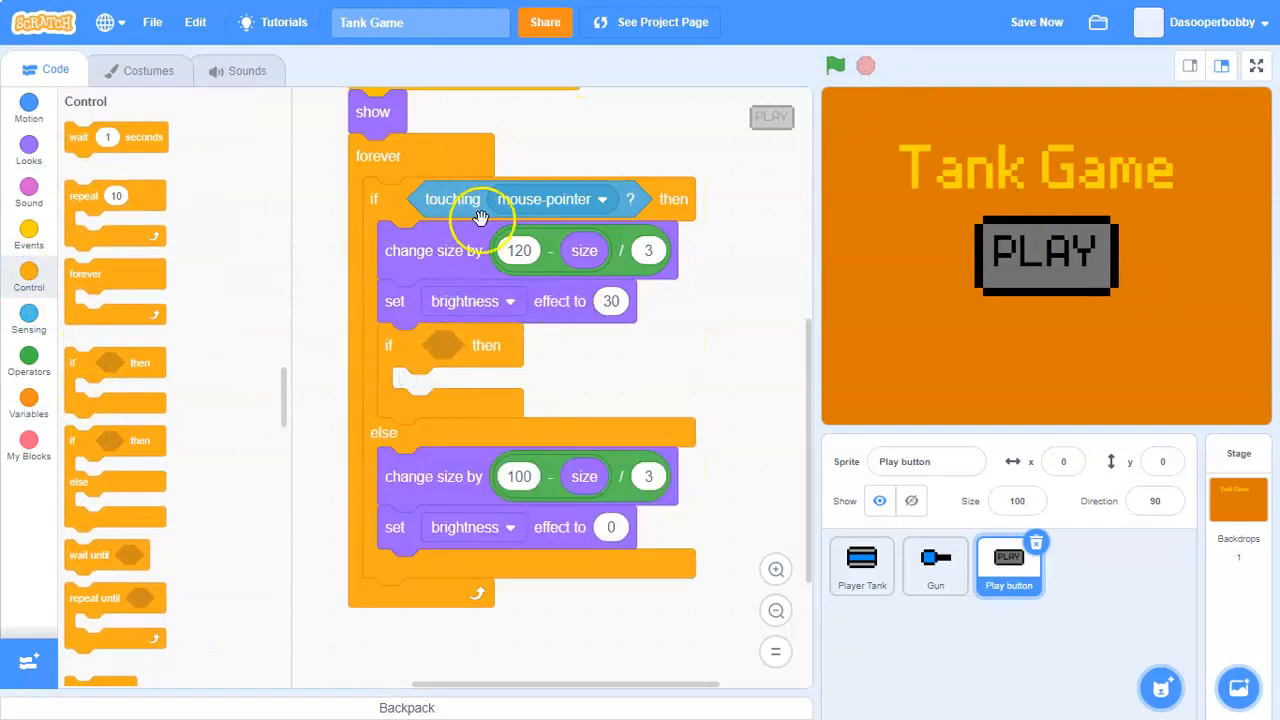
{"action": "left_click", "coordinate": [29, 323]}
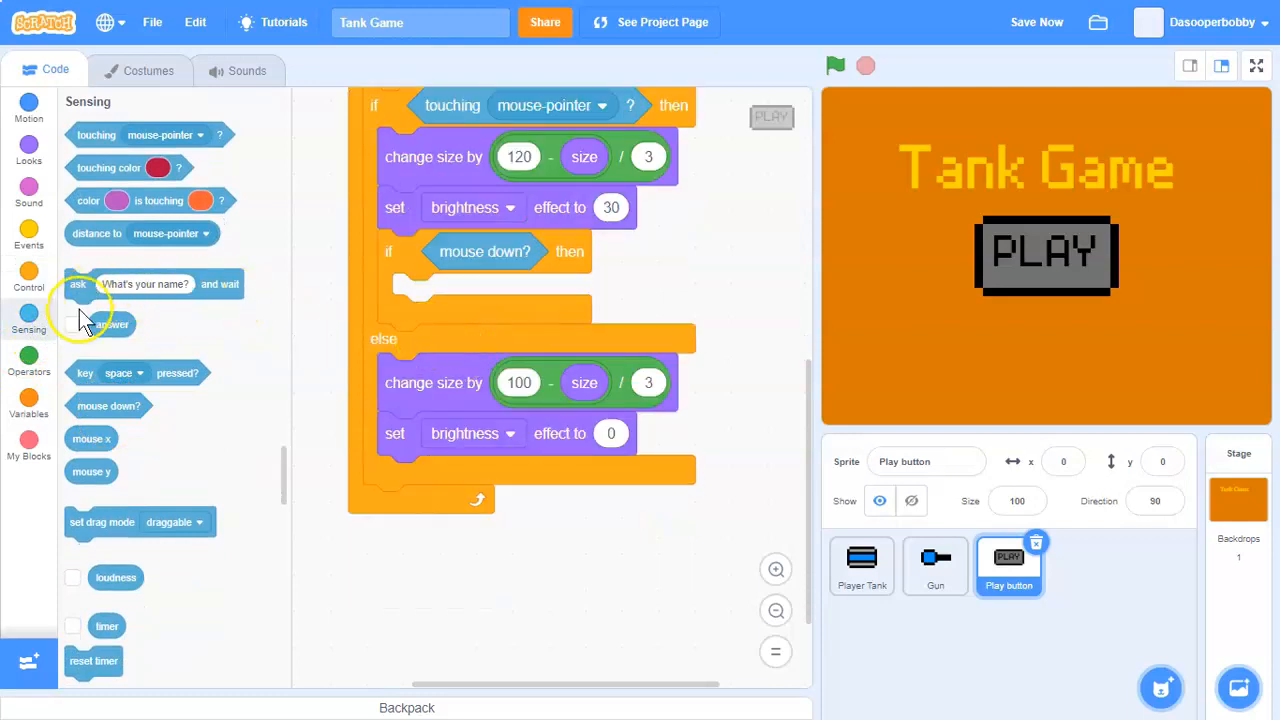
{"action": "left_click", "coordinate": [29, 277]}
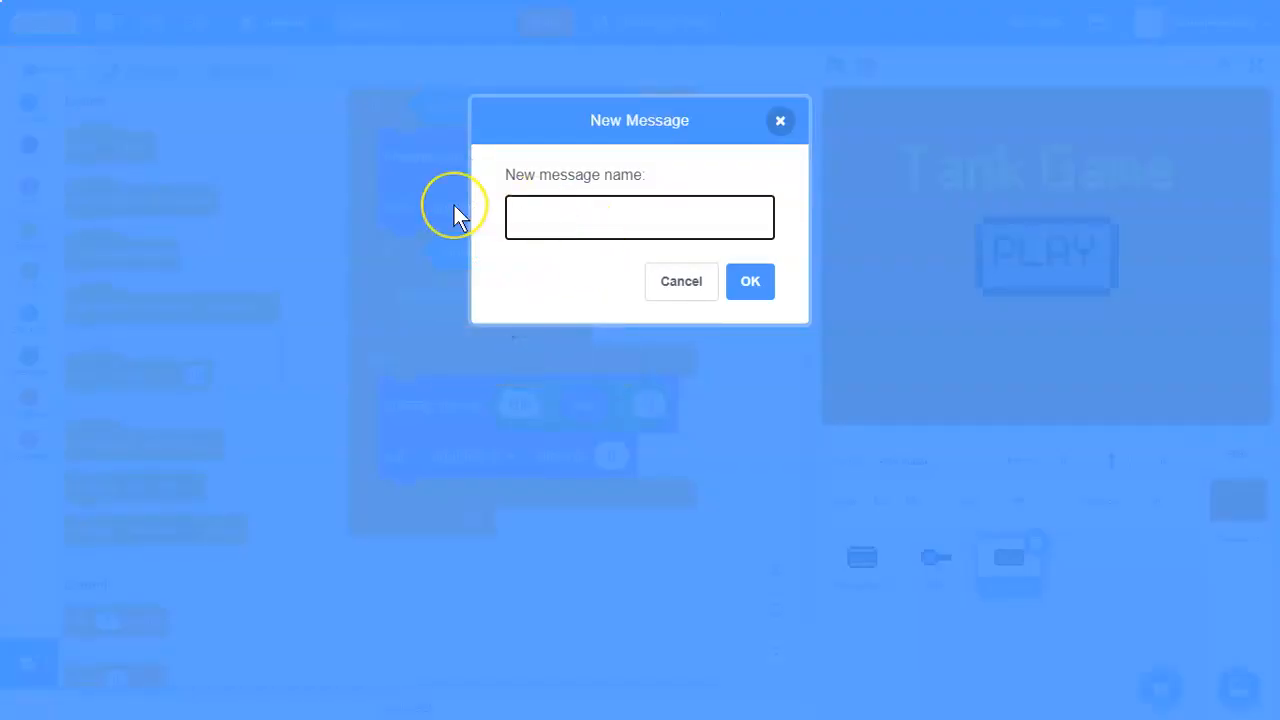
{"action": "type", "text": "Palay"}
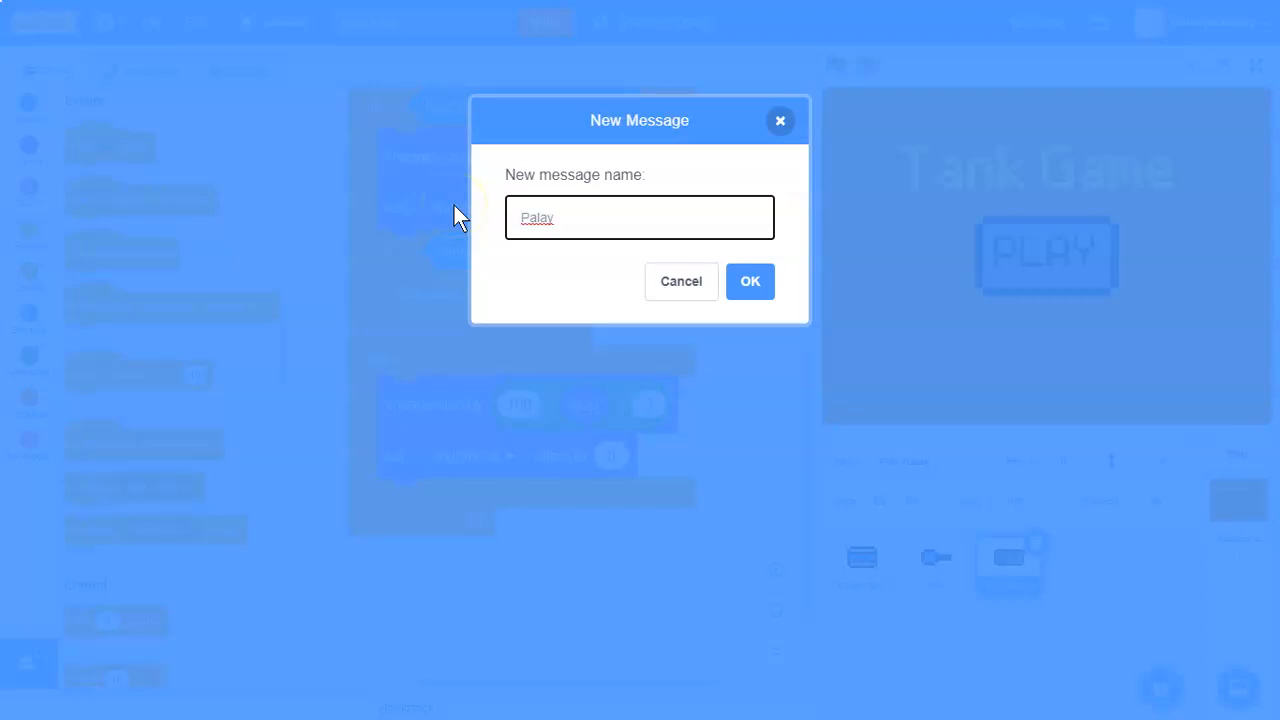
{"action": "left_click", "coordinate": [639, 217]}
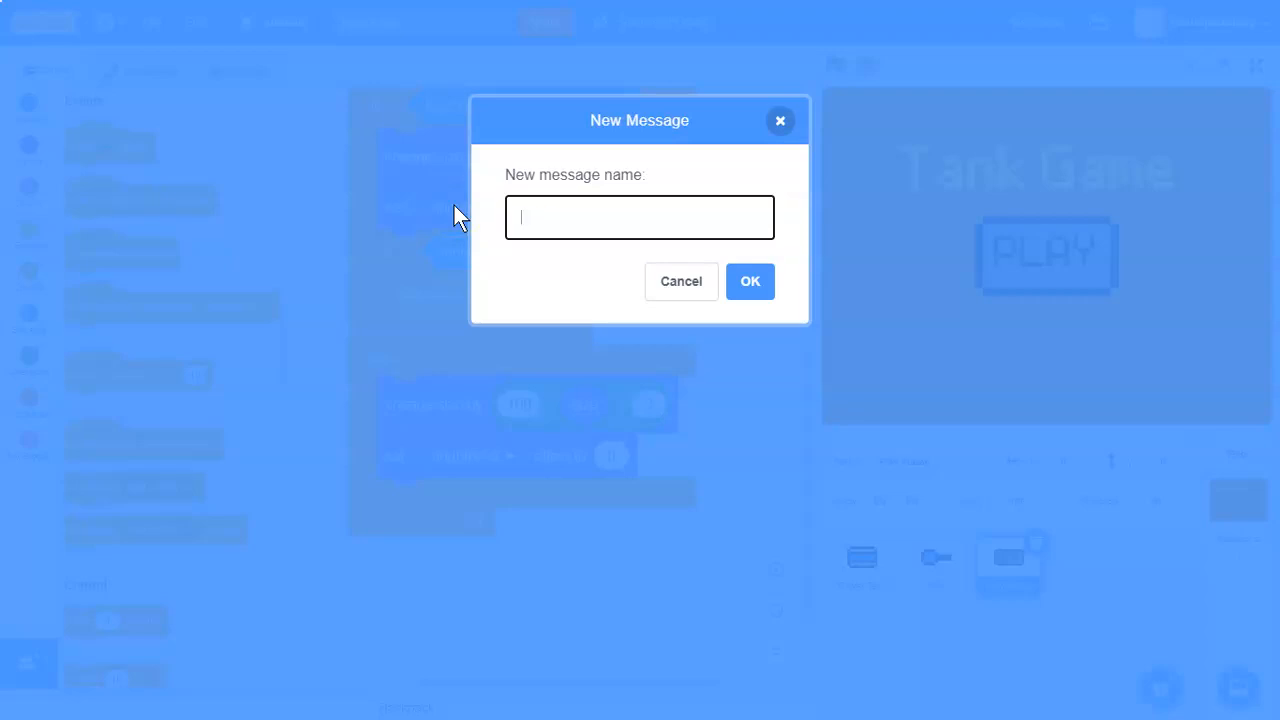
{"action": "type", "text": "Play"}
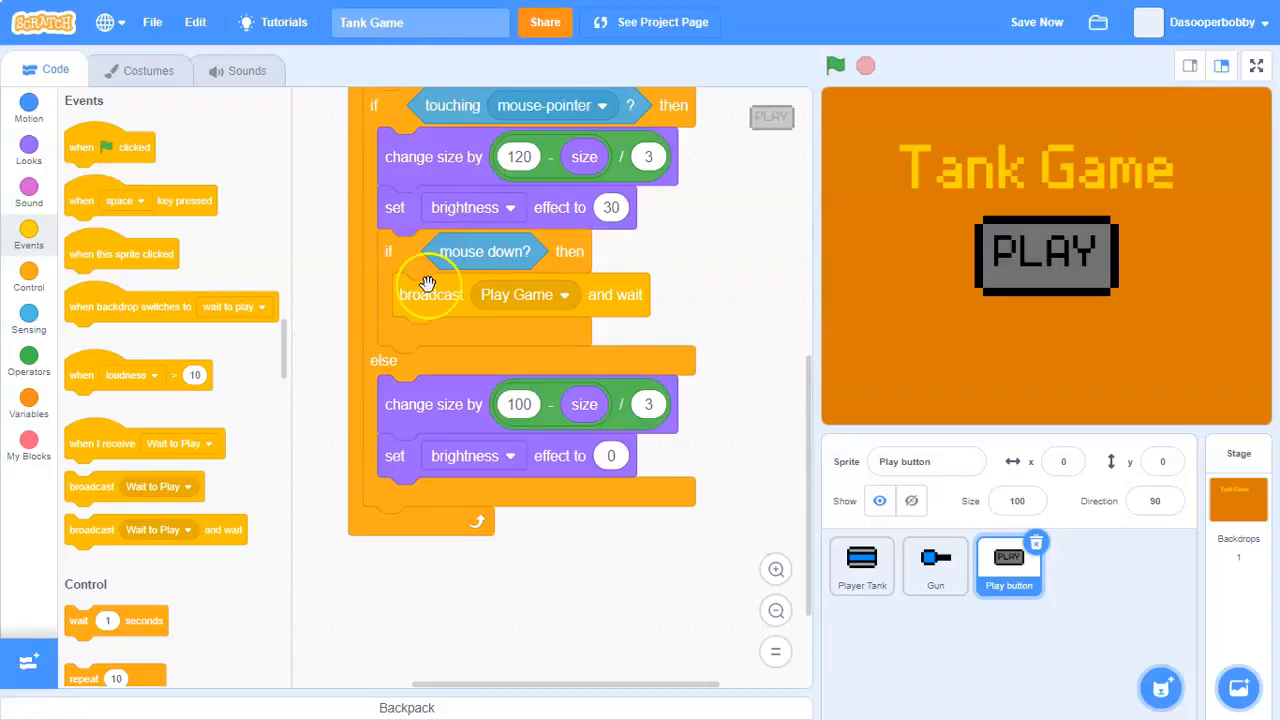
{"action": "left_click", "coordinate": [29, 283]}
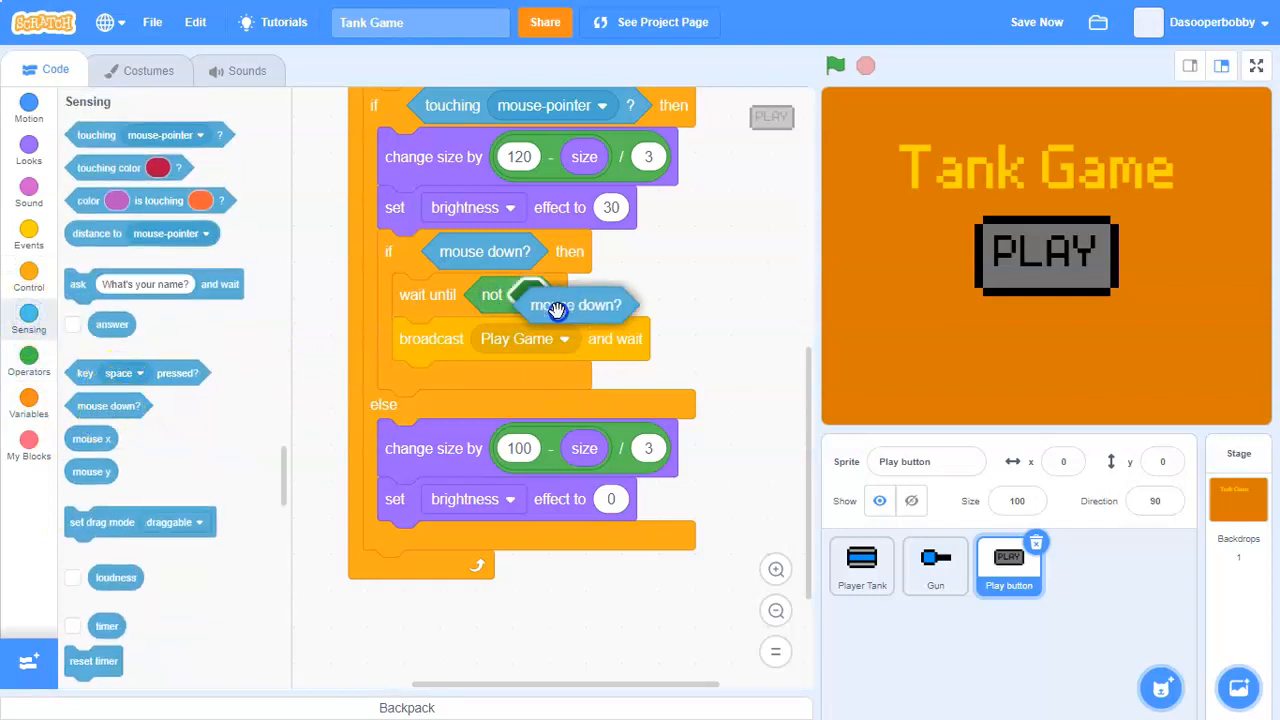
{"action": "scroll", "scroll_direction": "down", "scroll_amount": 3}
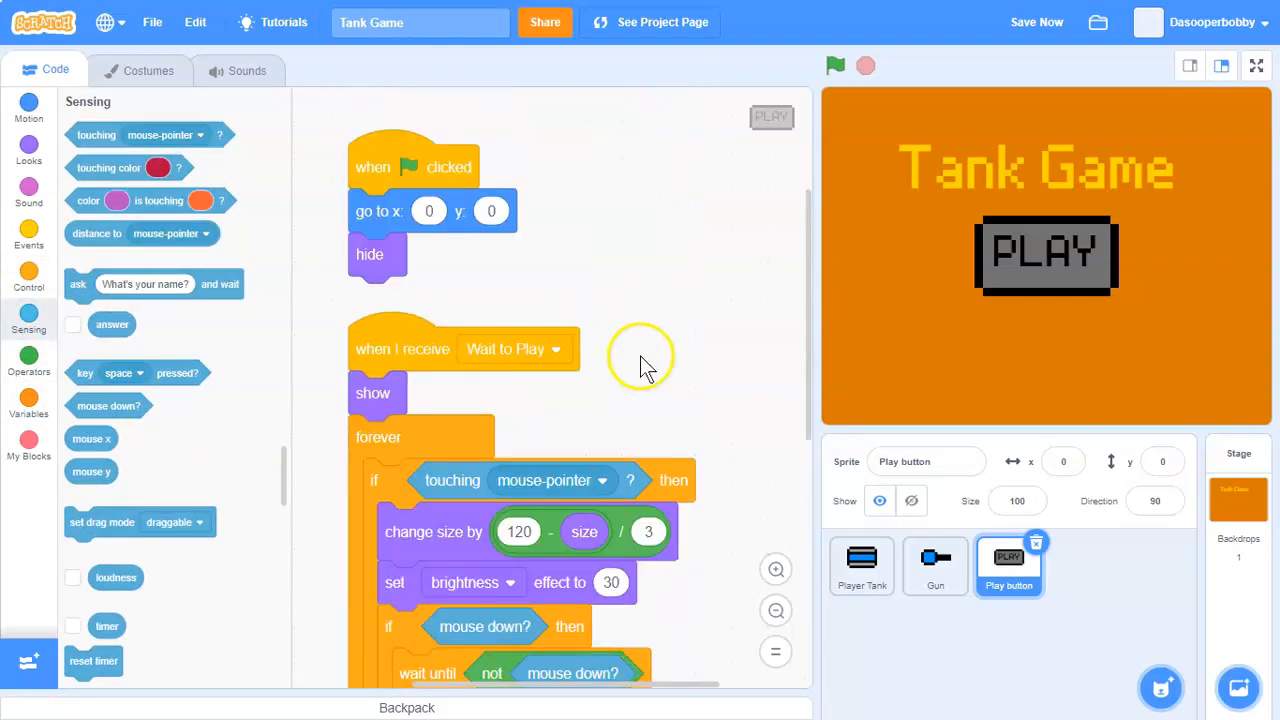
Step: Give Player Tank a green-flag script that hides it
{"action": "left_click", "coordinate": [861, 565]}
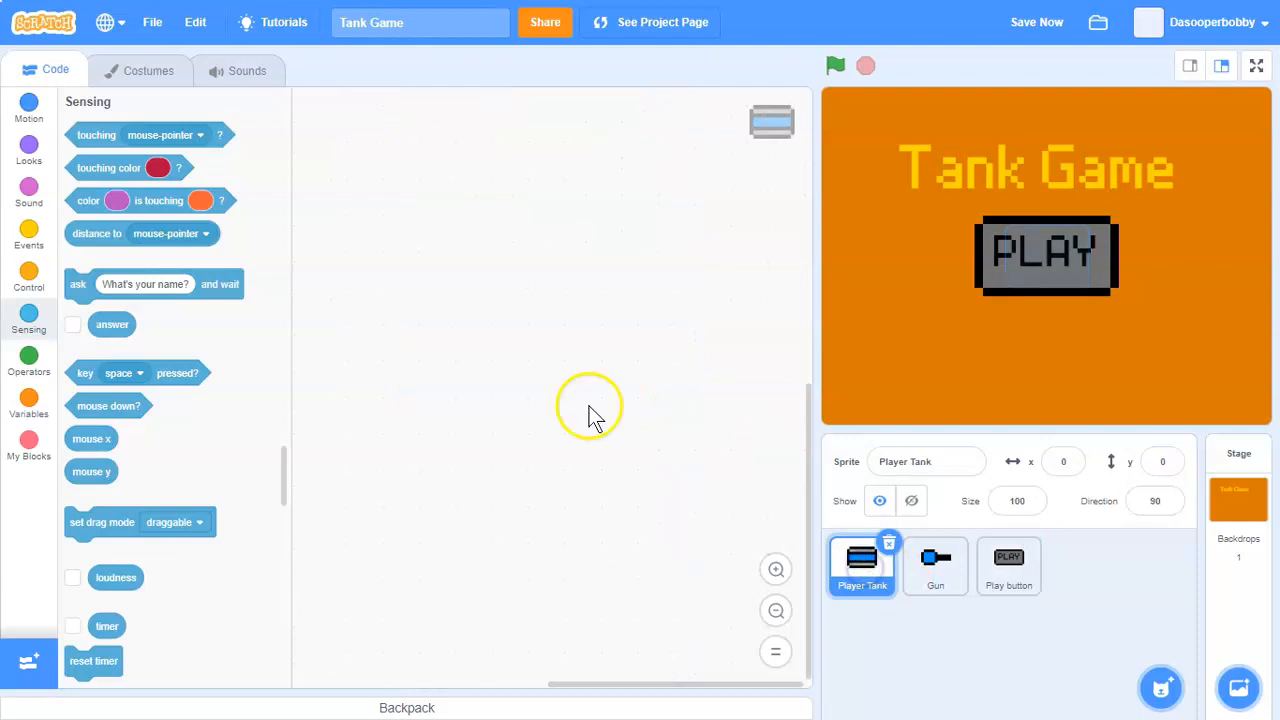
{"action": "left_click", "coordinate": [28, 235]}
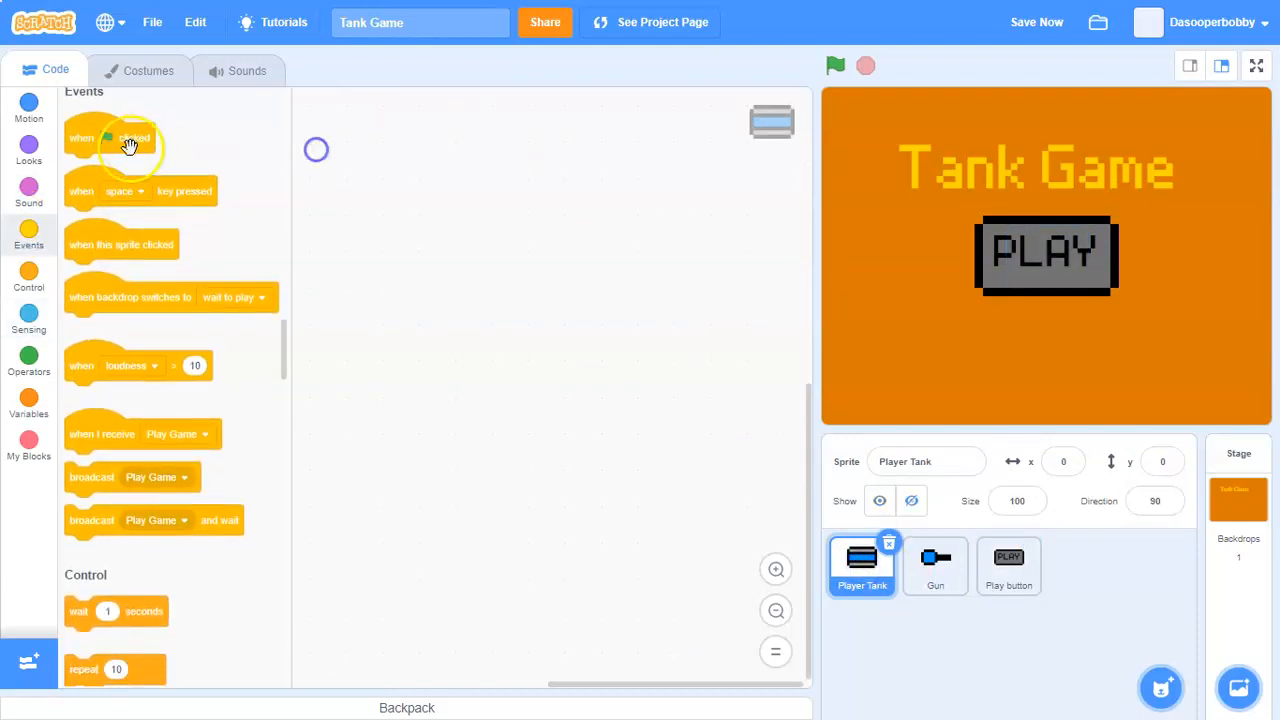
{"action": "left_click_drag", "start_coordinate": [110, 138], "coordinate": [497, 109]}
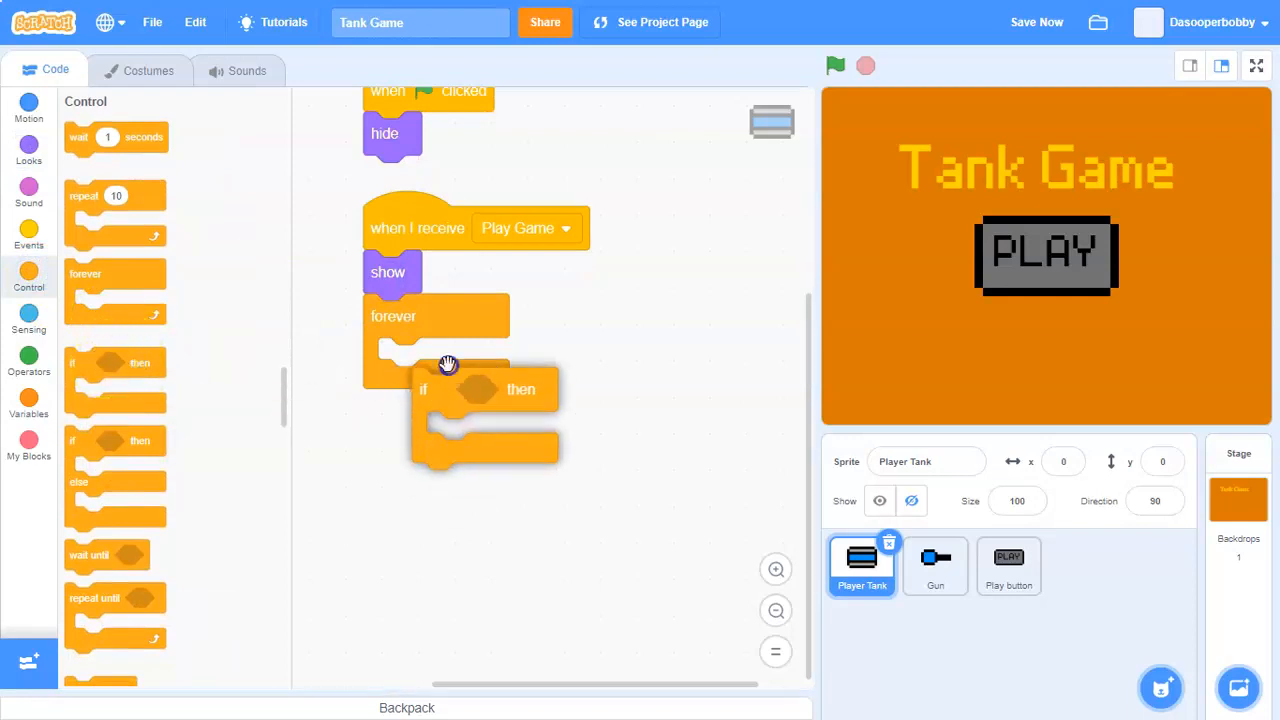
Step: On Play Game, show the tank and move it by 3 with up, down, right and left arrows
{"action": "left_click", "coordinate": [29, 320]}
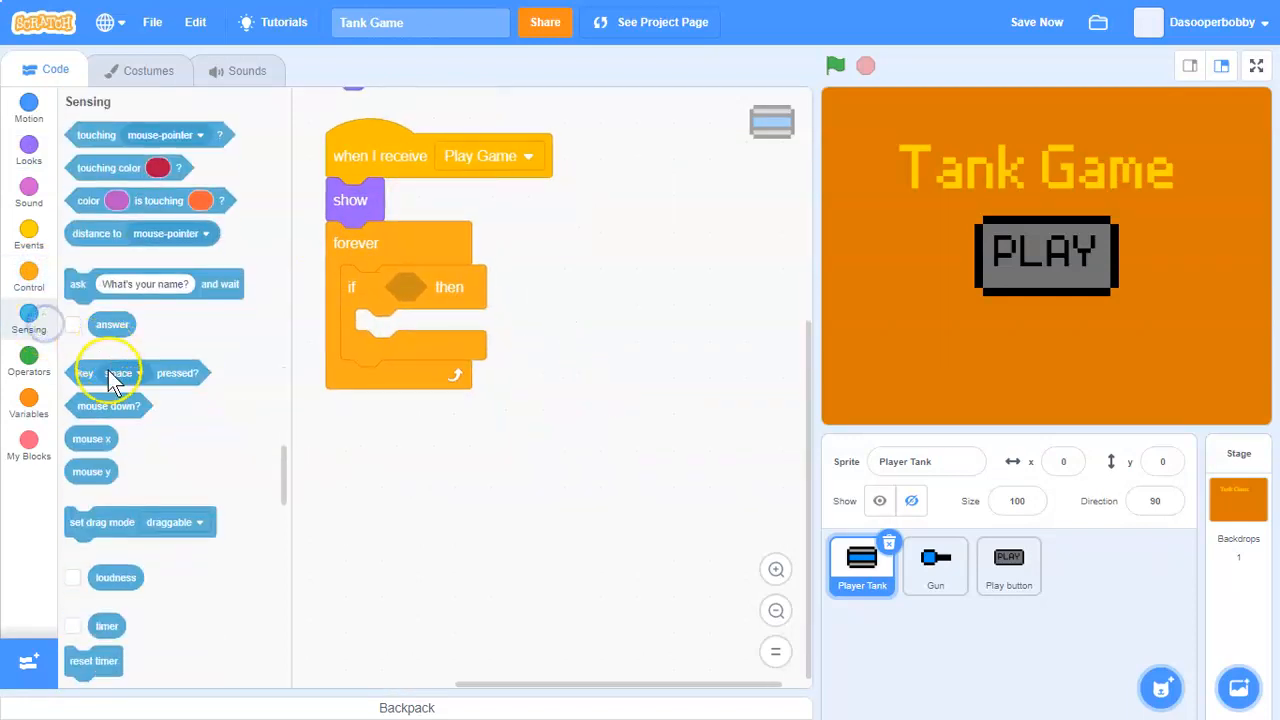
{"action": "left_click", "coordinate": [470, 287]}
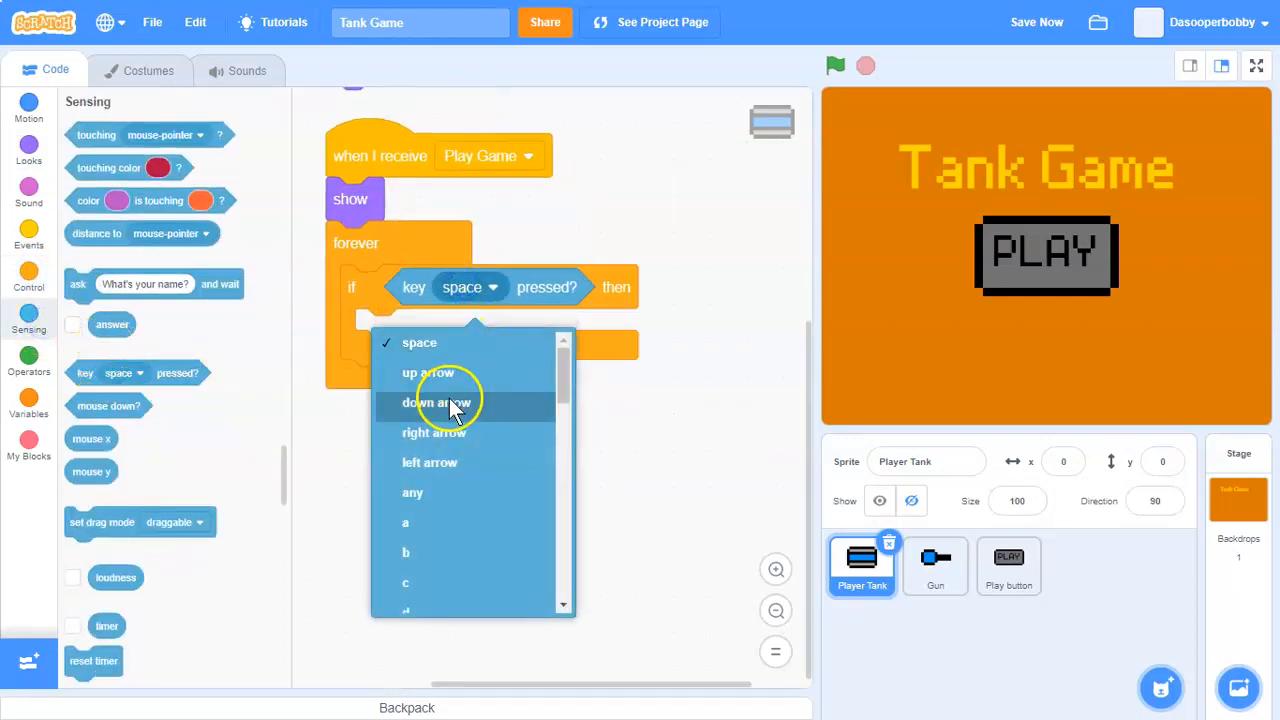
{"action": "left_click", "coordinate": [428, 372]}
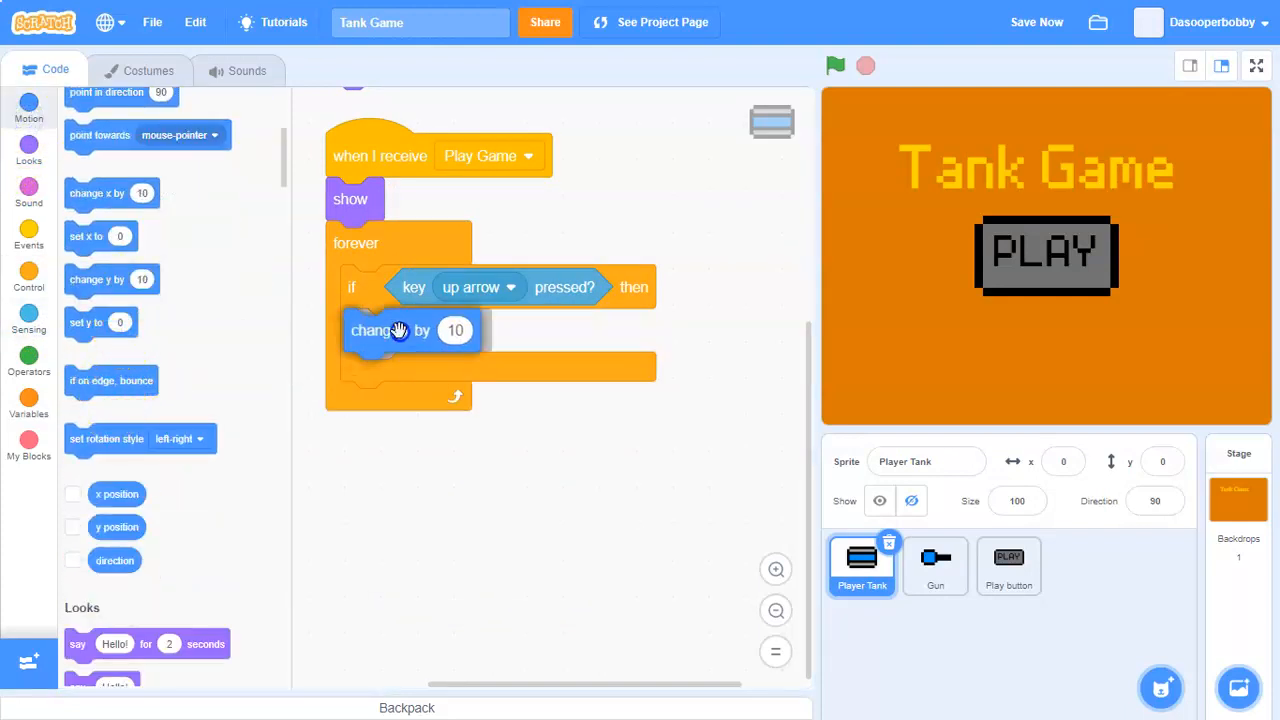
{"action": "type", "text": "3"}
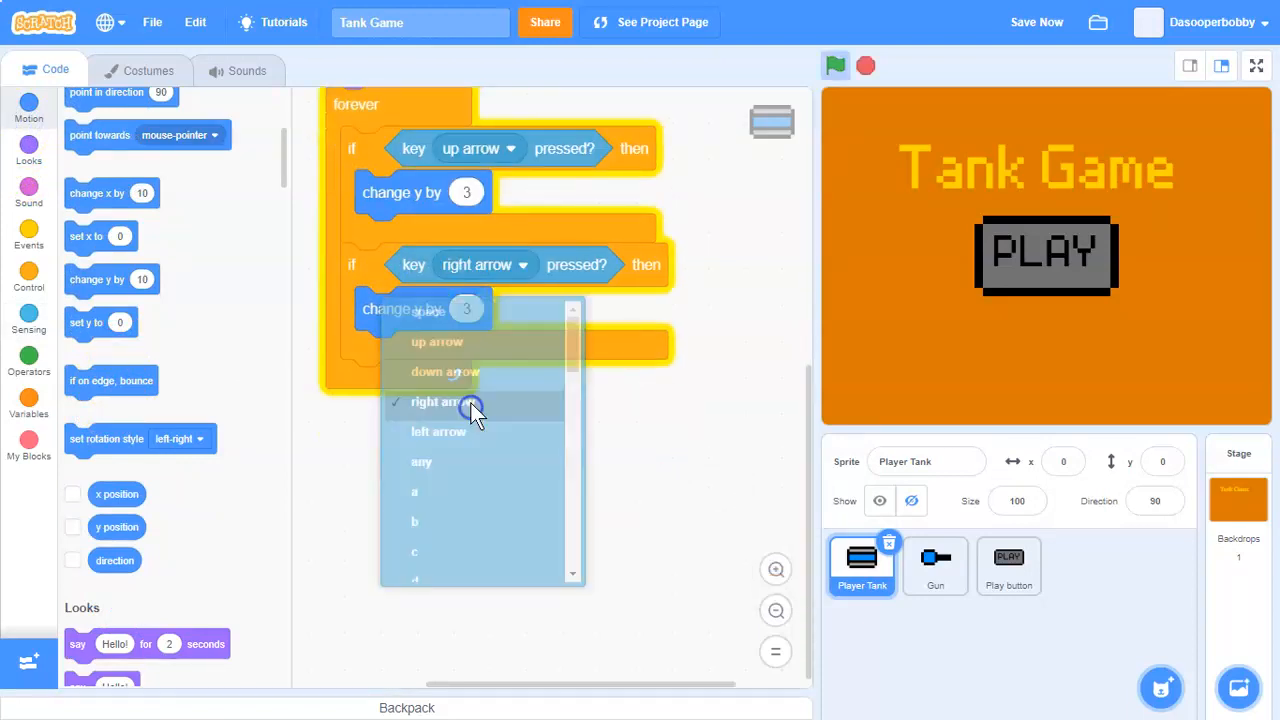
{"action": "left_click", "coordinate": [445, 371]}
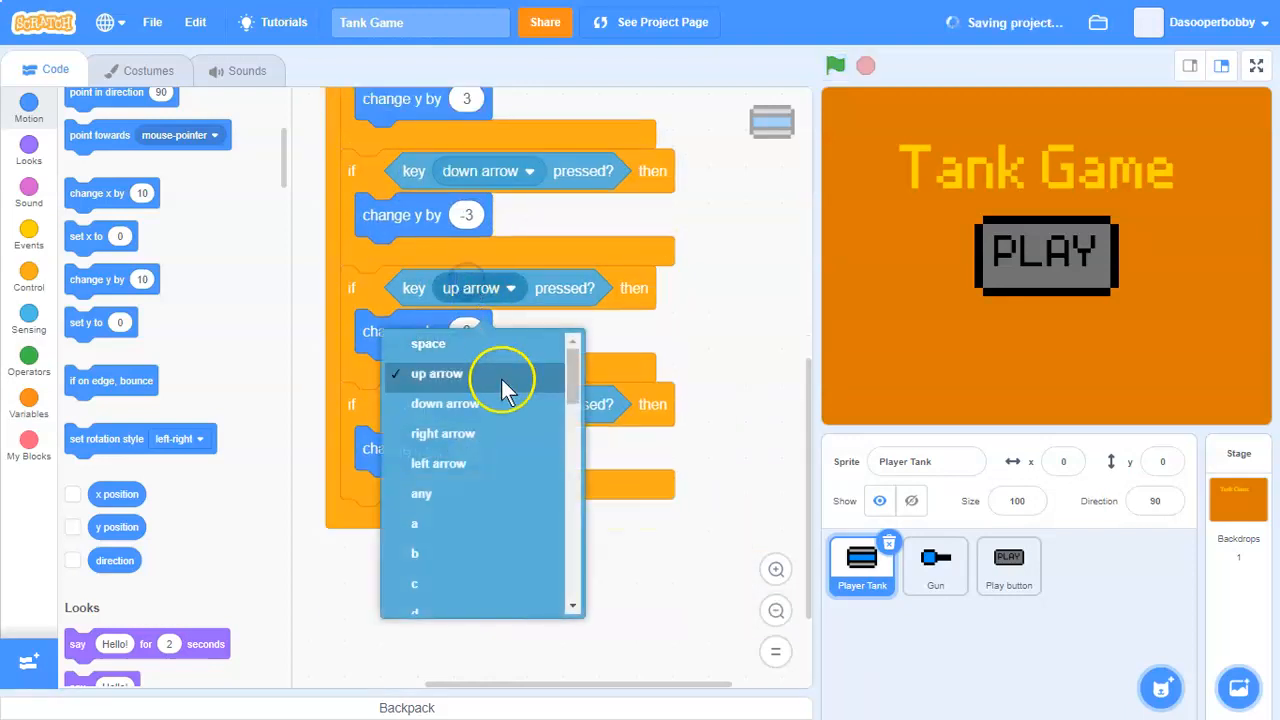
{"action": "left_click", "coordinate": [445, 403]}
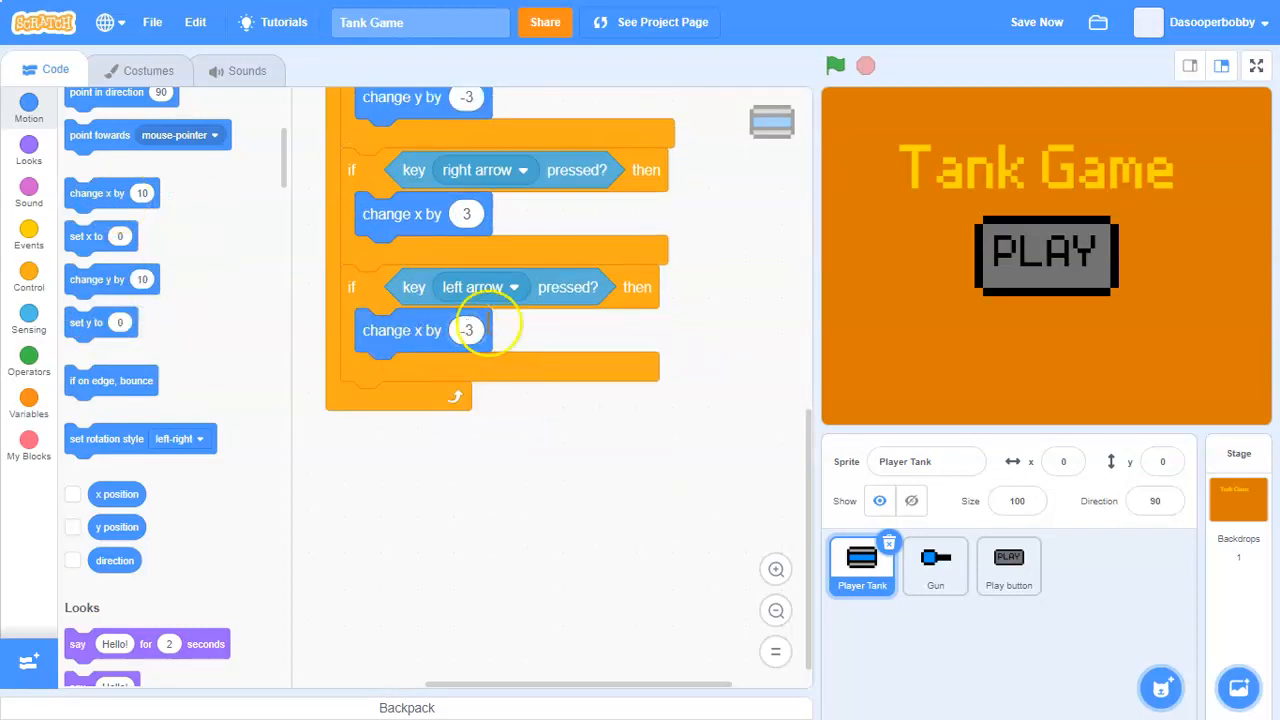
{"action": "left_click", "coordinate": [1008, 565]}
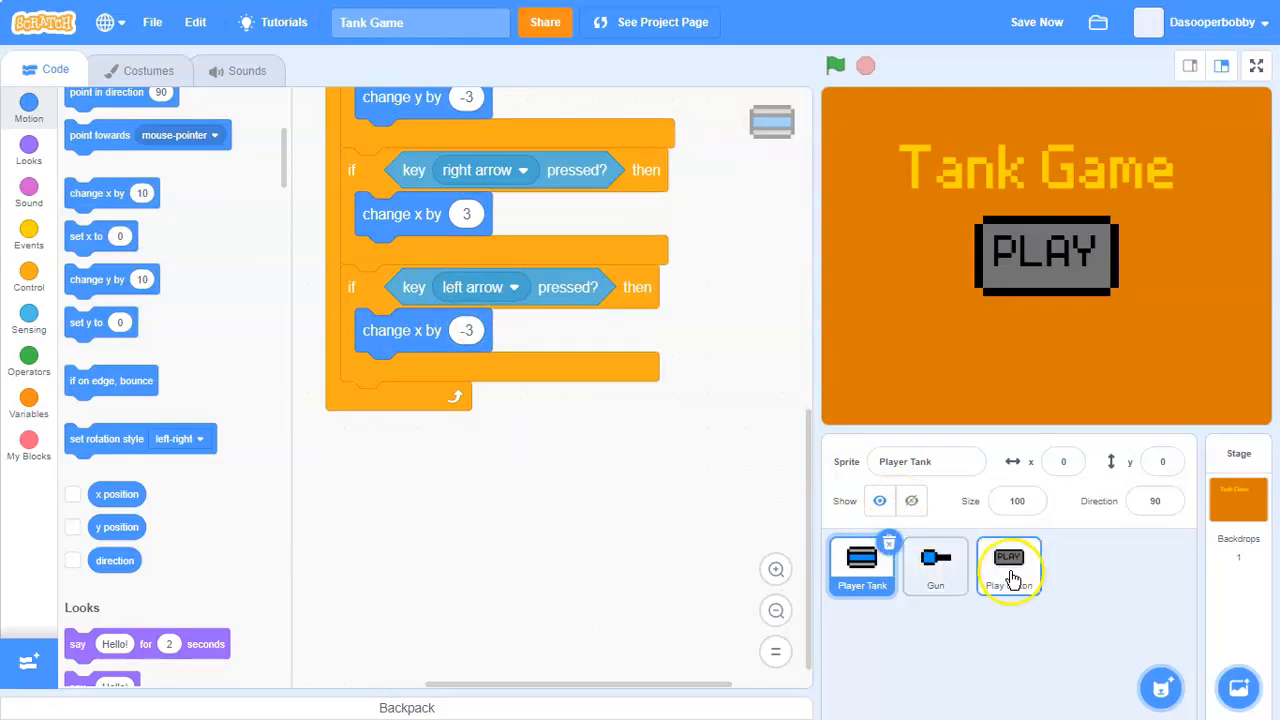
Step: Make the Play button hide and stop its other scripts on Play Game, then clean up its blocks
{"action": "left_click", "coordinate": [1008, 565]}
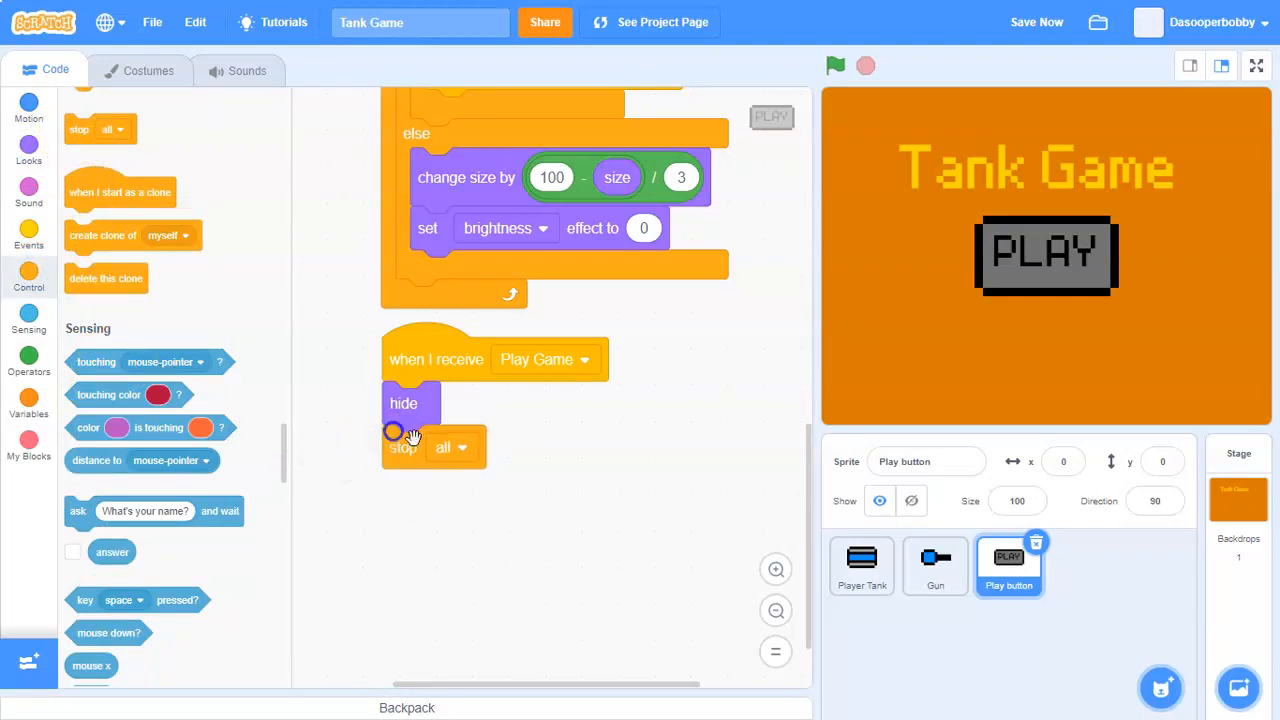
{"action": "right_click", "coordinate": [637, 437]}
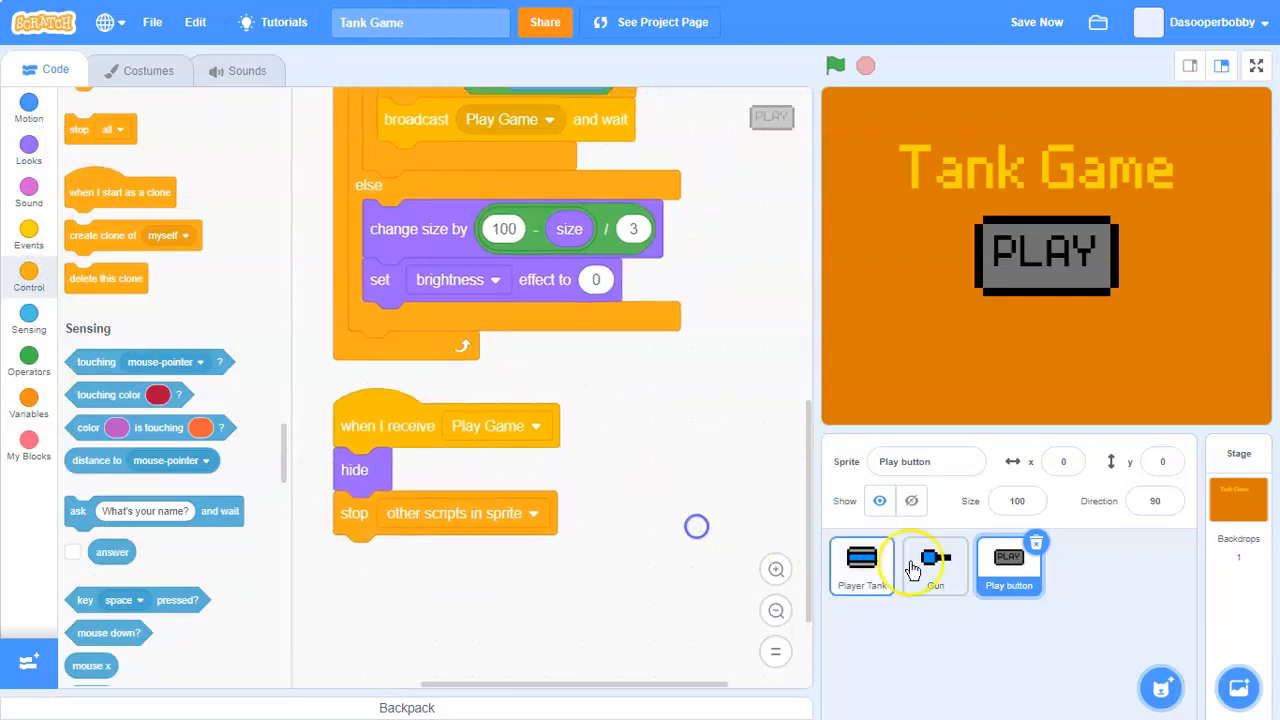
{"action": "left_click", "coordinate": [1238, 490]}
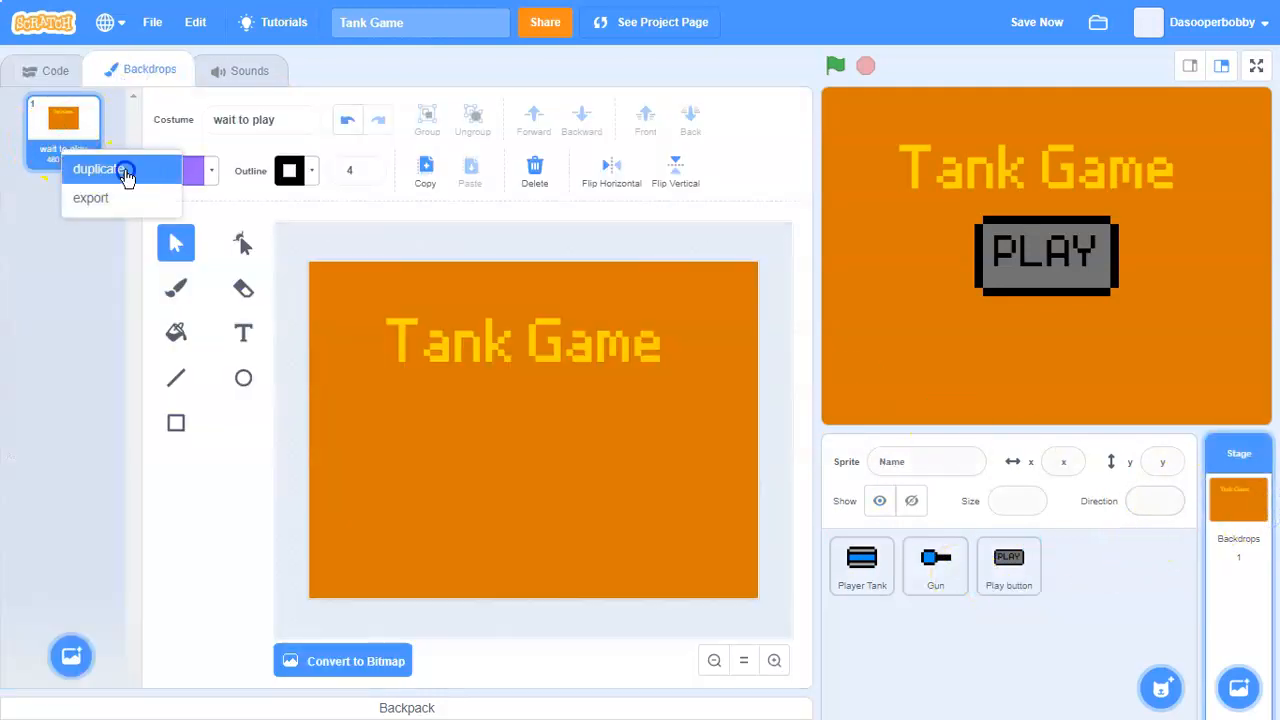
Step: Duplicate the title backdrop as 'play game' and remove the Tank Game title
{"action": "left_click", "coordinate": [97, 168]}
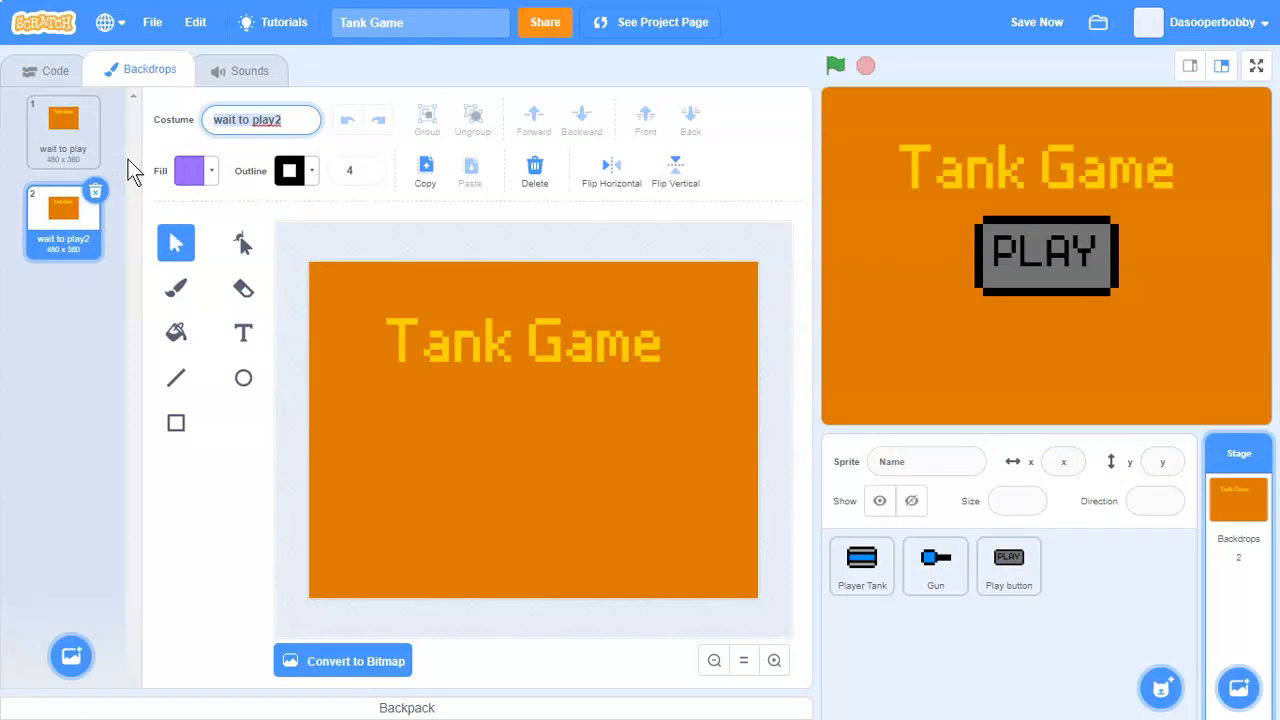
{"action": "type", "text": "play game"}
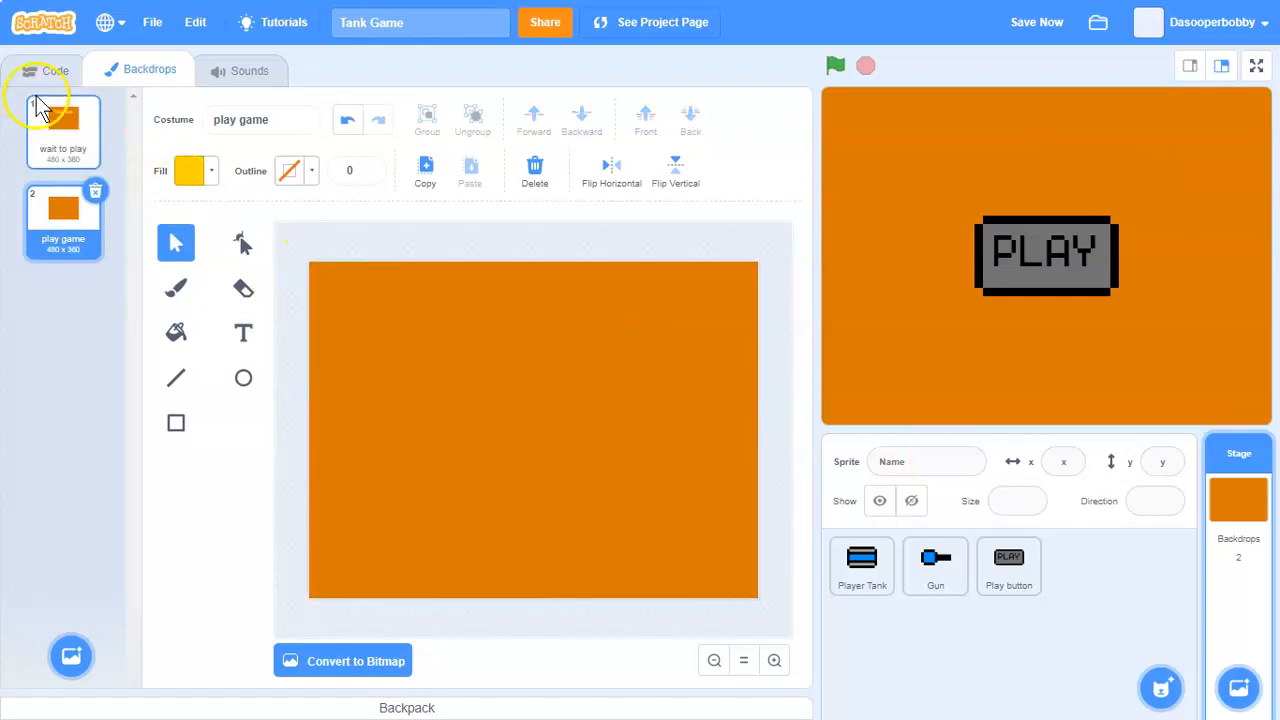
{"action": "left_click", "coordinate": [935, 565]}
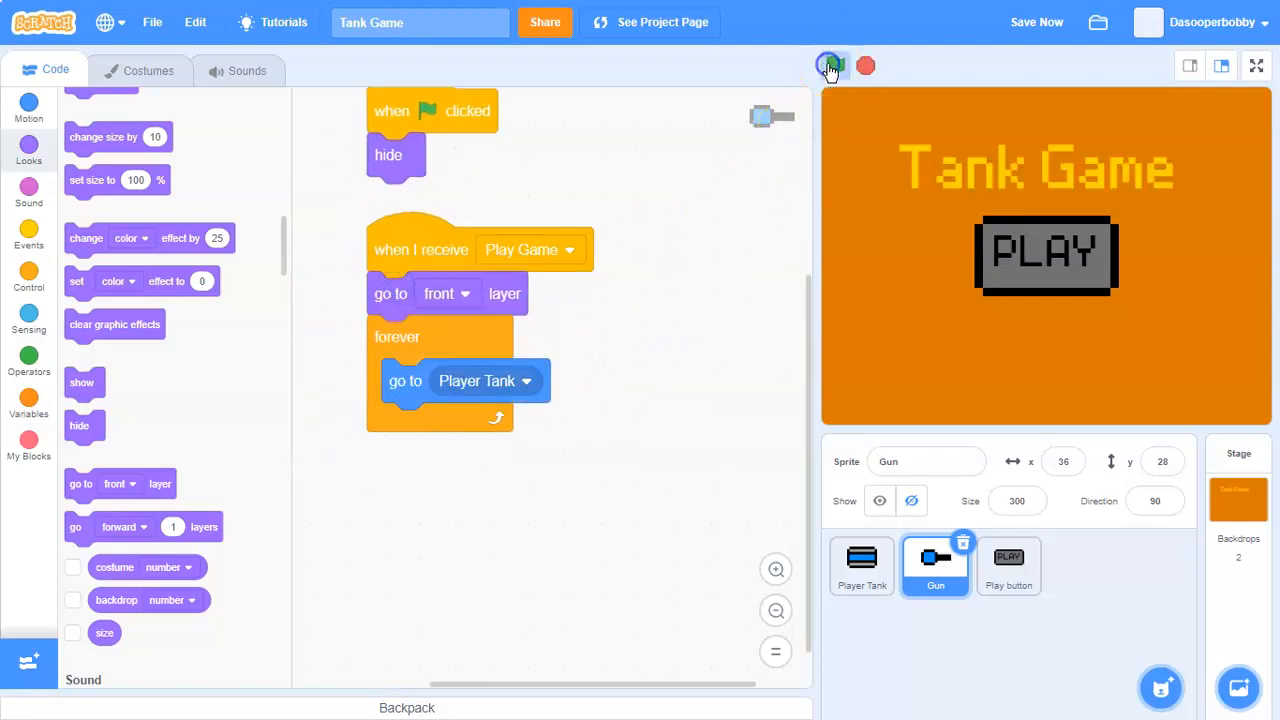
Step: Test the game, then add 'switch backdrop to play game' to Player Tank's Play Game script
{"action": "left_click", "coordinate": [832, 65]}
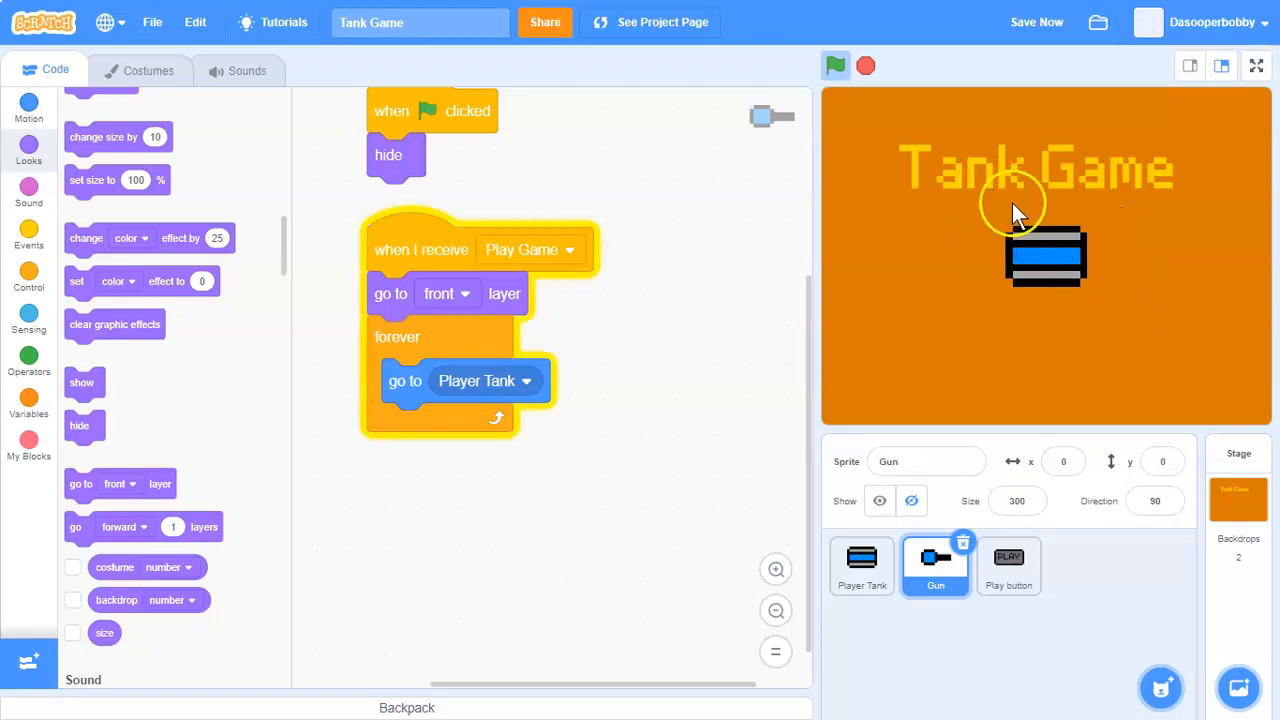
{"action": "left_click", "coordinate": [836, 66]}
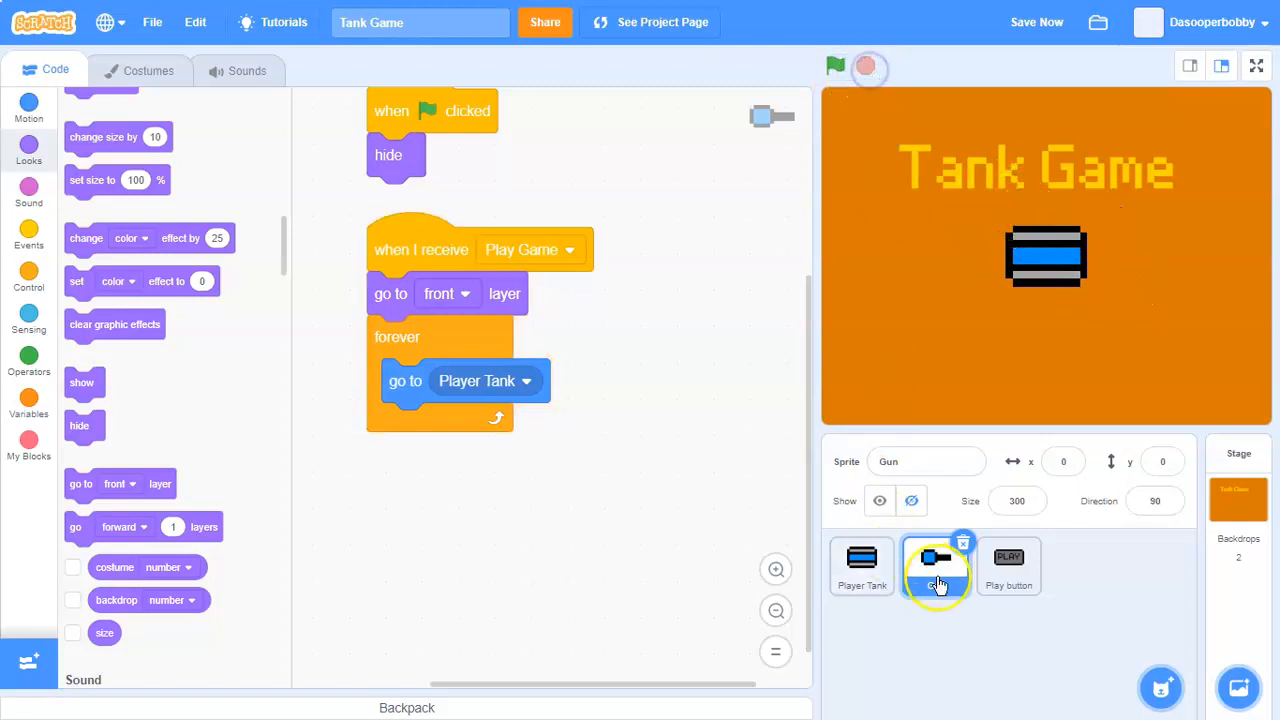
{"action": "left_click", "coordinate": [1008, 565]}
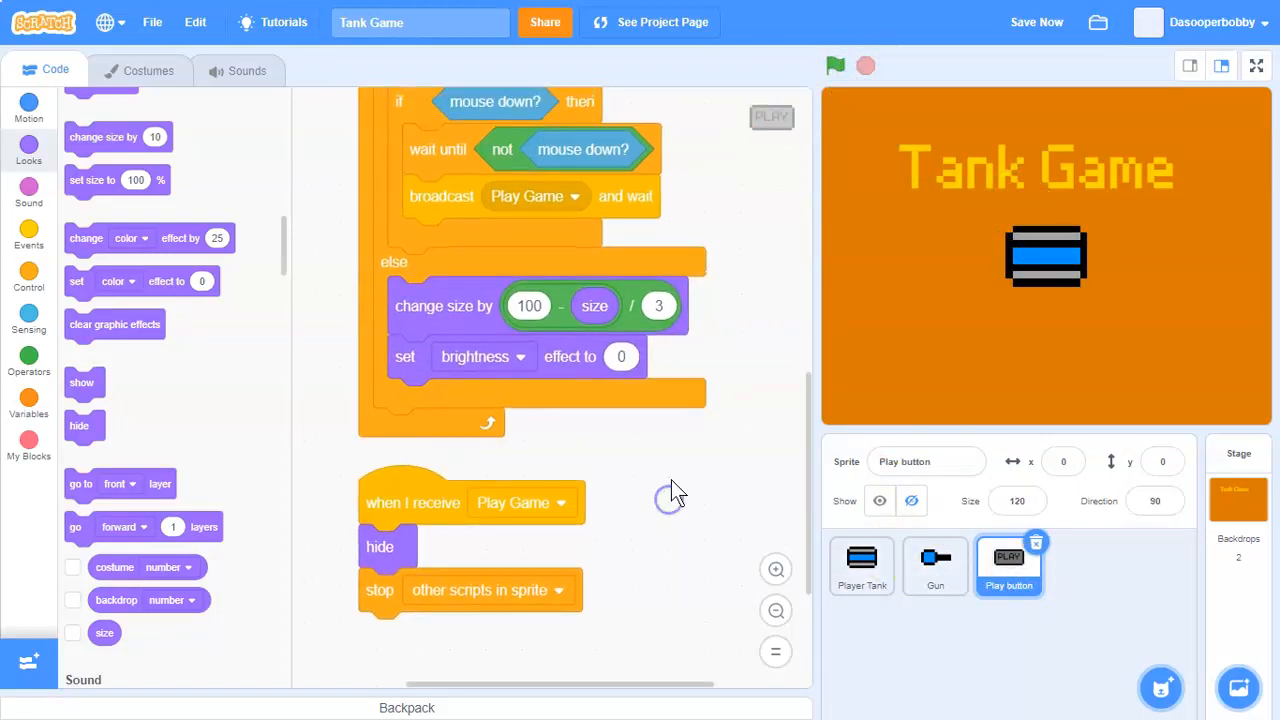
{"action": "left_click", "coordinate": [861, 565]}
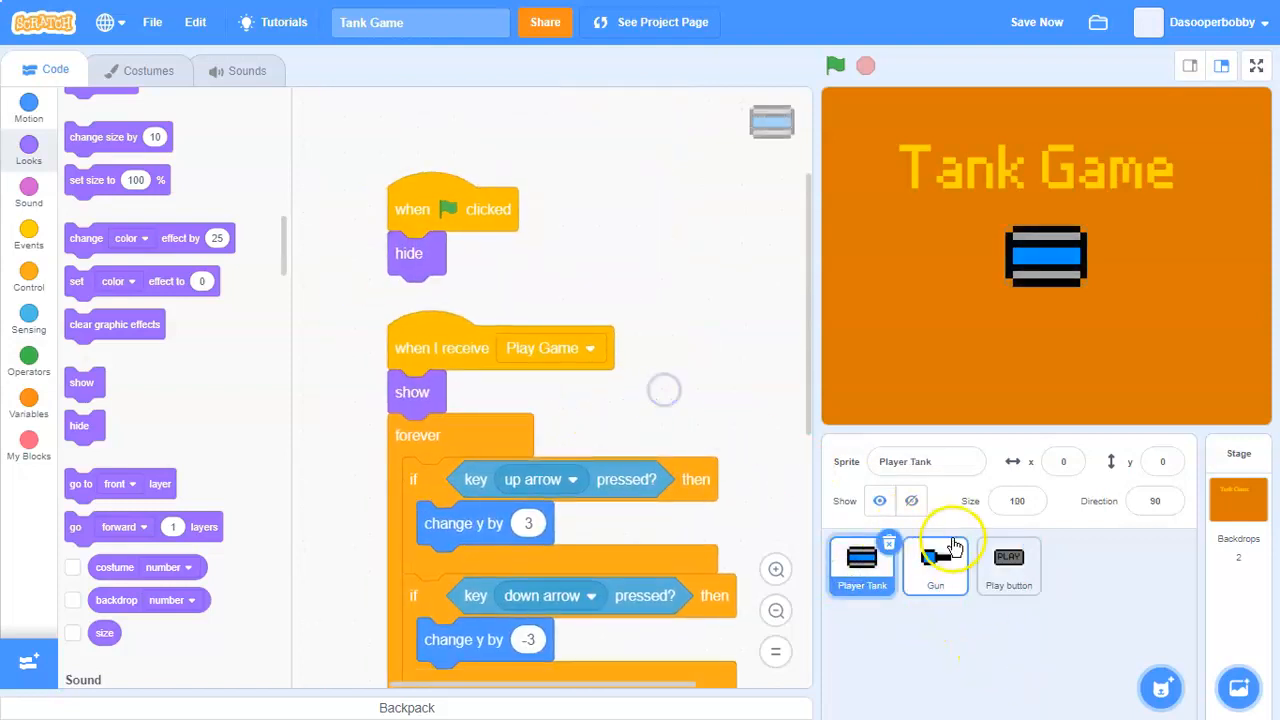
{"action": "left_click", "coordinate": [935, 565]}
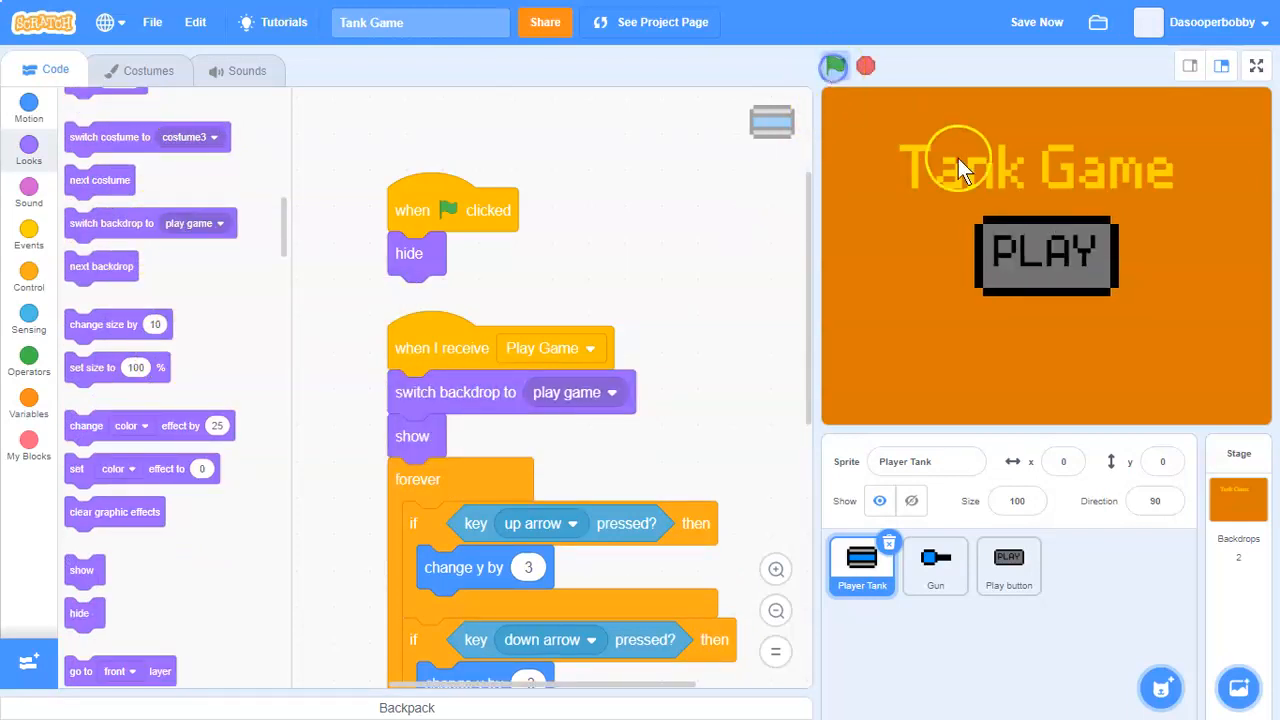
Step: Test the backdrop switch, add 'show' to the Gun's script, and retest
{"action": "left_click", "coordinate": [835, 66]}
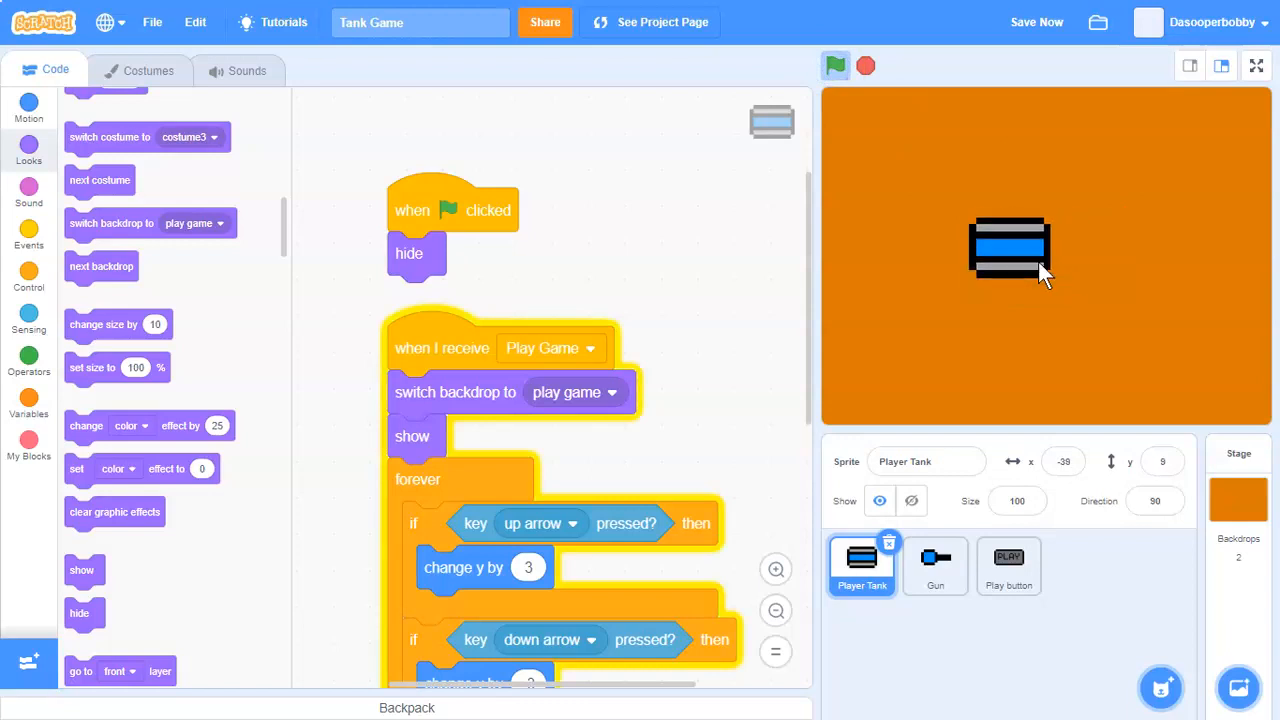
{"action": "left_click_drag", "start_coordinate": [1010, 248], "coordinate": [1018, 258]}
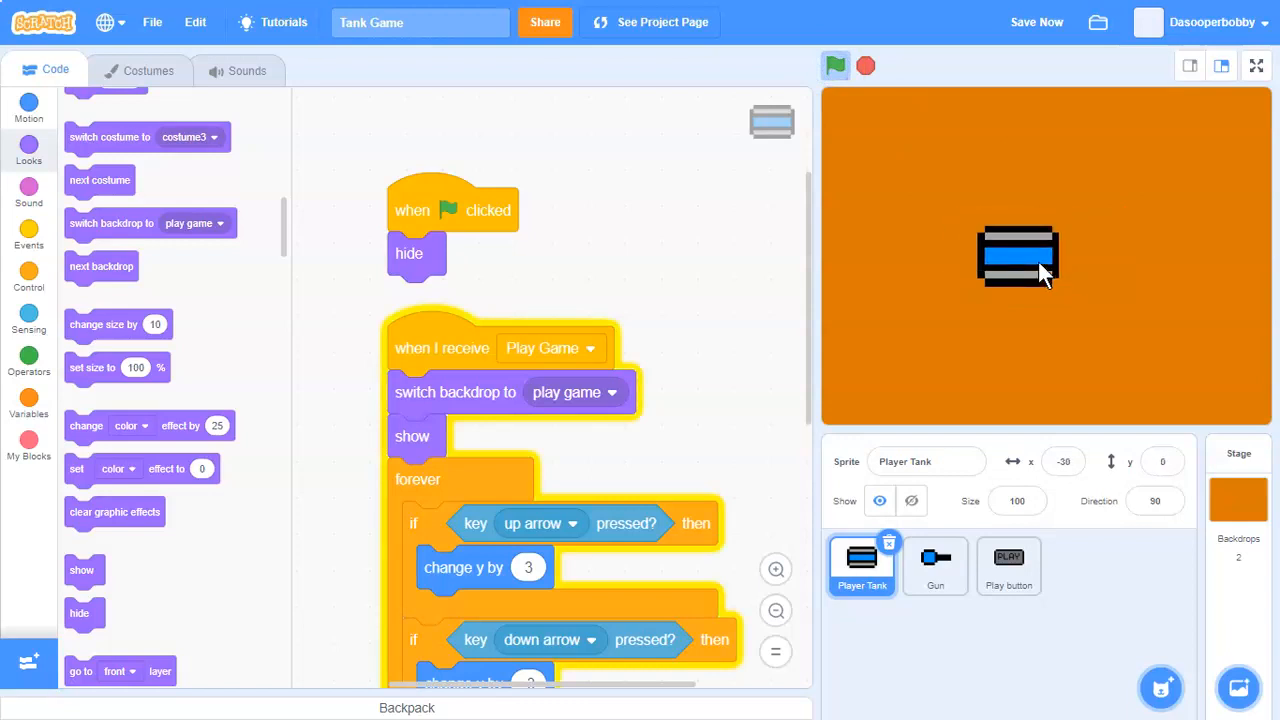
{"action": "left_click", "coordinate": [934, 565]}
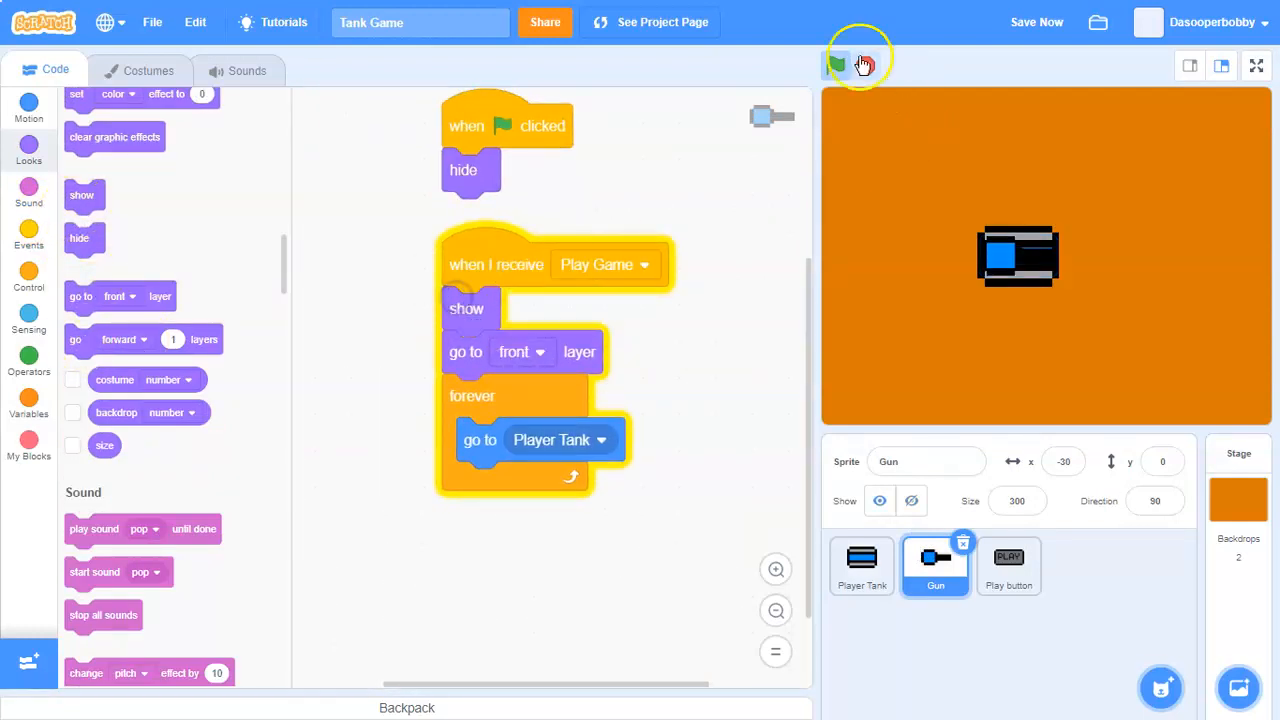
{"action": "left_click", "coordinate": [836, 65]}
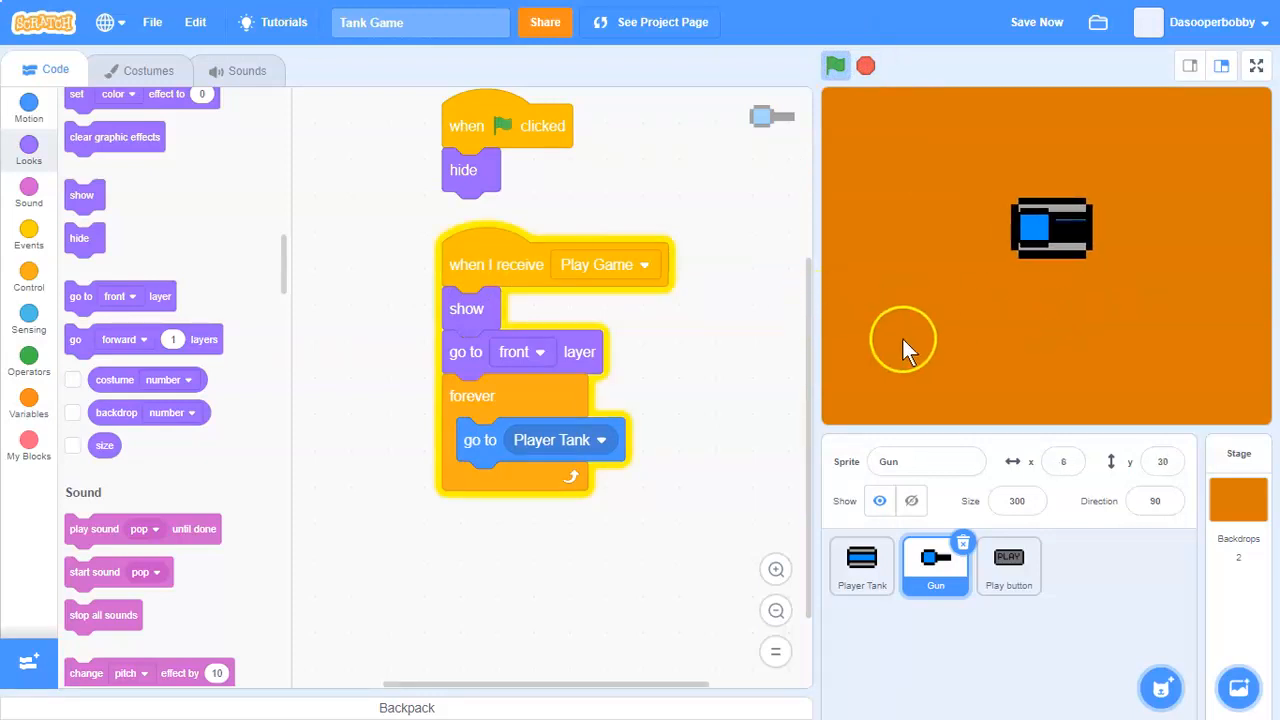
Step: Move the gun drawing so its square base sits on the costume centre
{"action": "left_click", "coordinate": [147, 70]}
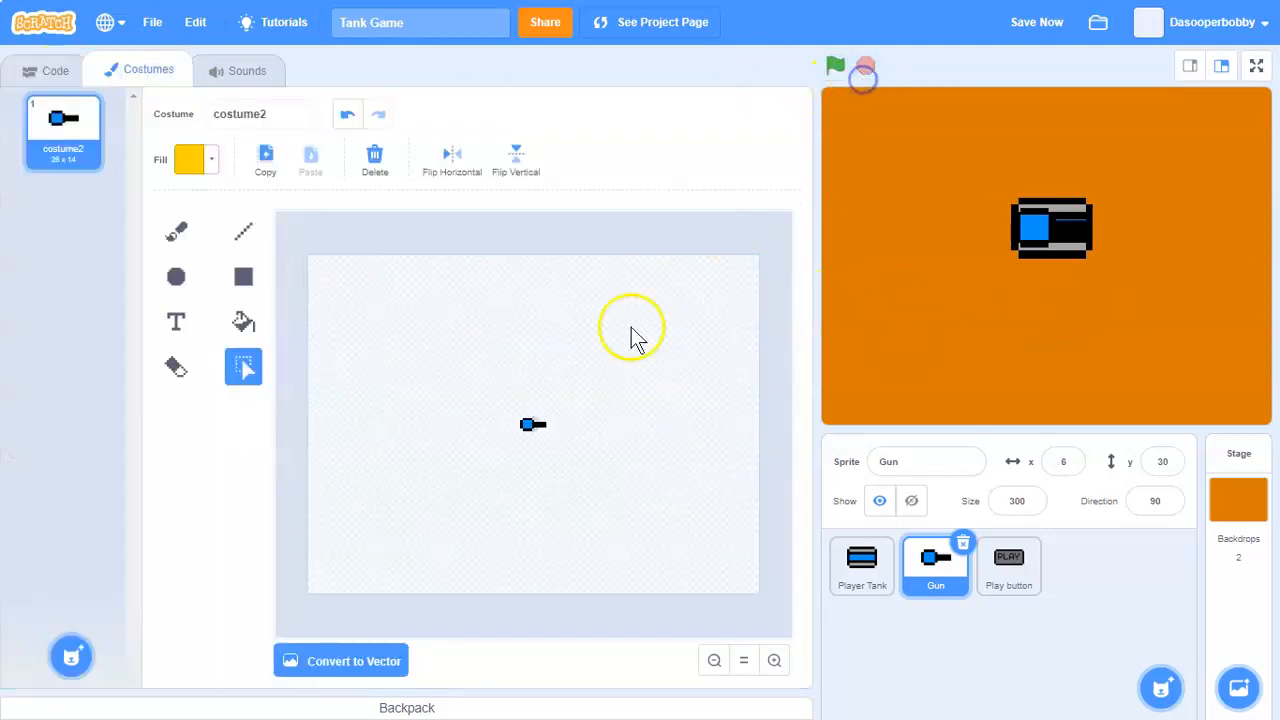
{"action": "left_click", "coordinate": [773, 660]}
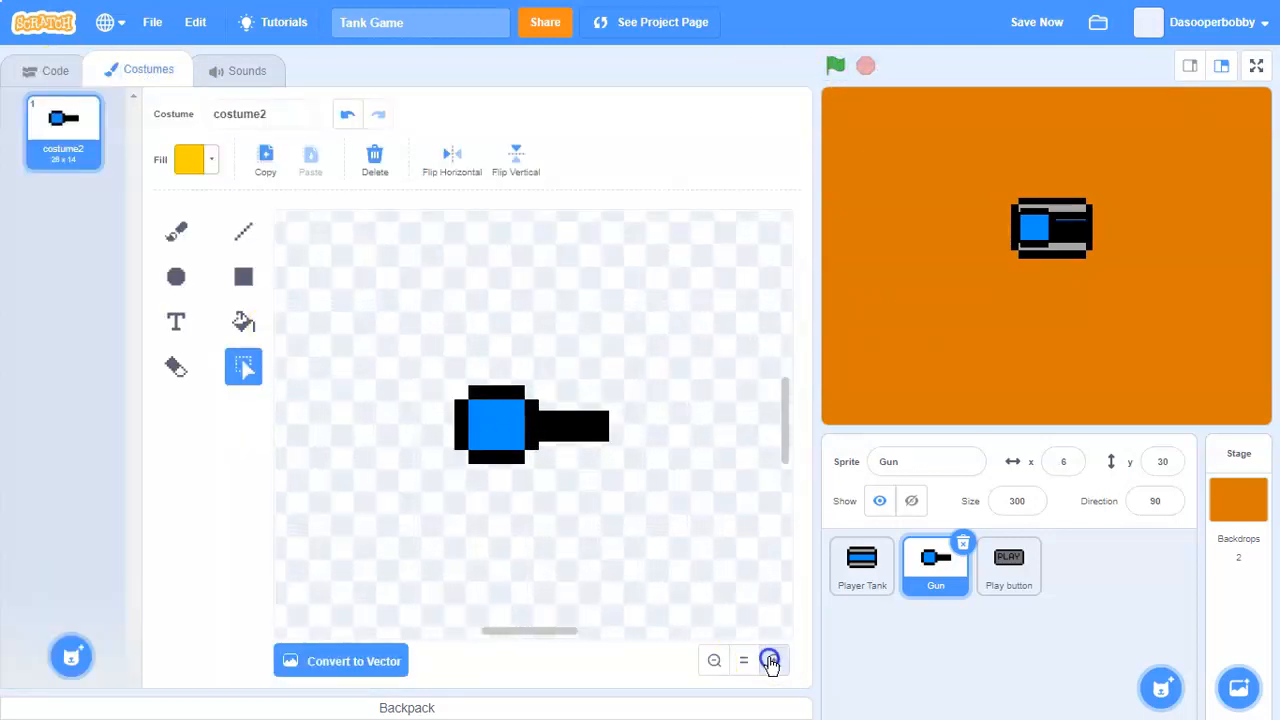
{"action": "left_click", "coordinate": [771, 660]}
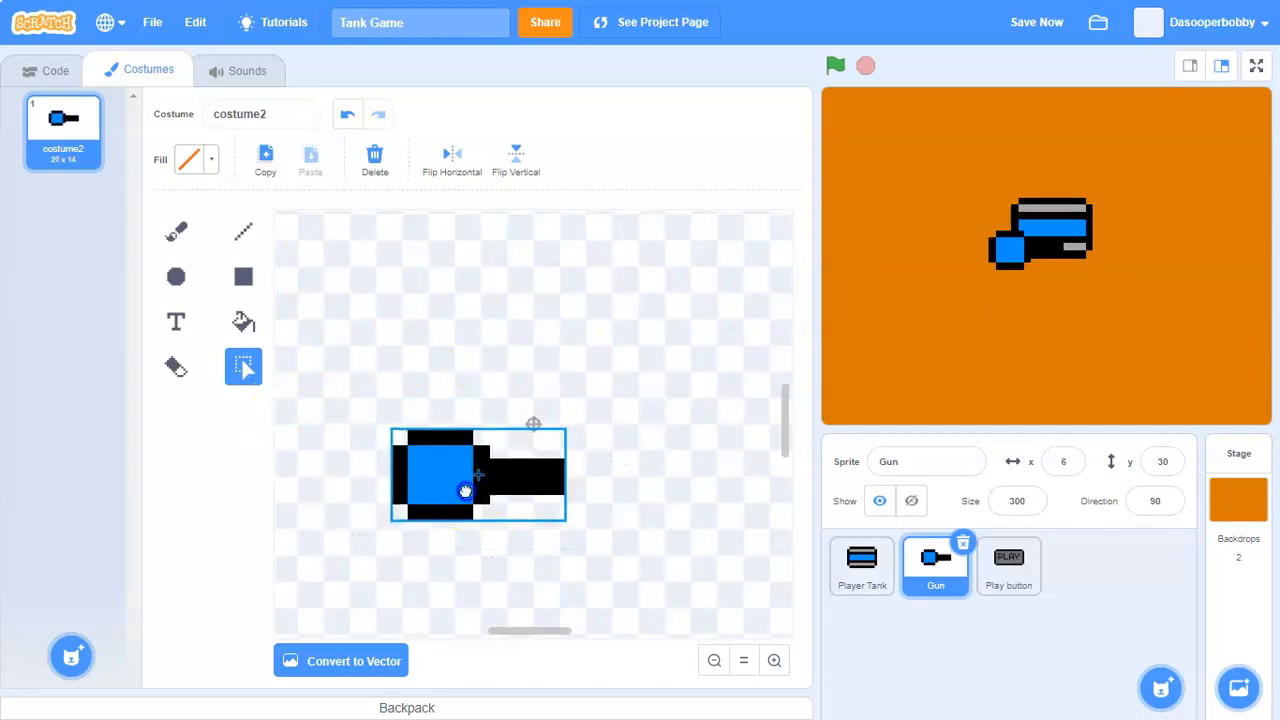
{"action": "left_click_drag", "start_coordinate": [465, 490], "coordinate": [550, 445]}
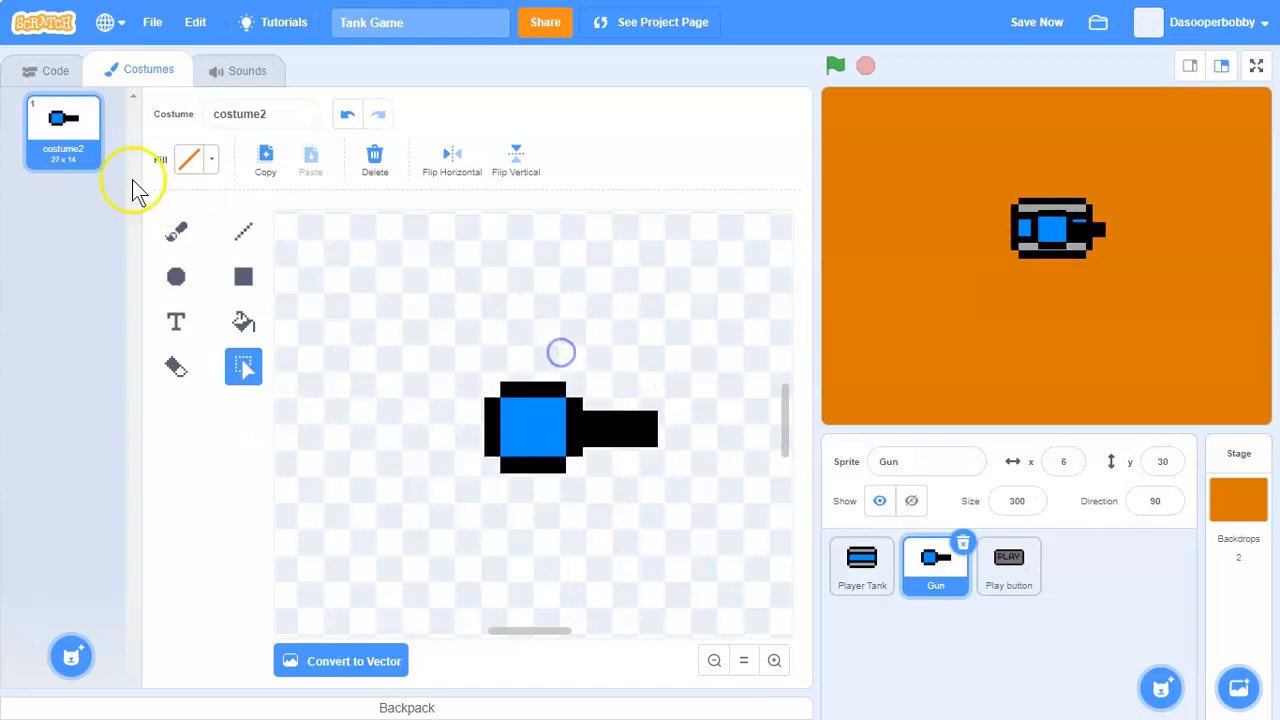
{"action": "left_click", "coordinate": [45, 70]}
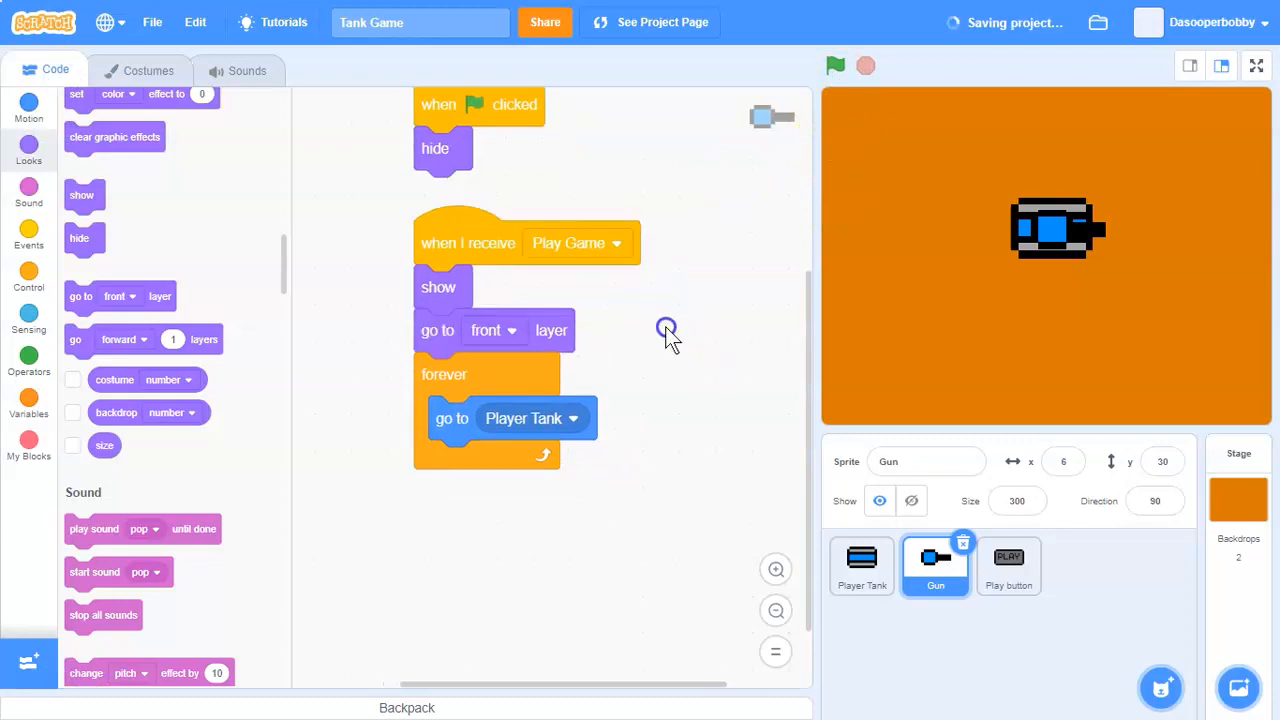
Step: Add 'point towards mouse-pointer' to the Gun's forever loop and test the aiming
{"action": "left_click", "coordinate": [28, 105]}
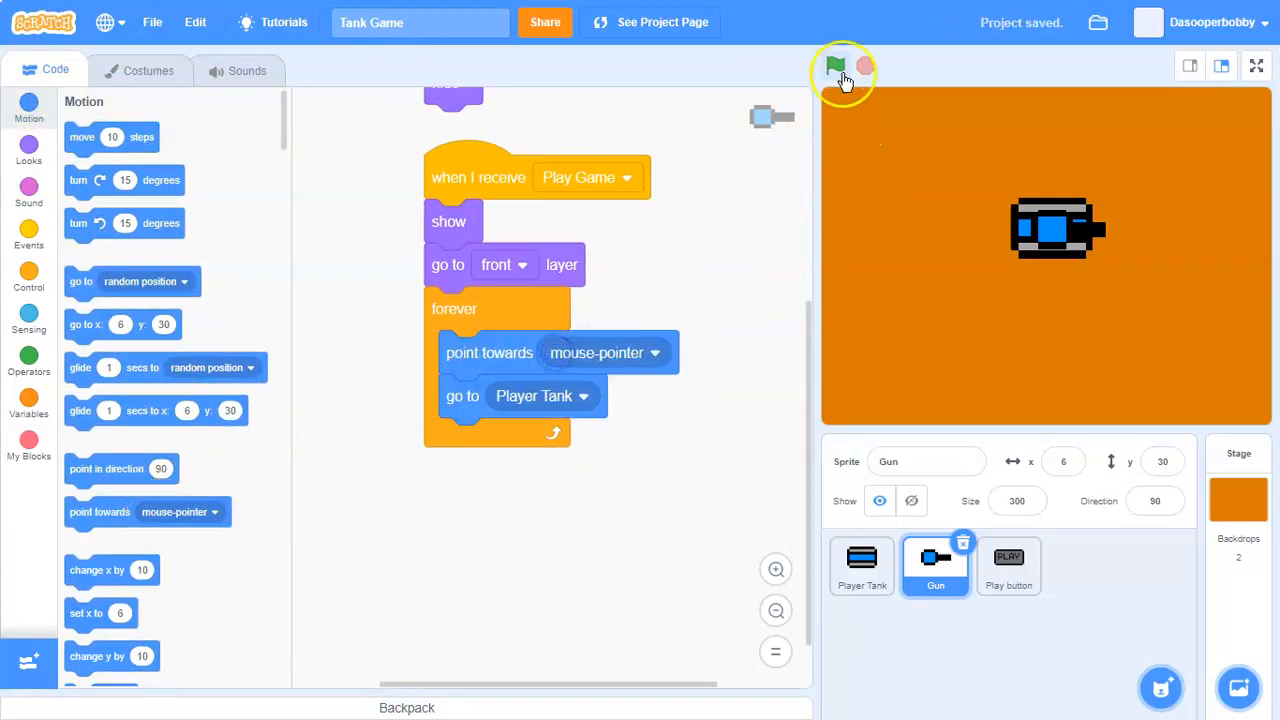
{"action": "left_click", "coordinate": [836, 65]}
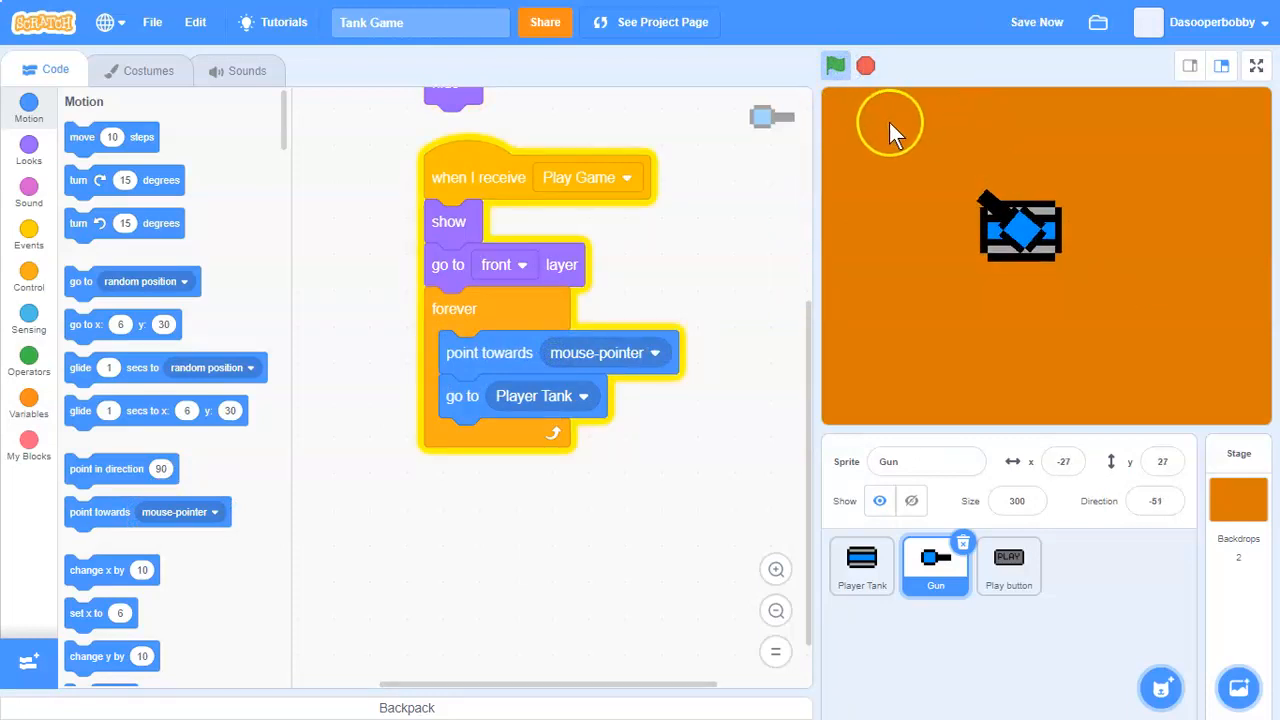
{"action": "left_click", "coordinate": [836, 66]}
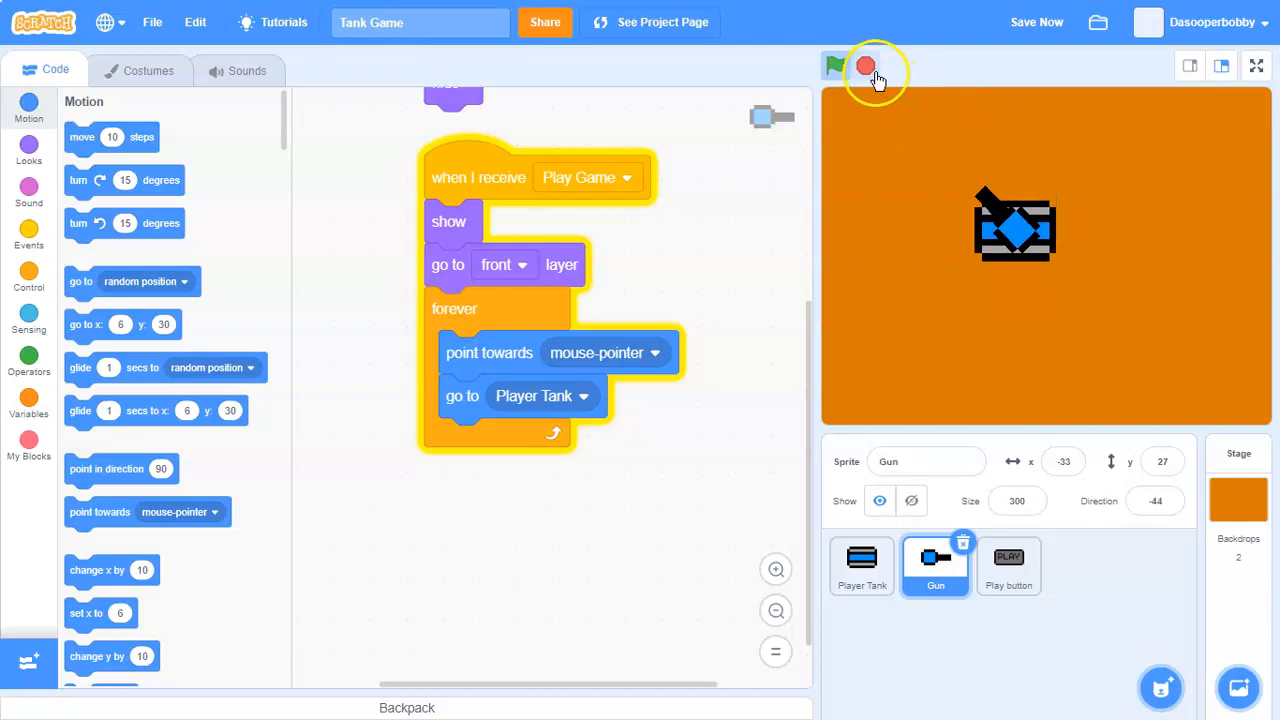
{"action": "left_click", "coordinate": [865, 66]}
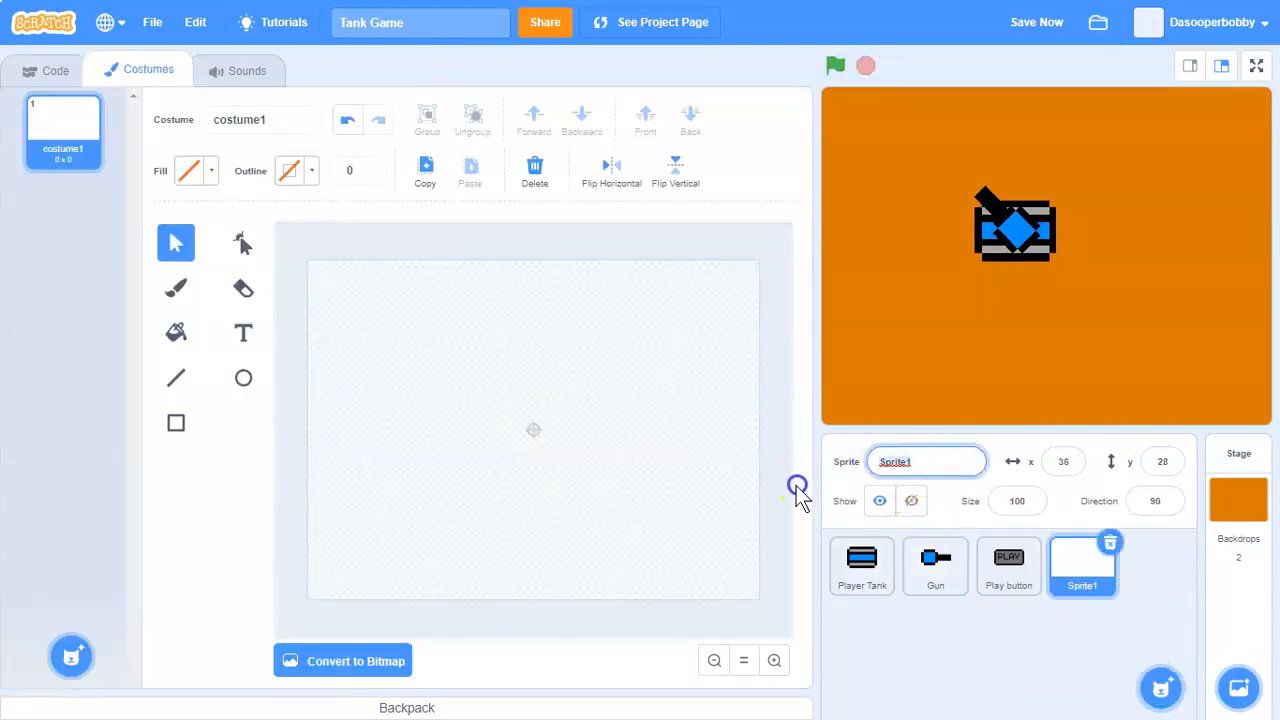
Step: Name the new sprite 'Bullet', delete its empty costume, and hide it at green flag
{"action": "type", "text": "Bullets"}
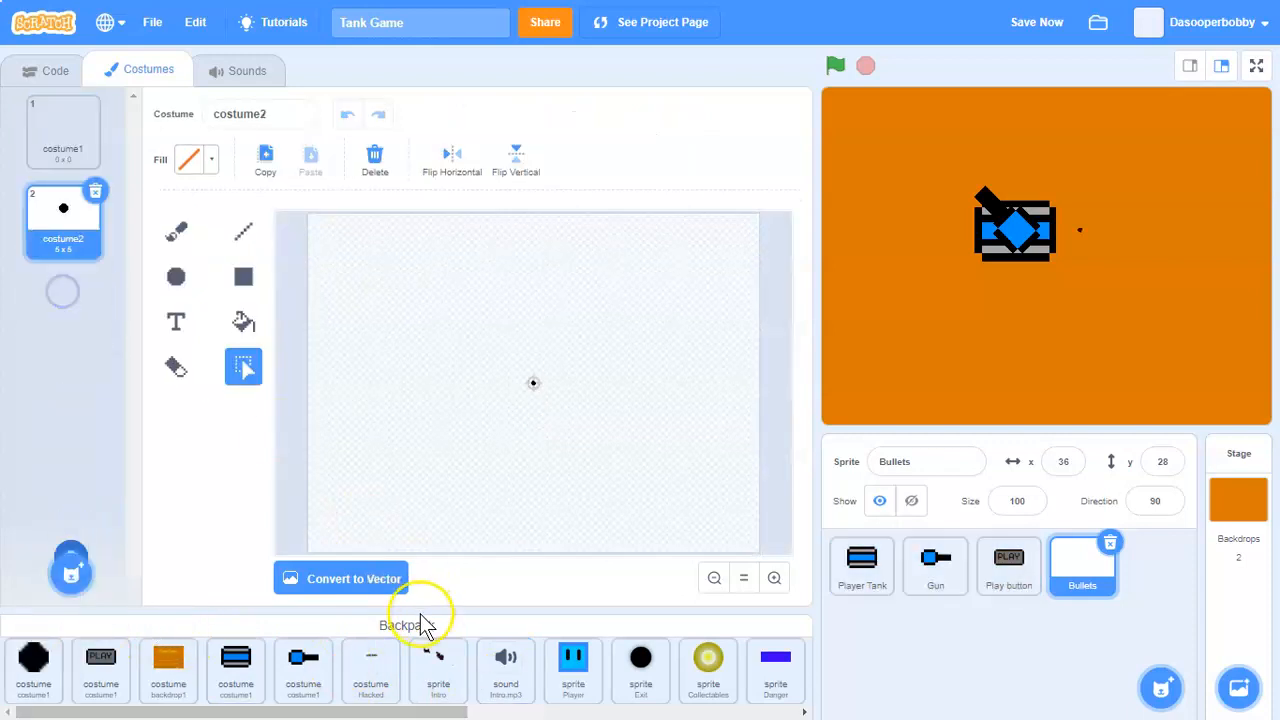
{"action": "left_click", "coordinate": [63, 130]}
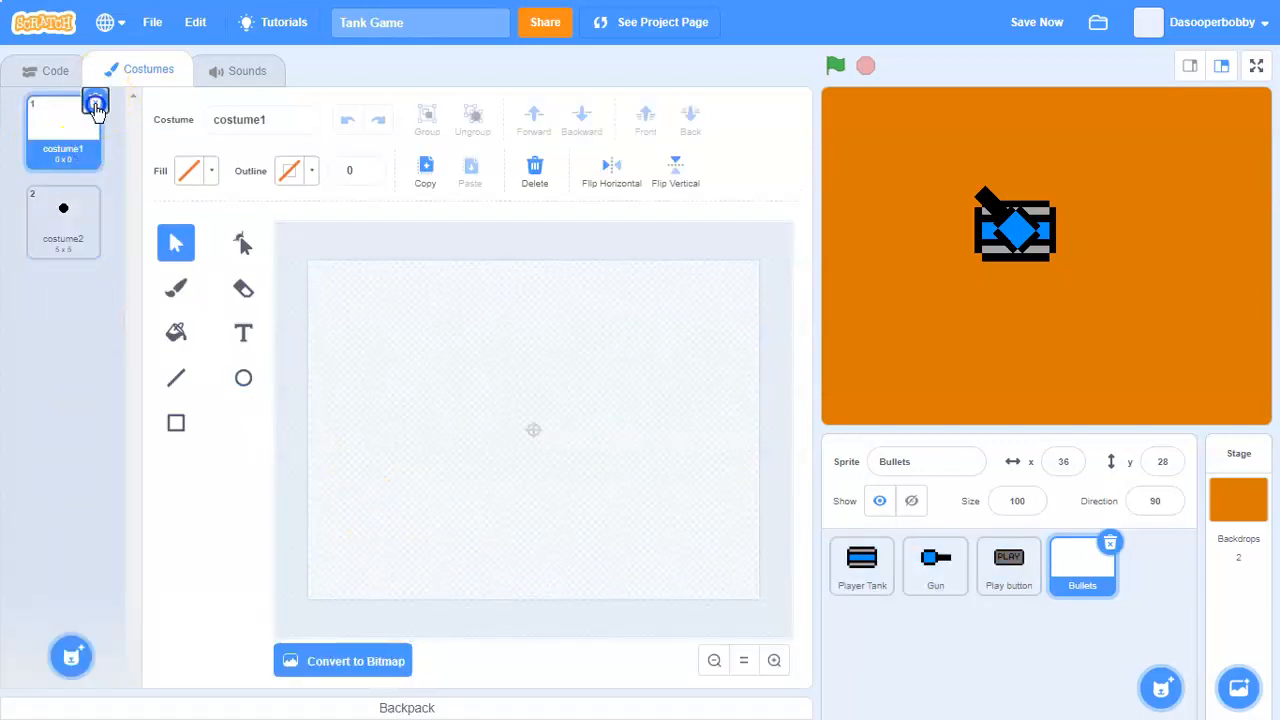
{"action": "left_click", "coordinate": [55, 69]}
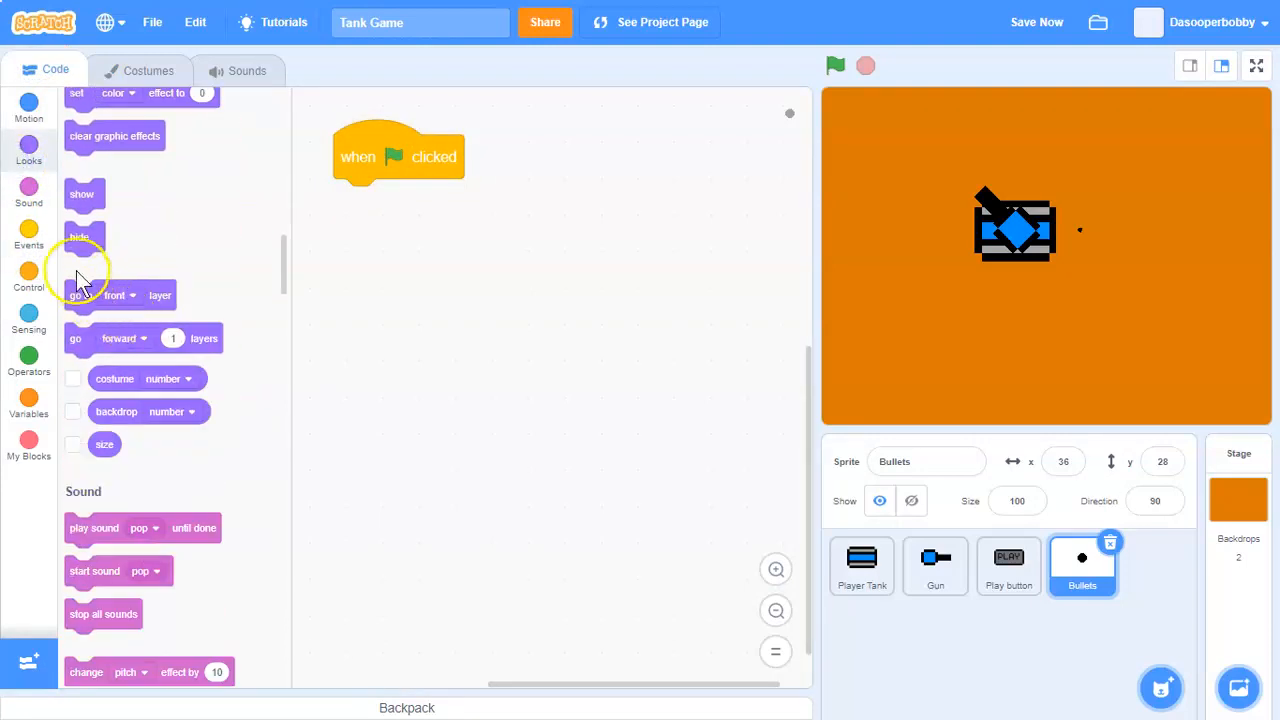
{"action": "left_click_drag", "start_coordinate": [79, 237], "coordinate": [388, 170]}
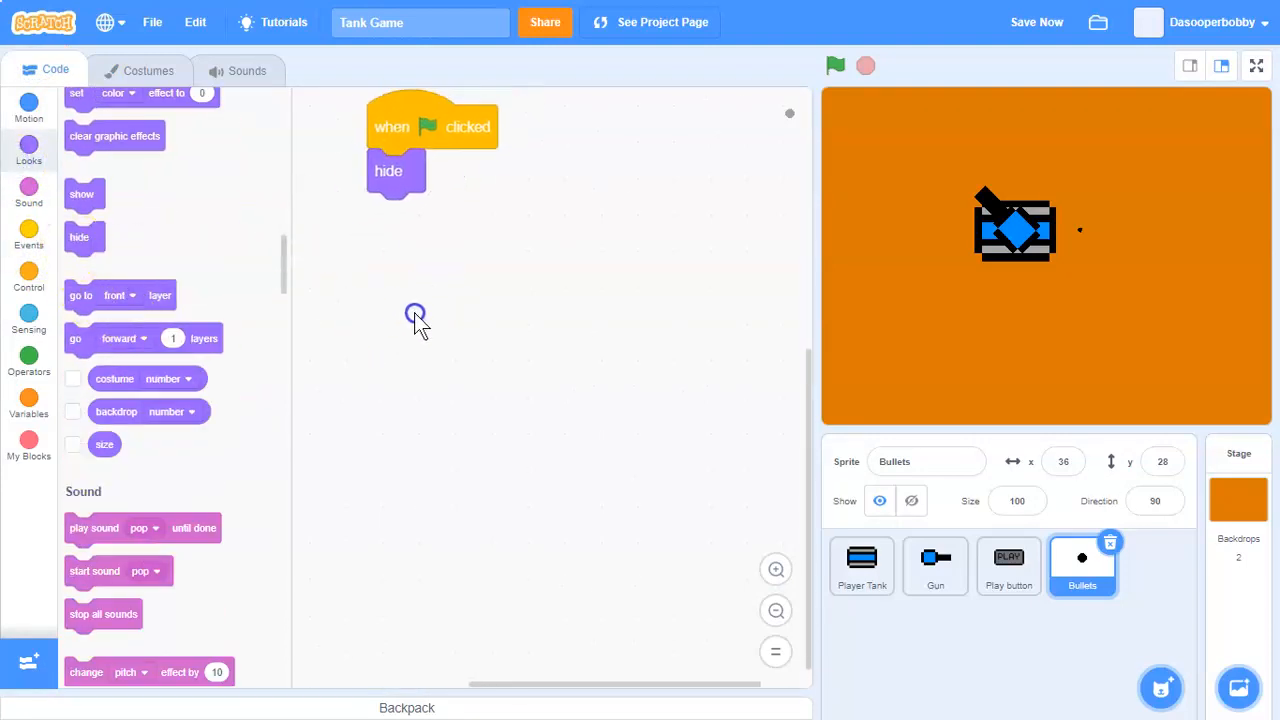
{"action": "left_click", "coordinate": [861, 565]}
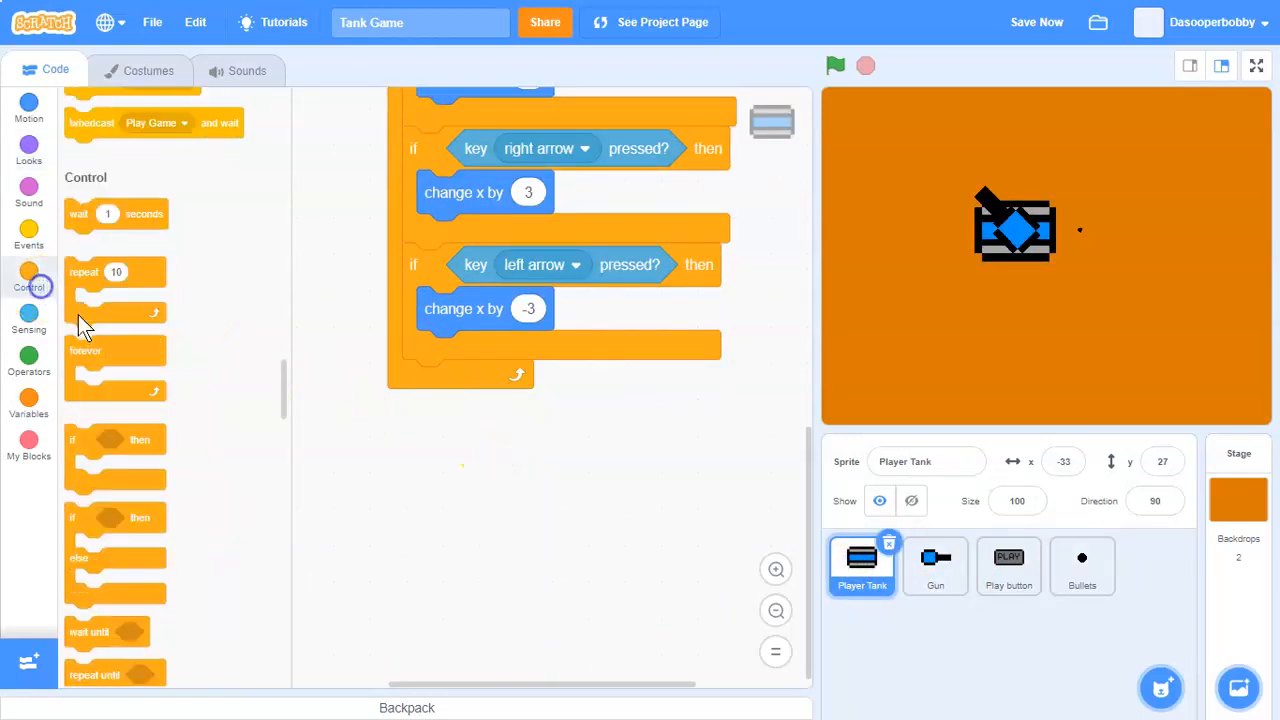
Step: Make Player Tank clone Bullets every 0.5 seconds while the mouse is down after Play Game
{"action": "left_click", "coordinate": [28, 235]}
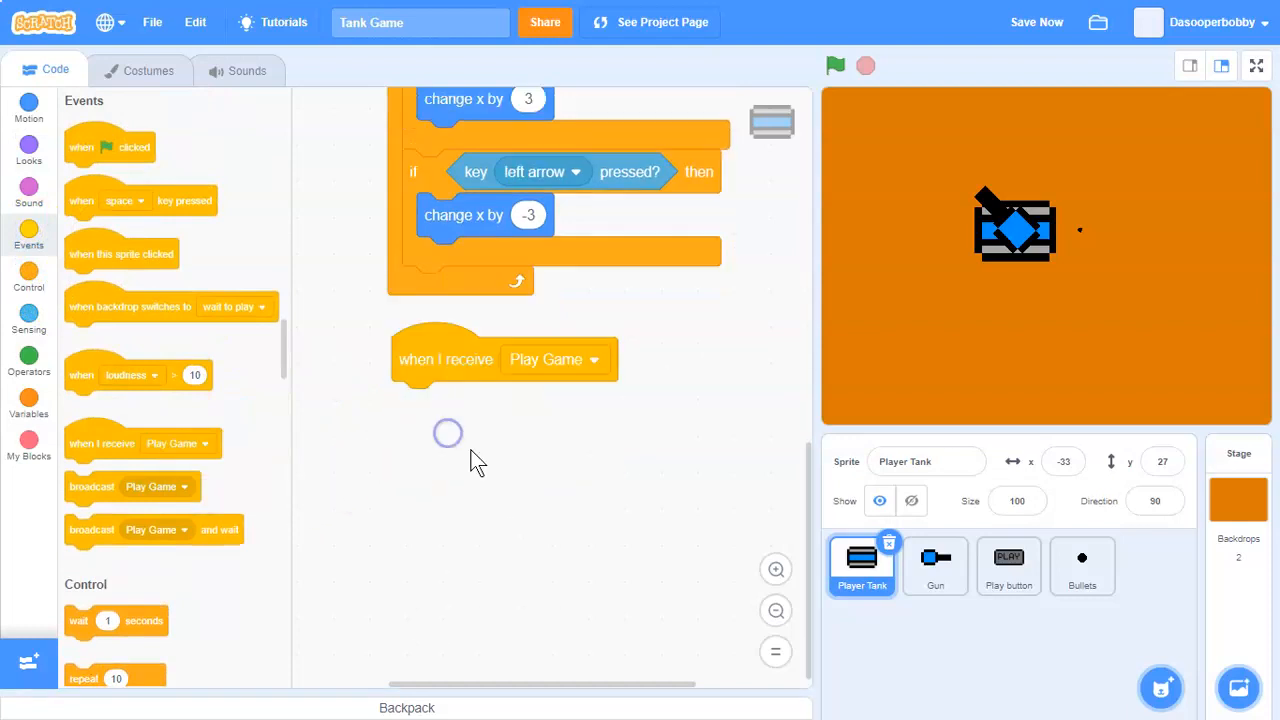
{"action": "left_click", "coordinate": [28, 280]}
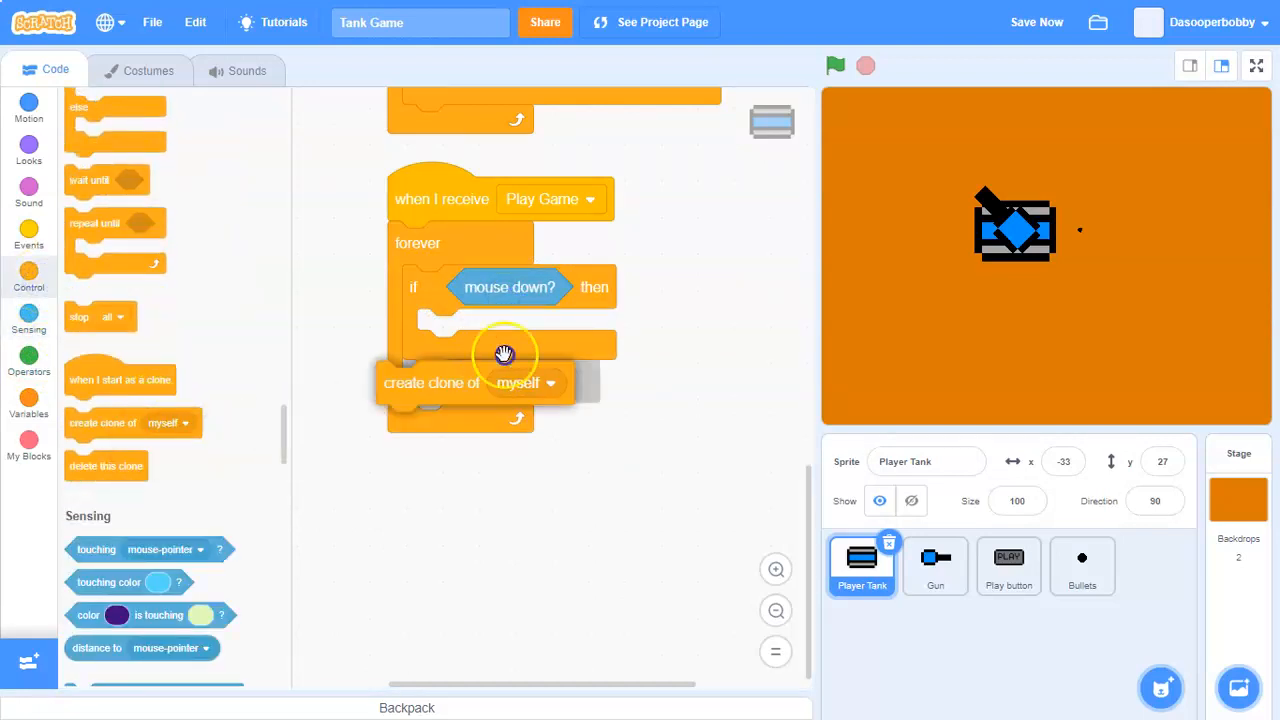
{"action": "left_click", "coordinate": [549, 383]}
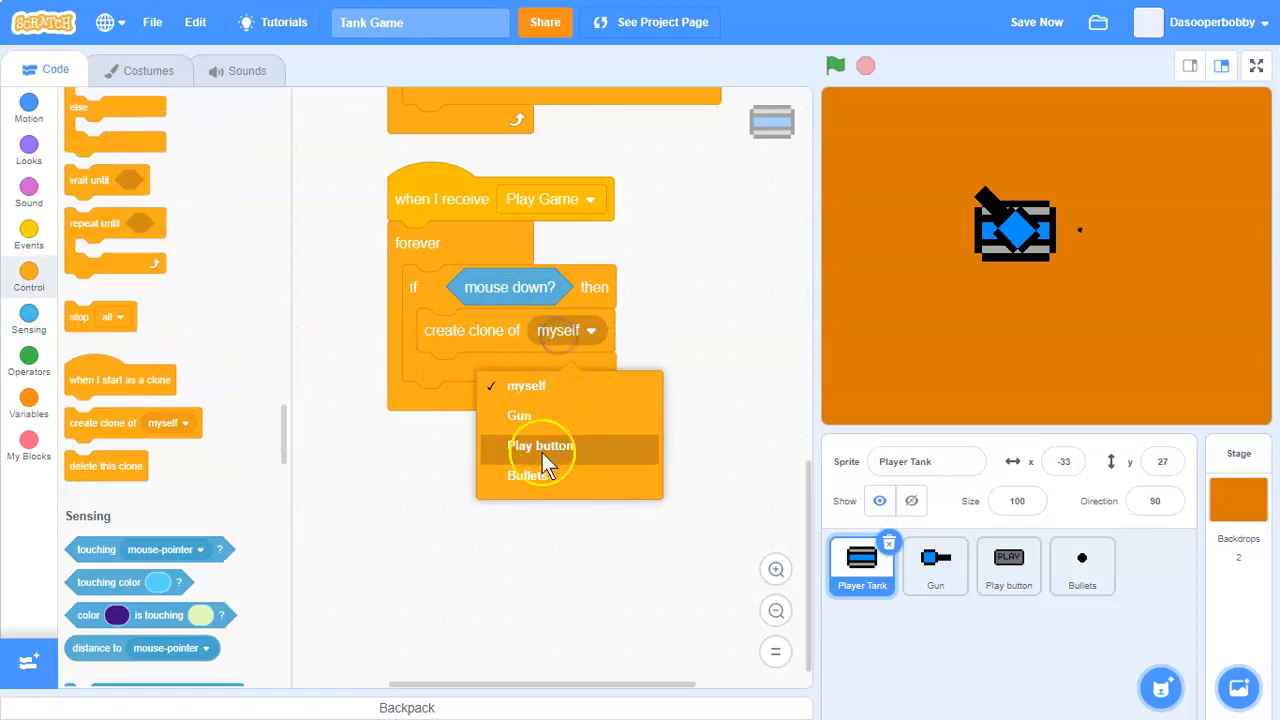
{"action": "left_click", "coordinate": [529, 475]}
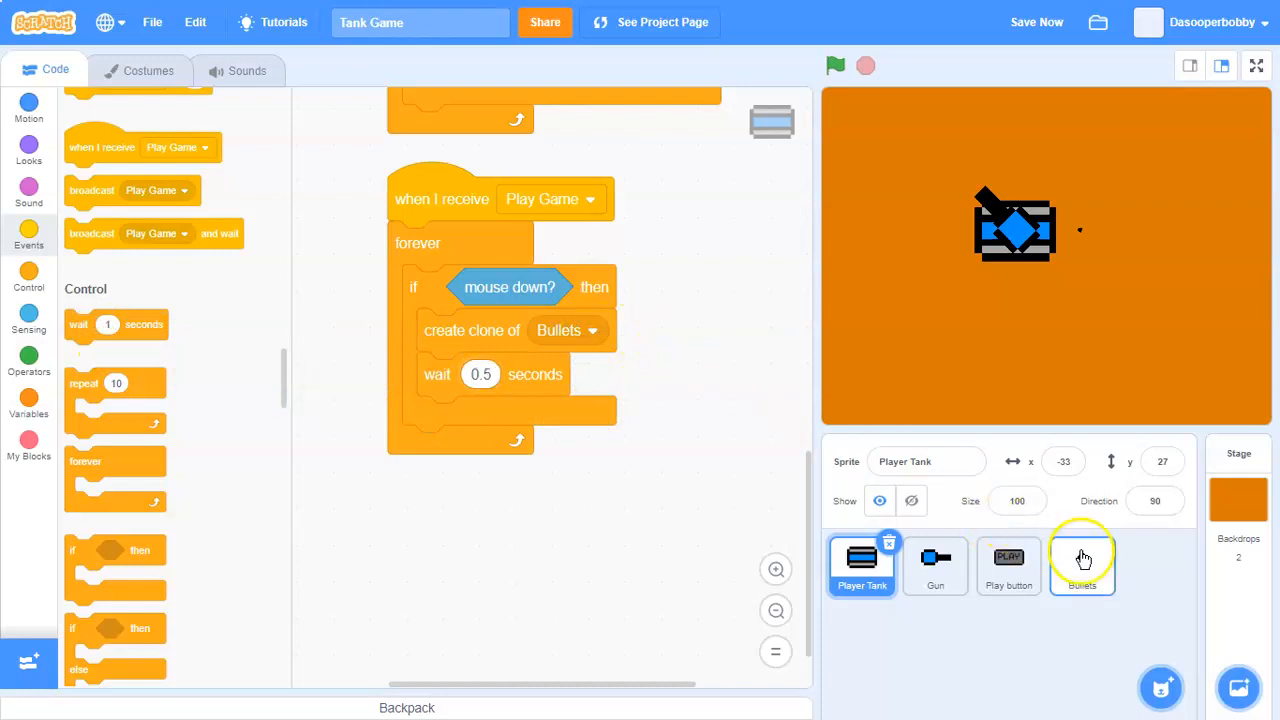
{"action": "left_click", "coordinate": [1081, 565]}
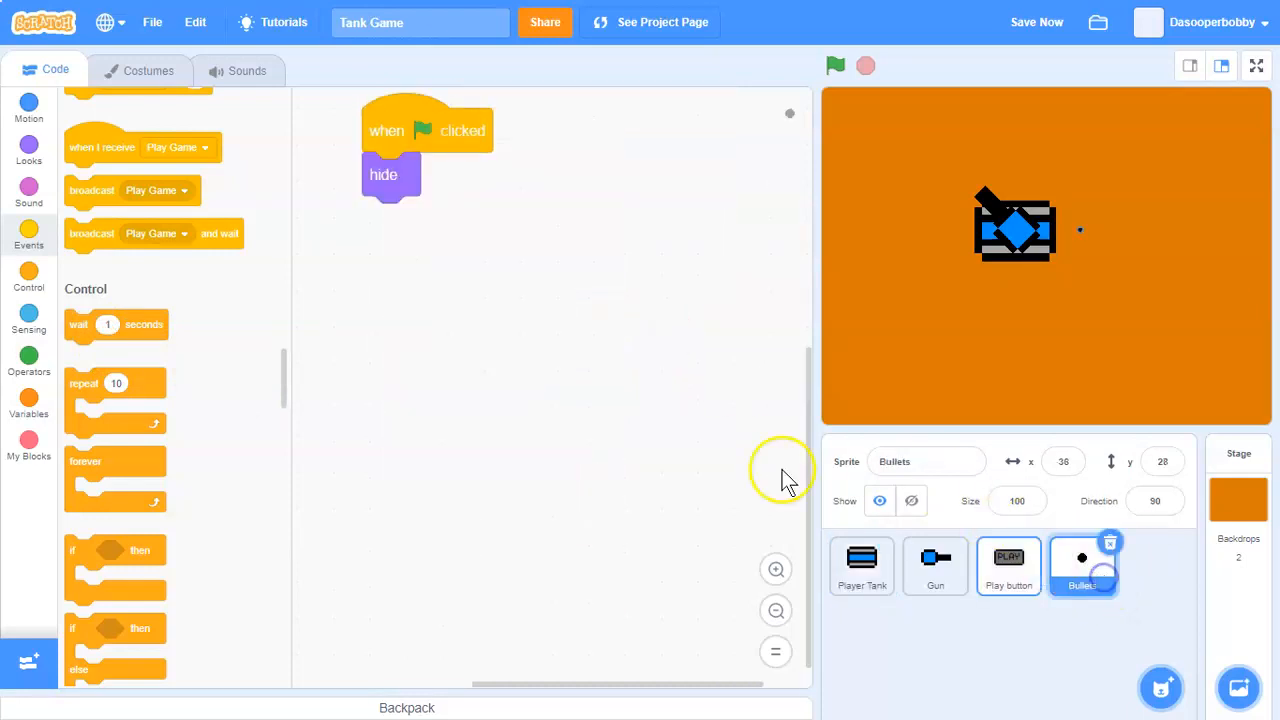
Step: When a Bullets clone starts, show it, move 10 steps until touching edge, then delete it
{"action": "left_click", "coordinate": [935, 565]}
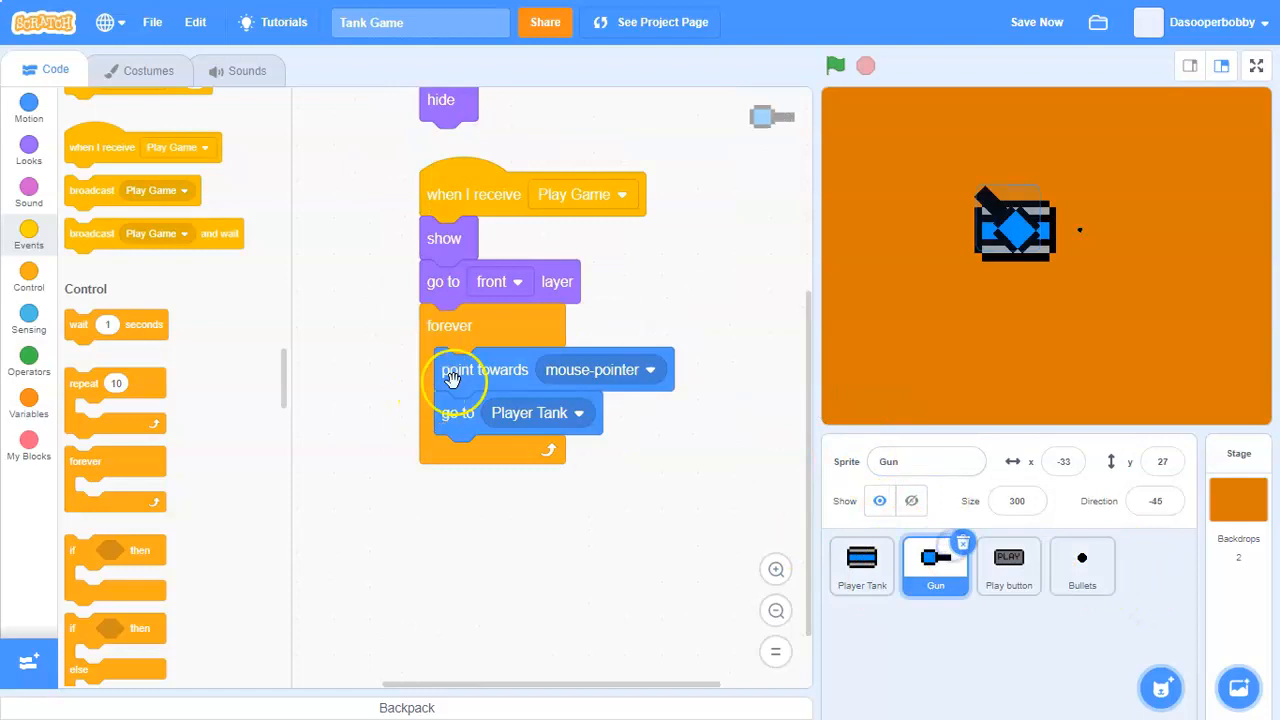
{"action": "left_click", "coordinate": [1081, 565]}
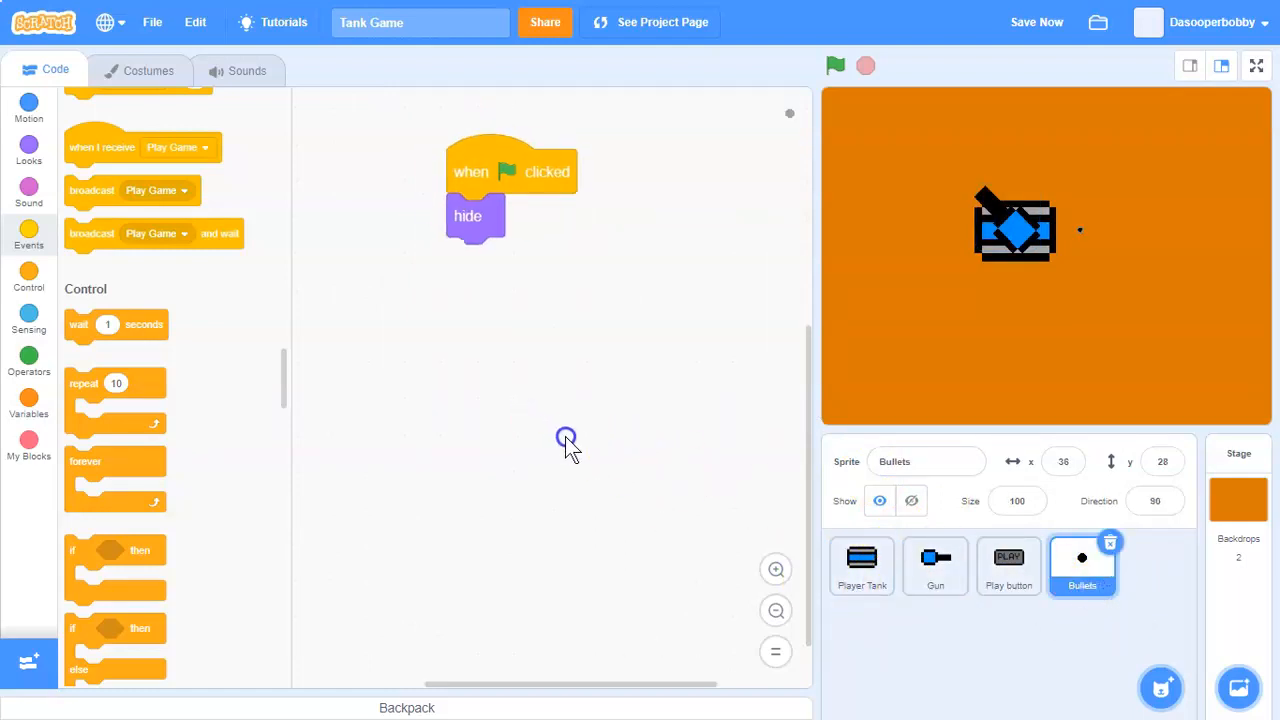
{"action": "scroll", "scroll_direction": "down", "scroll_amount": 3}
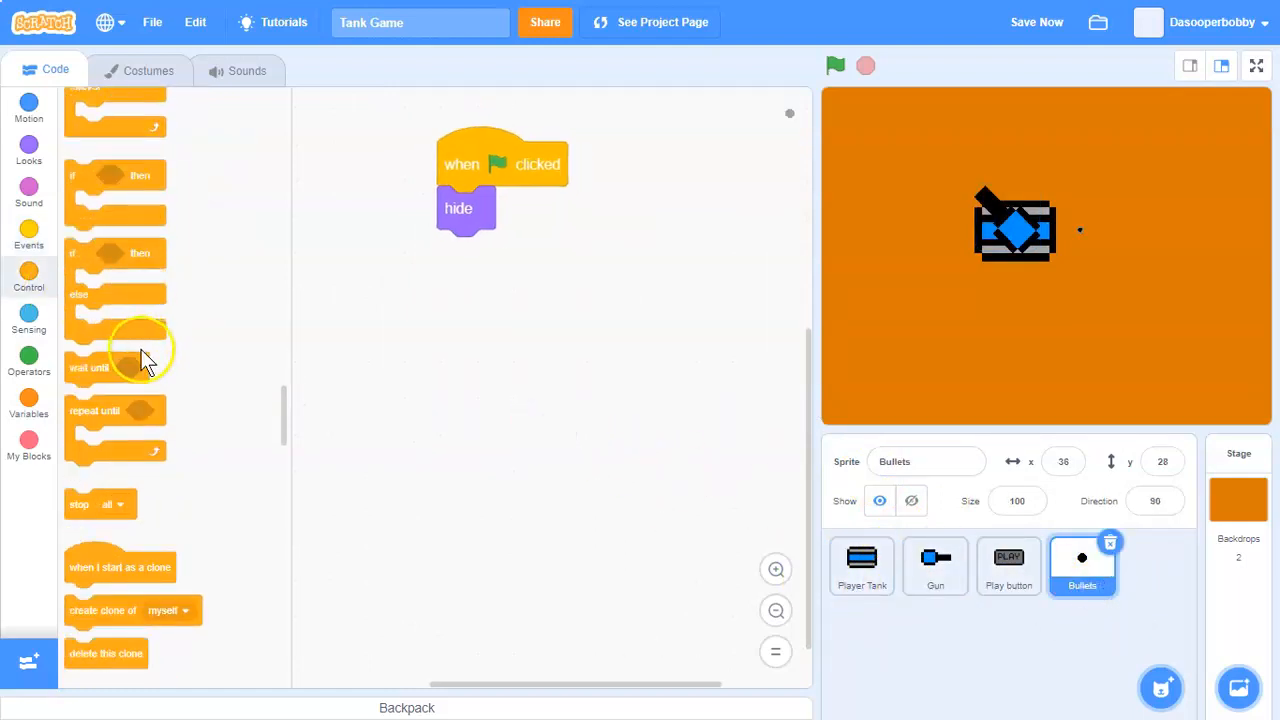
{"action": "left_click_drag", "start_coordinate": [119, 567], "coordinate": [453, 368]}
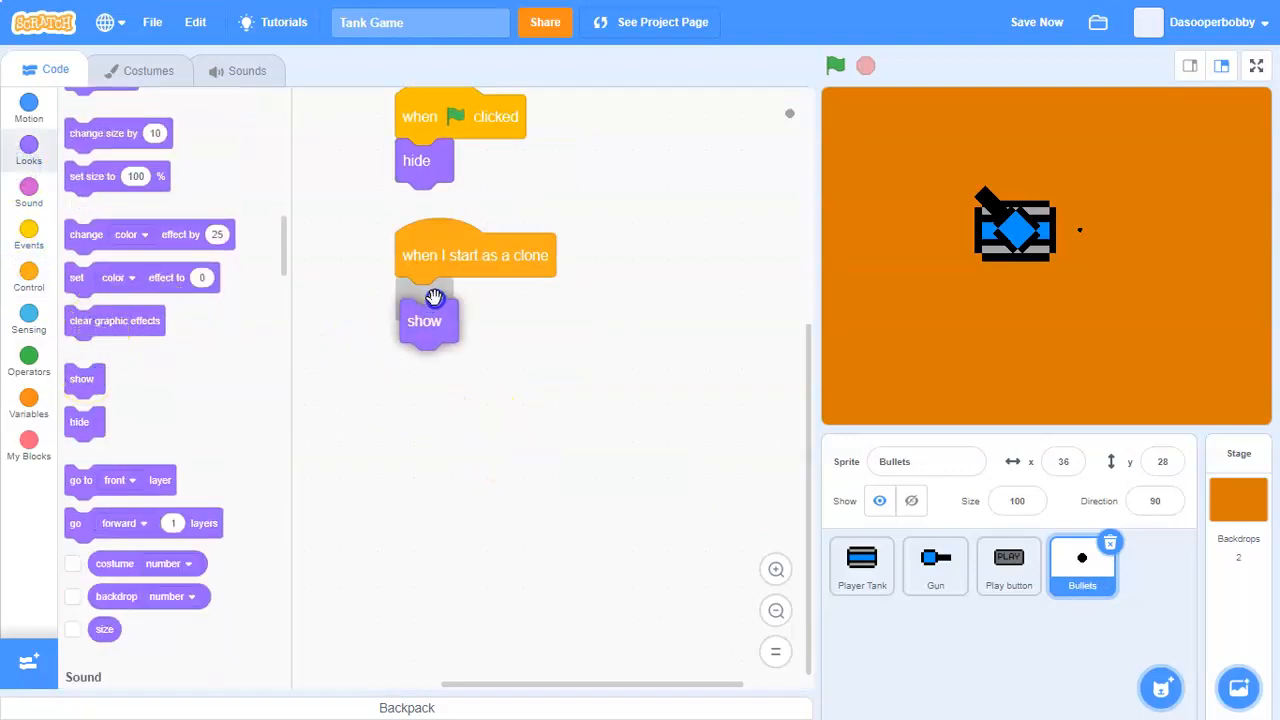
{"action": "left_click", "coordinate": [28, 278]}
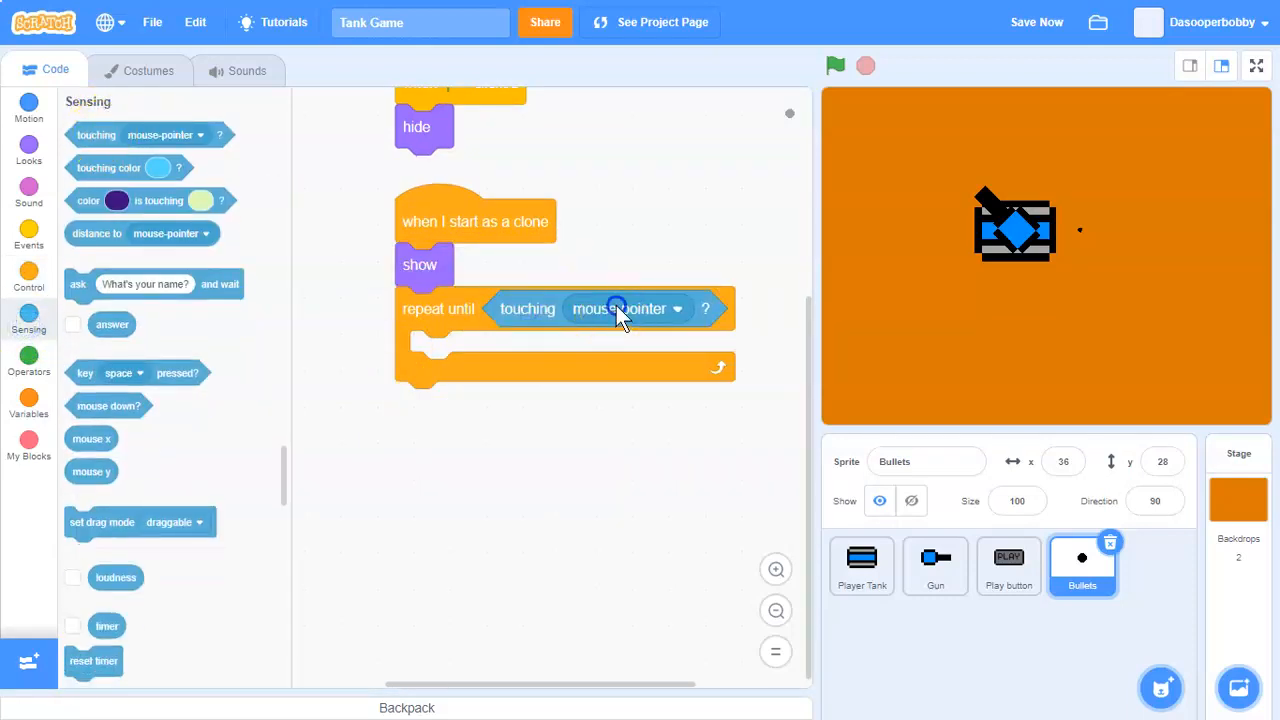
{"action": "left_click", "coordinate": [618, 308]}
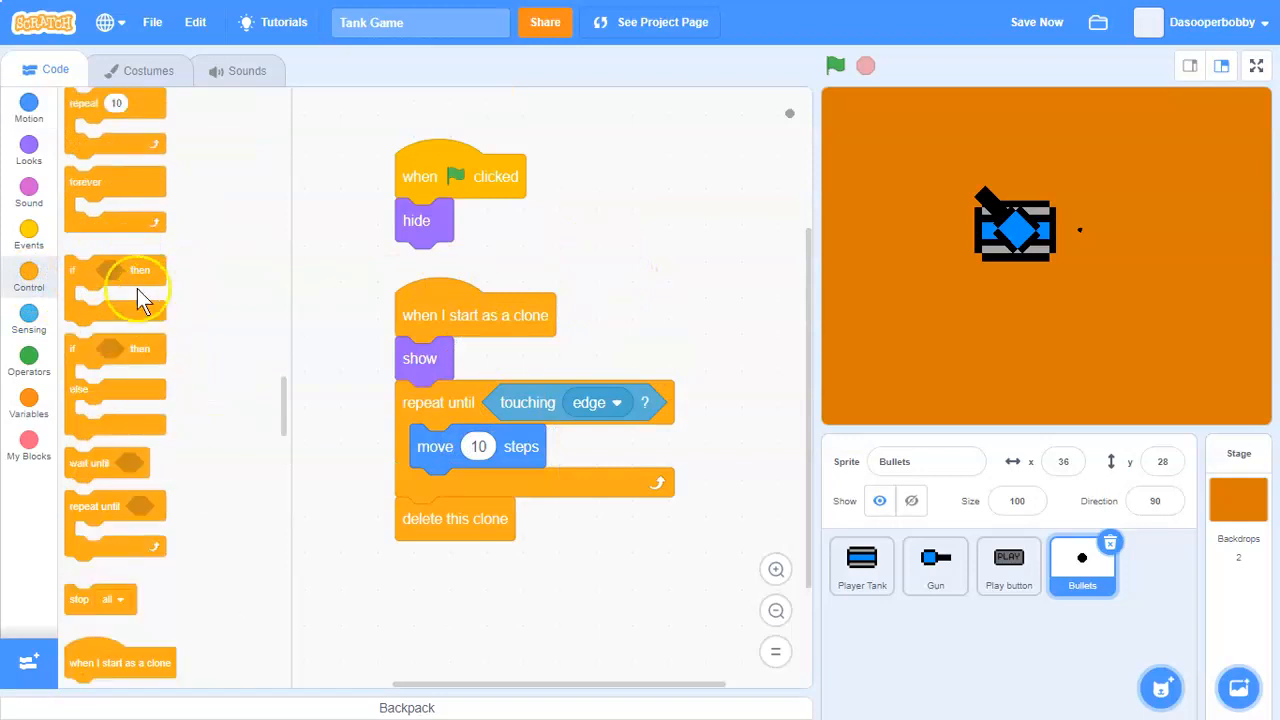
Step: Make the original Bullets sprite forever go to front layer and to the Gun
{"action": "right_click", "coordinate": [570, 245]}
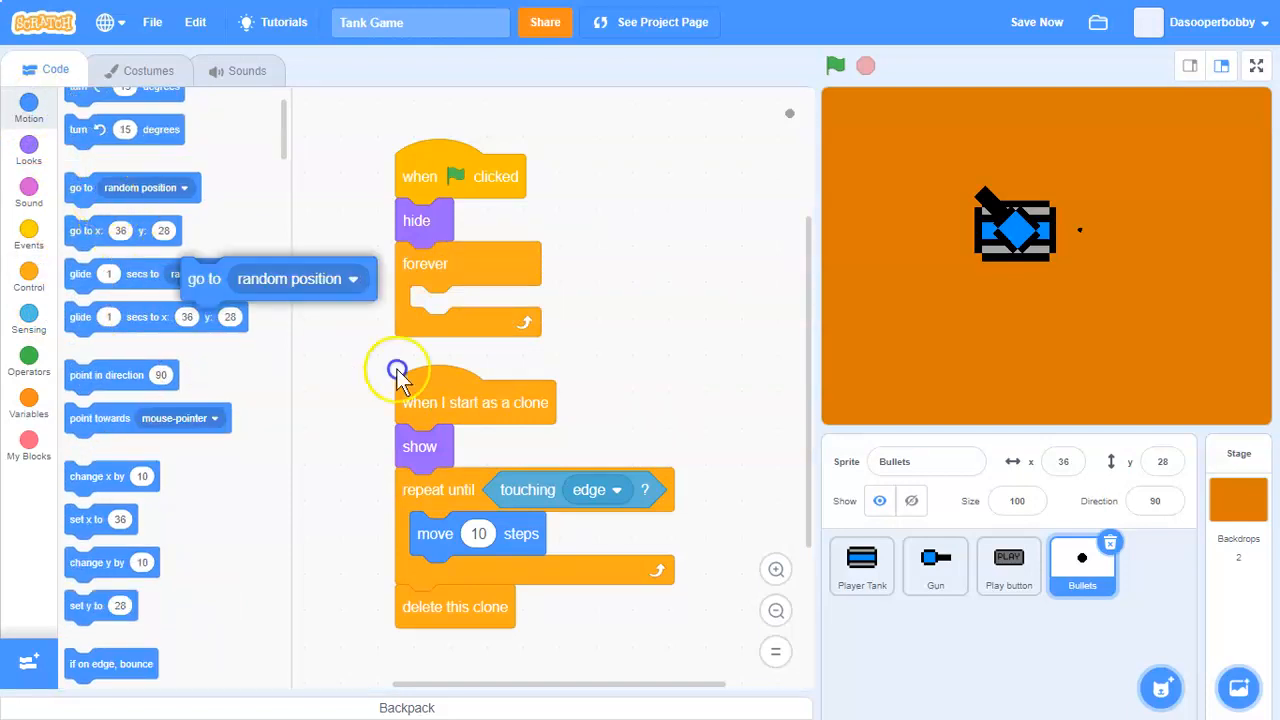
{"action": "left_click", "coordinate": [582, 308]}
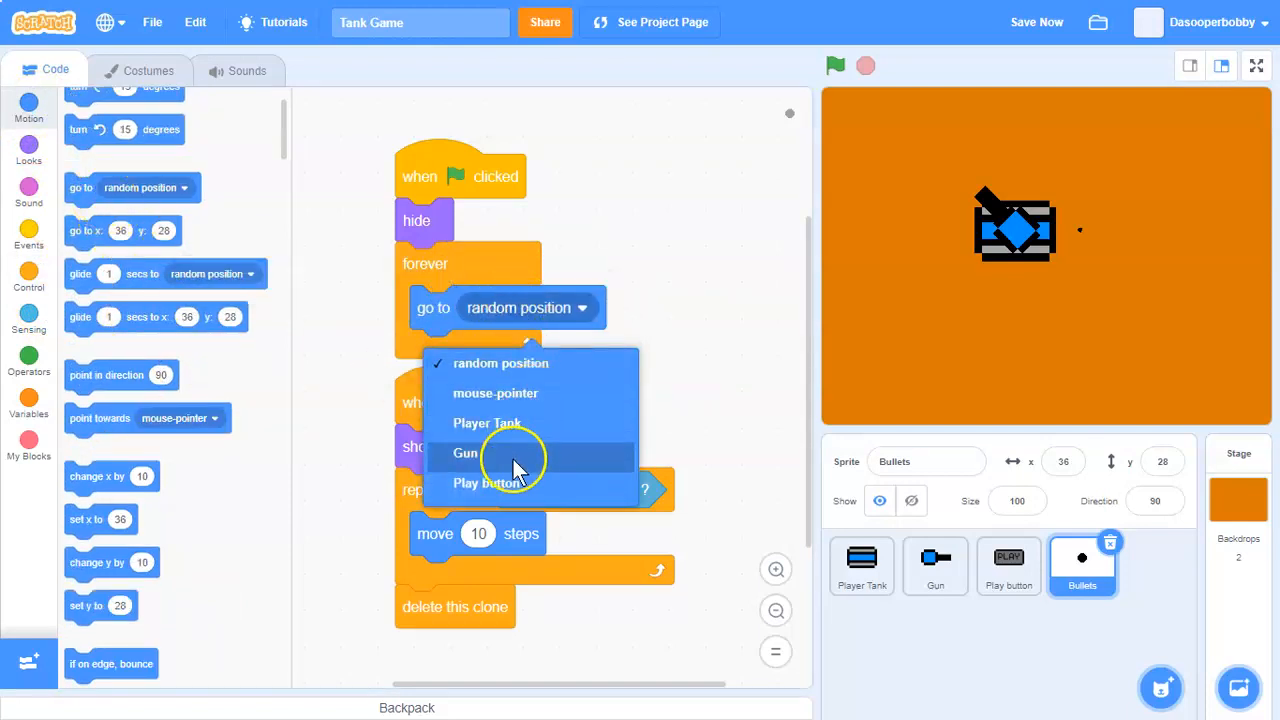
{"action": "left_click", "coordinate": [464, 453]}
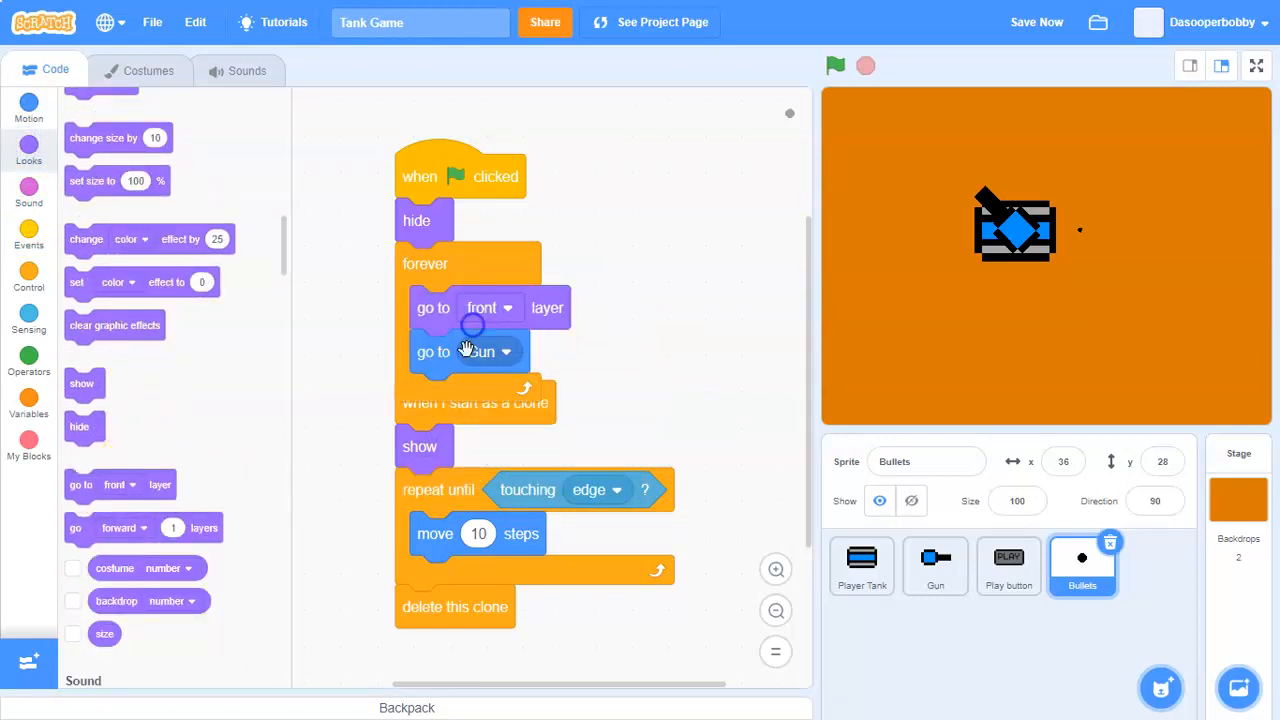
{"action": "right_click", "coordinate": [590, 305]}
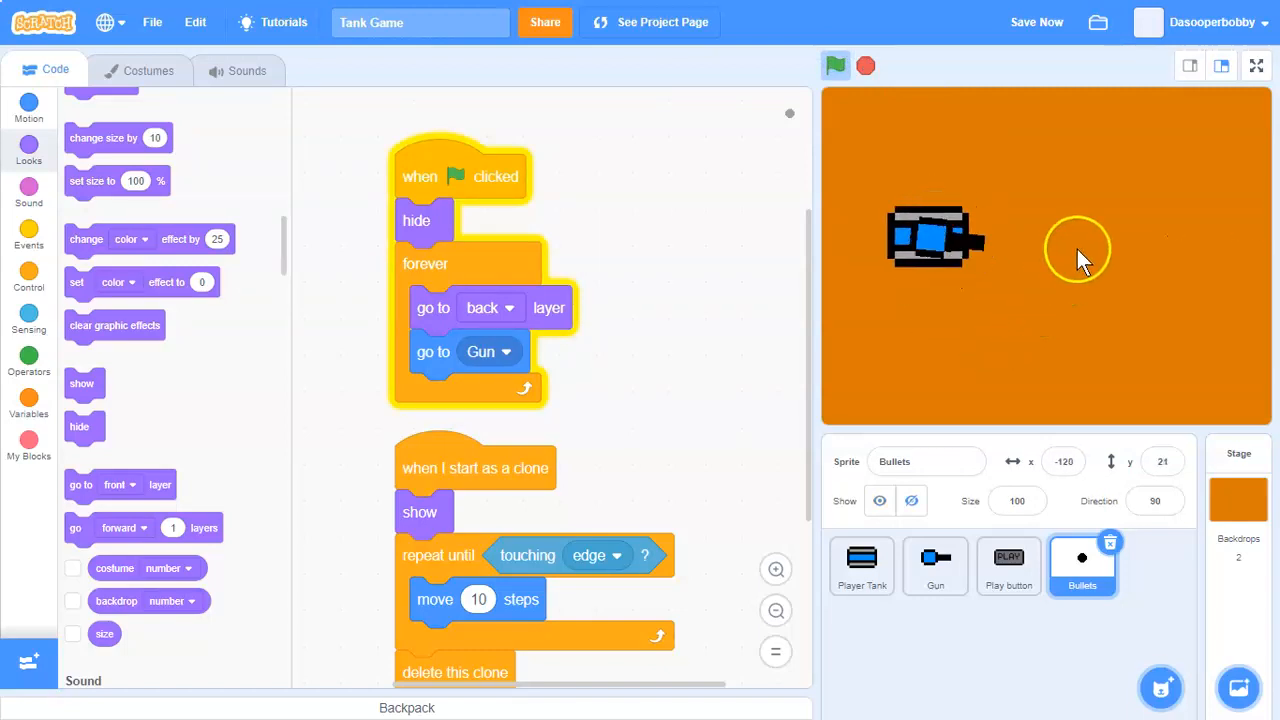
Step: Send Bullets to the back layer and point it in the Gun's direction, then test
{"action": "left_click", "coordinate": [836, 65]}
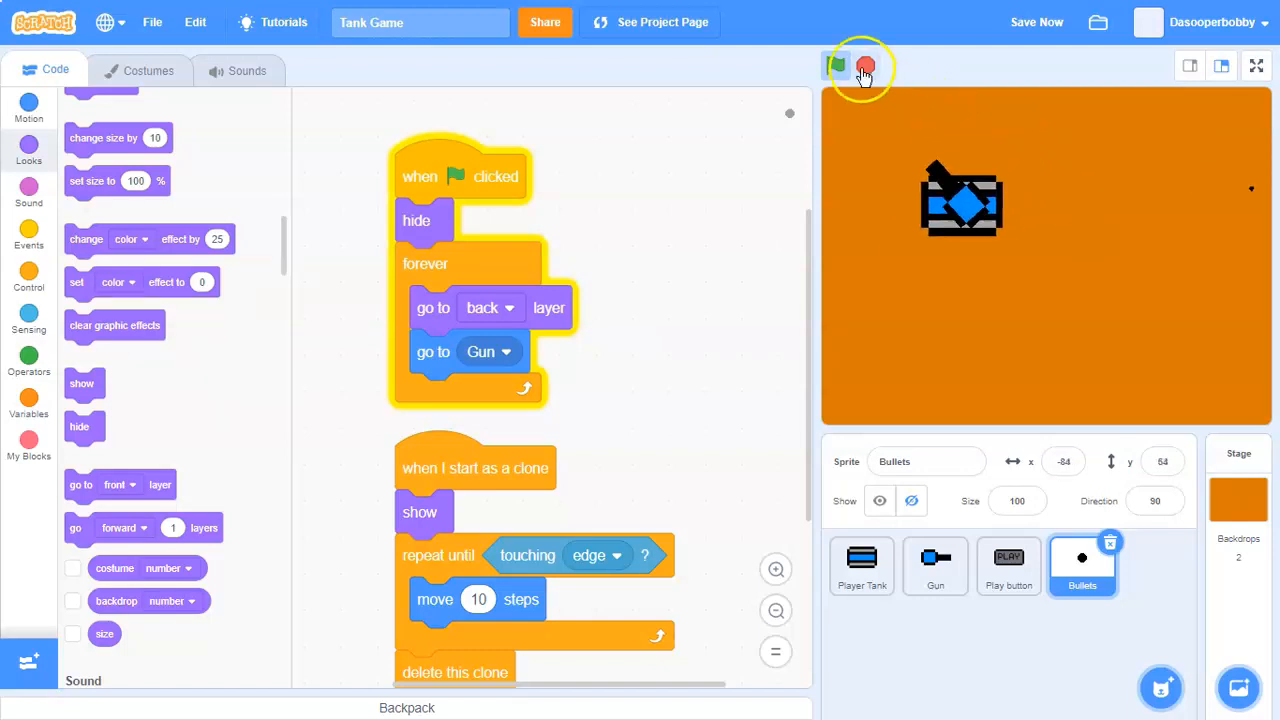
{"action": "left_click", "coordinate": [836, 65]}
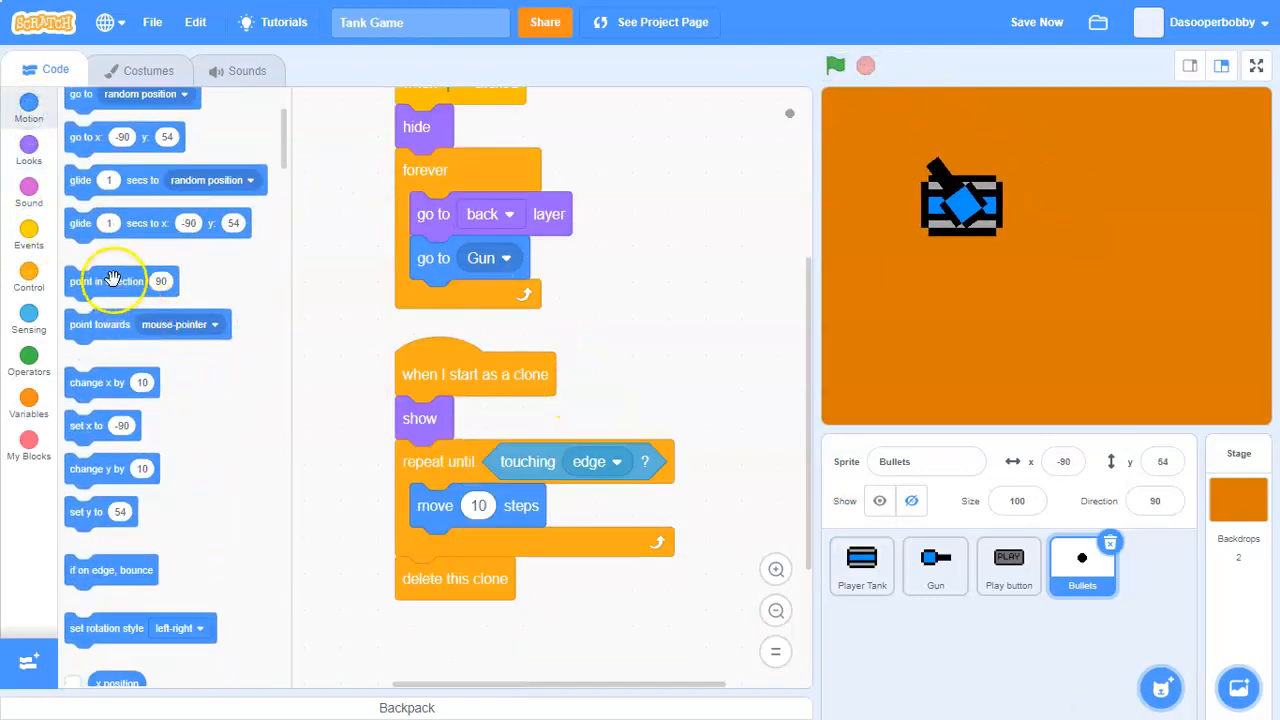
{"action": "left_click", "coordinate": [28, 318]}
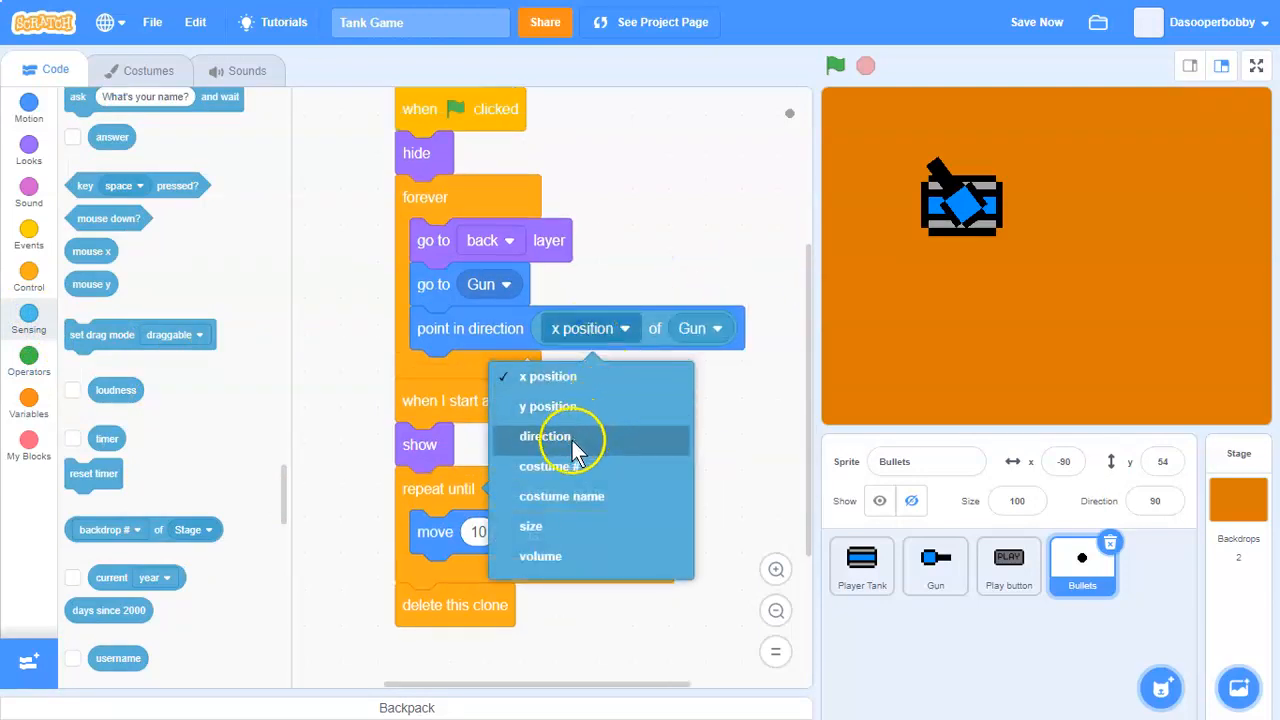
{"action": "left_click", "coordinate": [546, 436]}
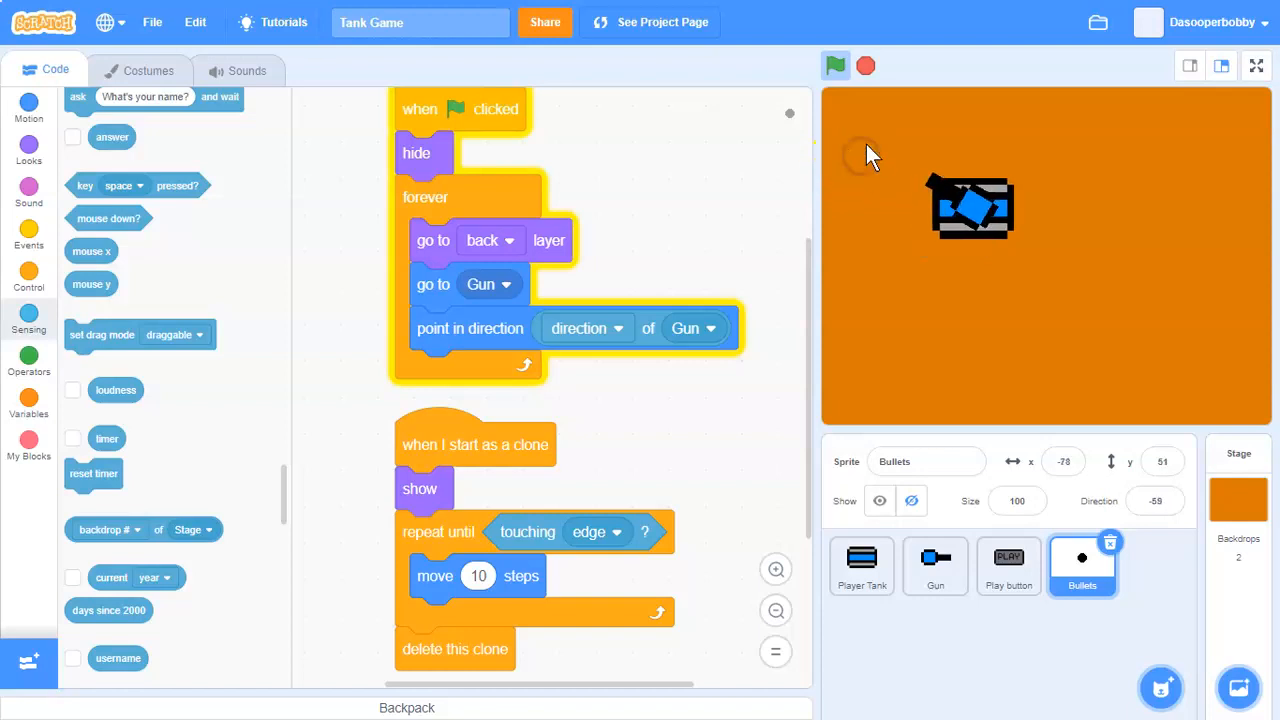
{"action": "left_click", "coordinate": [861, 565]}
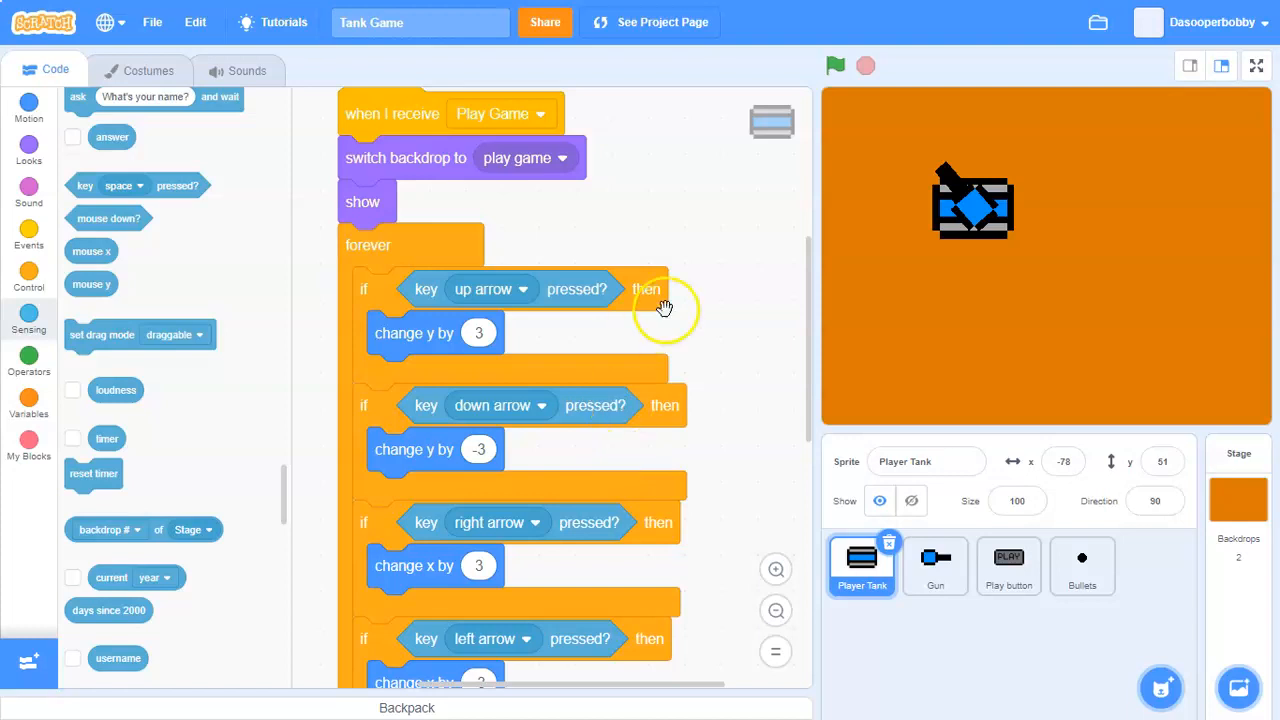
Step: Combine the up and down arrow conditions with 'or' key pressed checks for W and S
{"action": "left_click", "coordinate": [29, 364]}
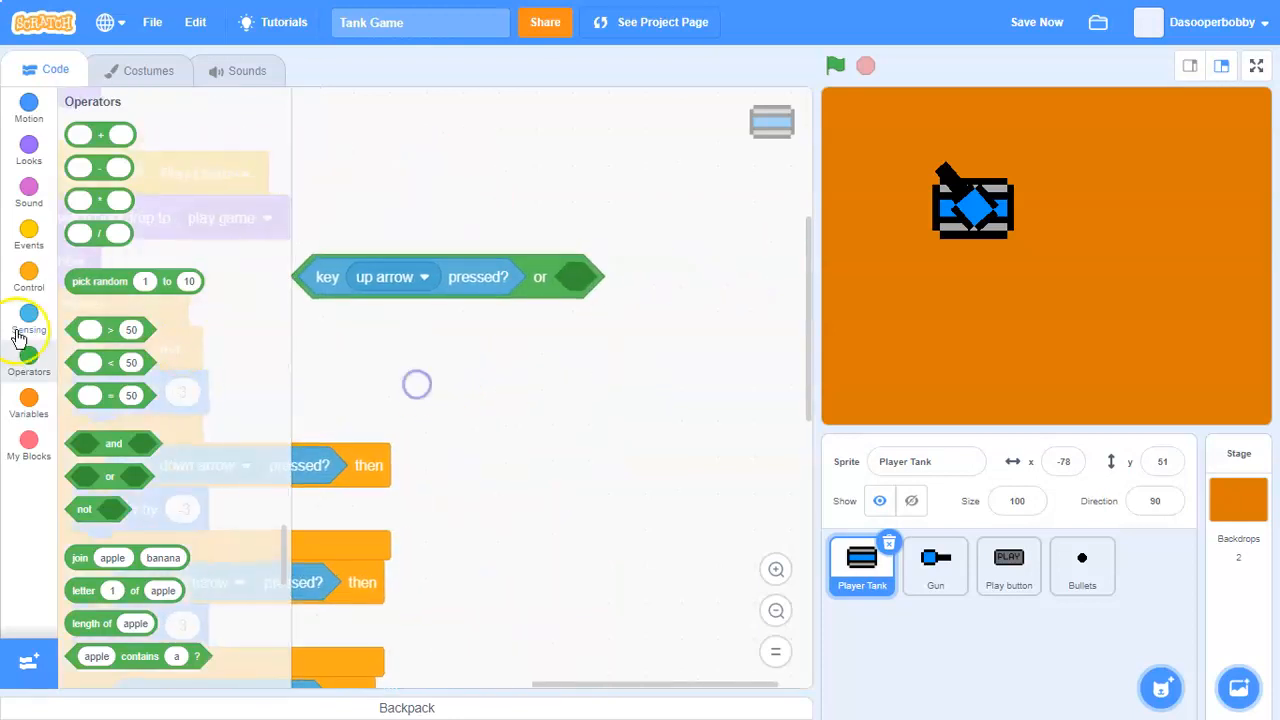
{"action": "left_click", "coordinate": [636, 277]}
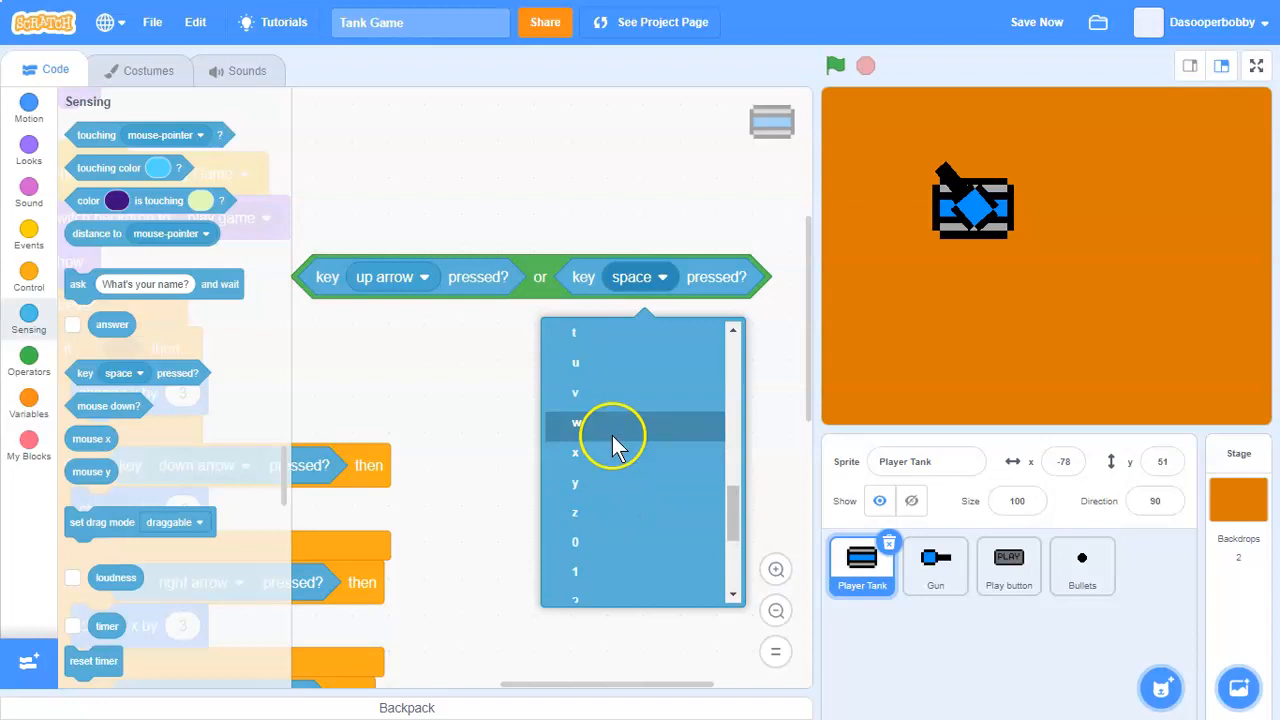
{"action": "left_click", "coordinate": [614, 422]}
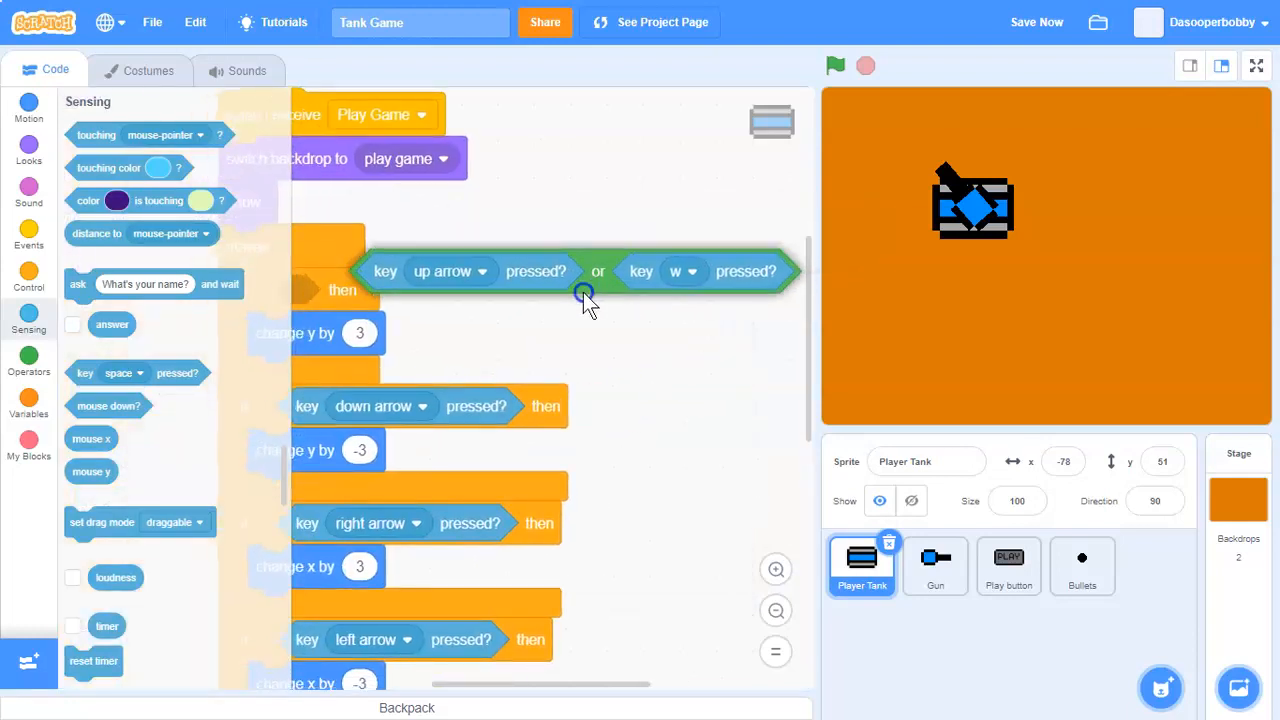
{"action": "scroll", "scroll_direction": "down", "scroll_amount": 3}
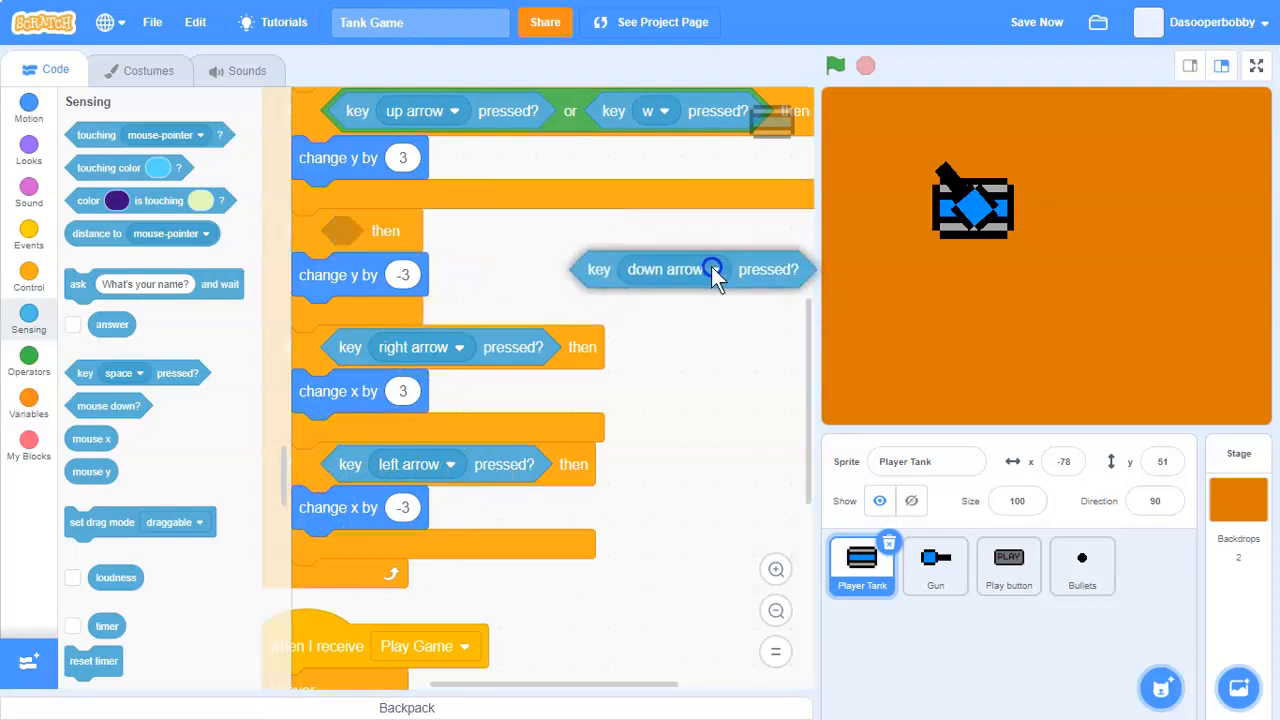
{"action": "left_click", "coordinate": [29, 356]}
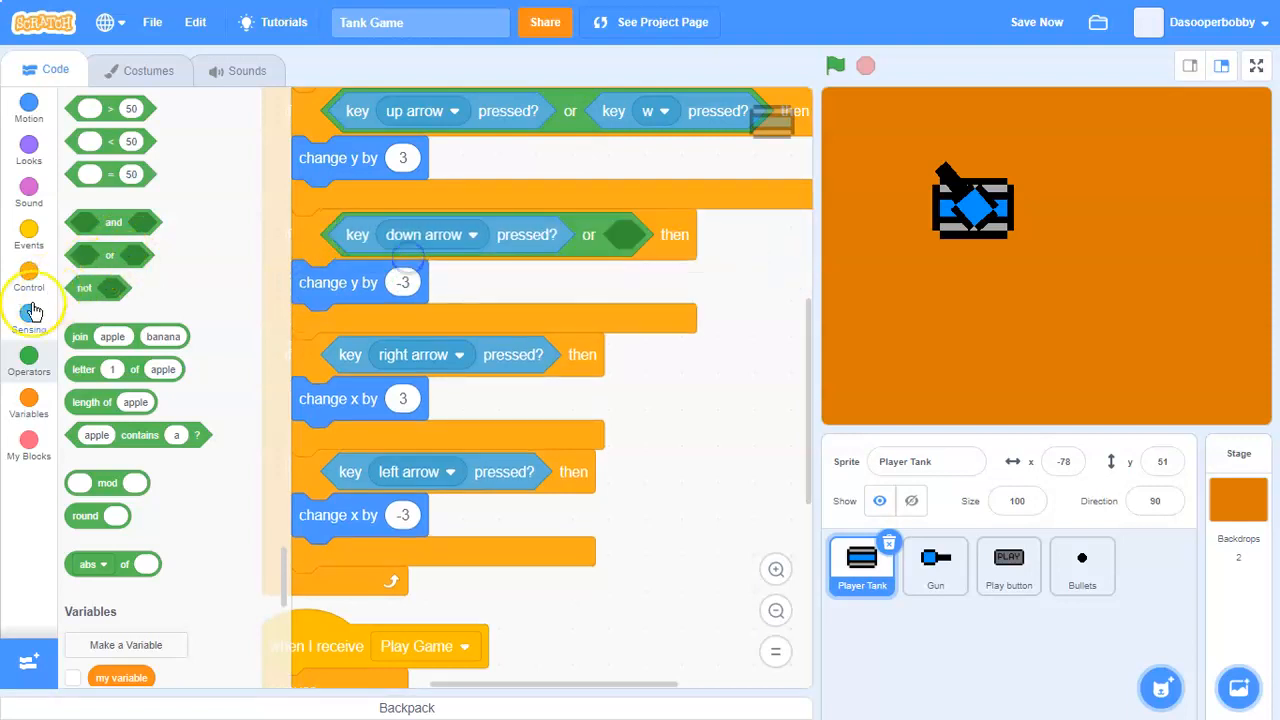
{"action": "left_click", "coordinate": [29, 313]}
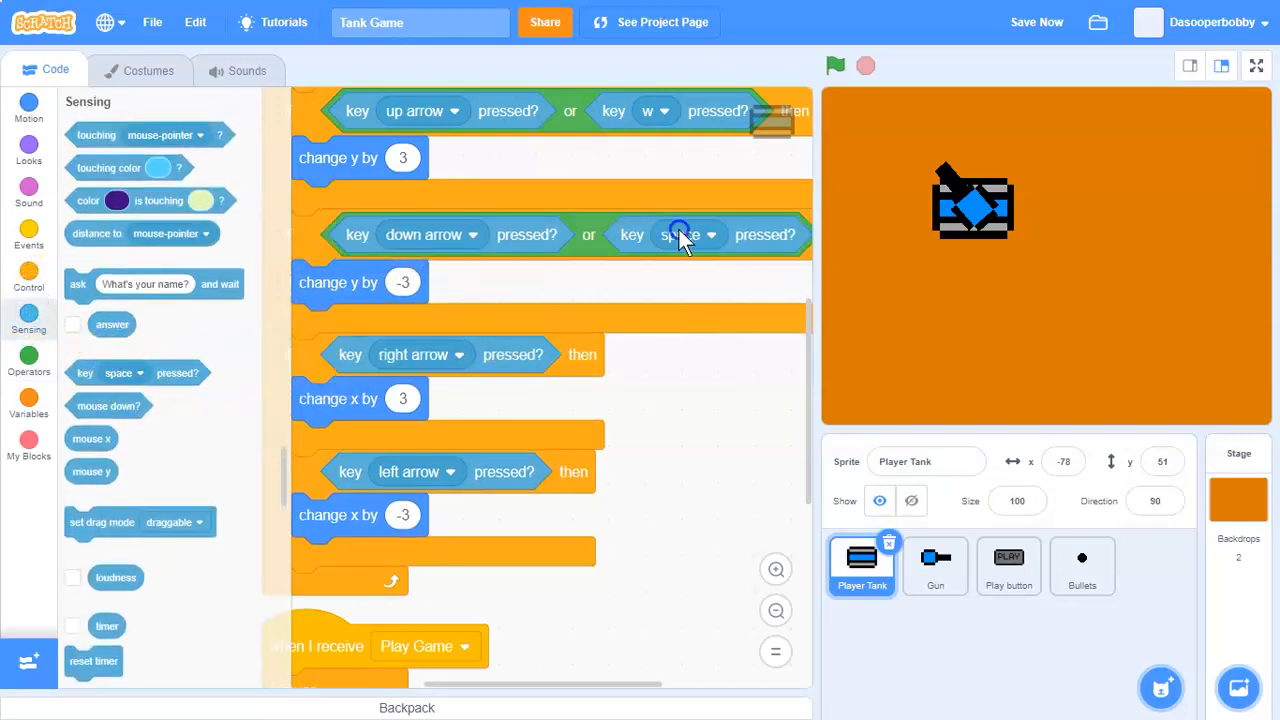
{"action": "left_click", "coordinate": [688, 235]}
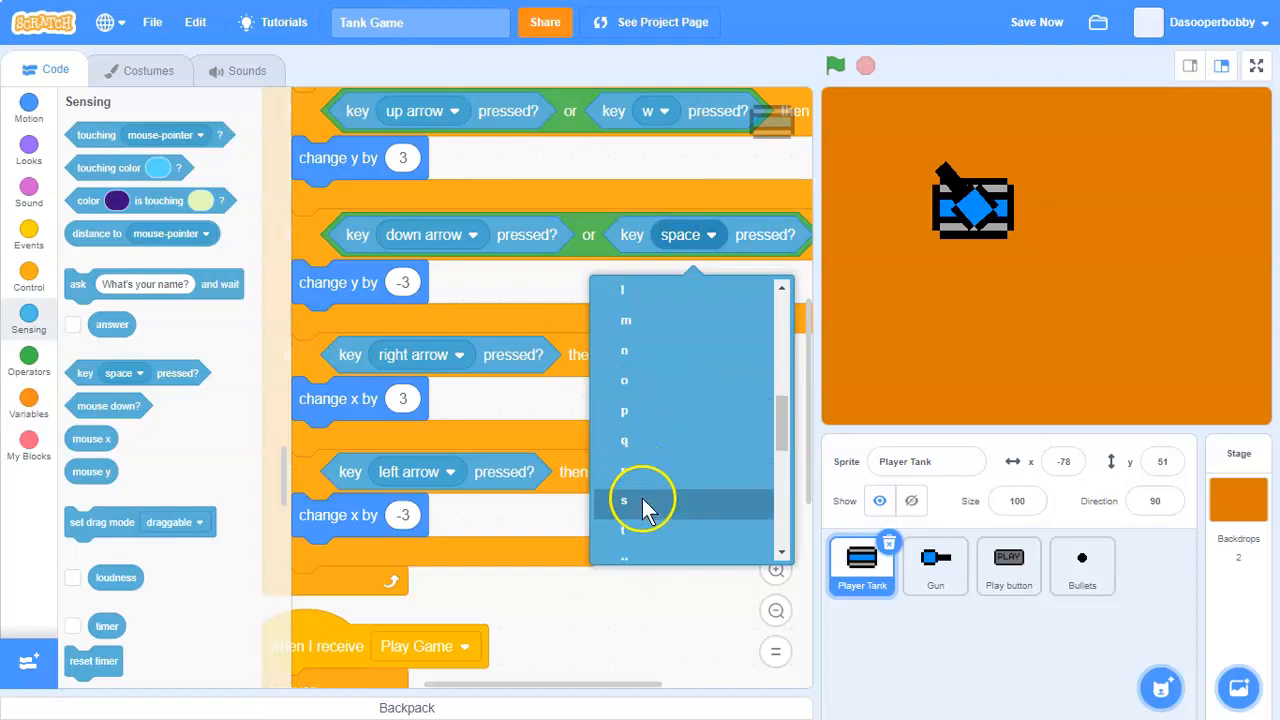
{"action": "left_click", "coordinate": [623, 500]}
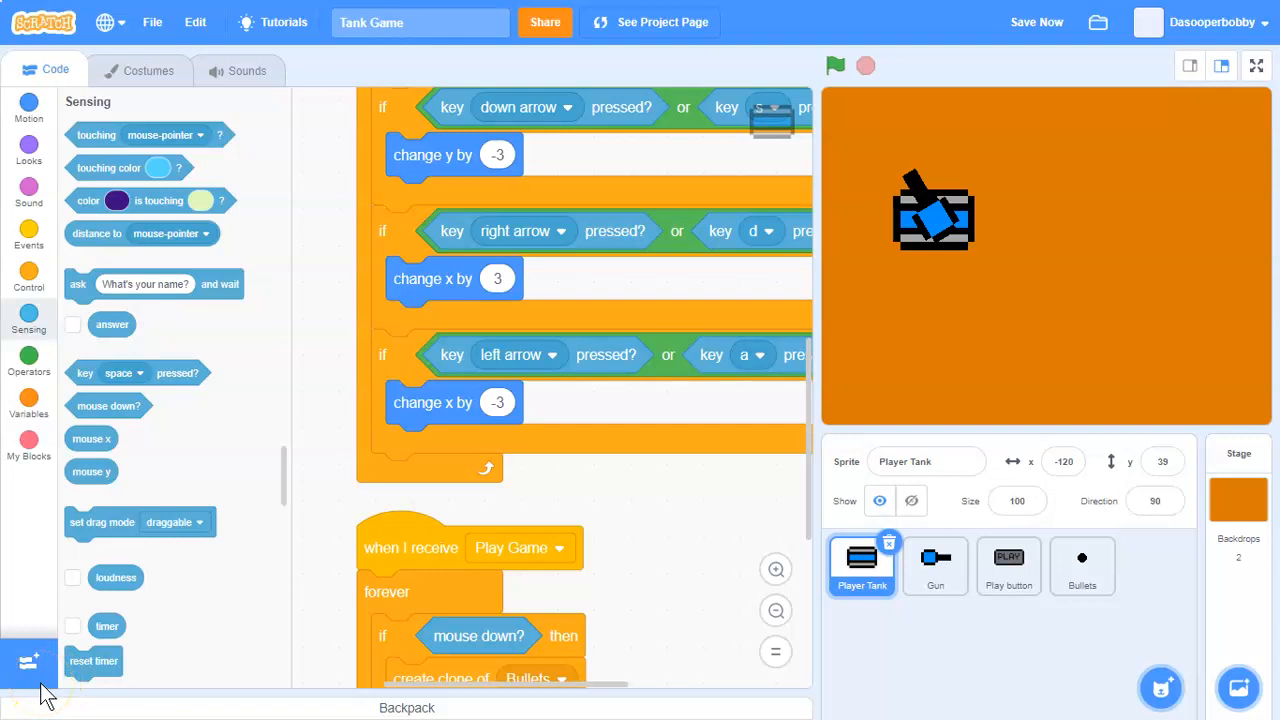
{"action": "scroll", "scroll_direction": "down", "scroll_amount": 3}
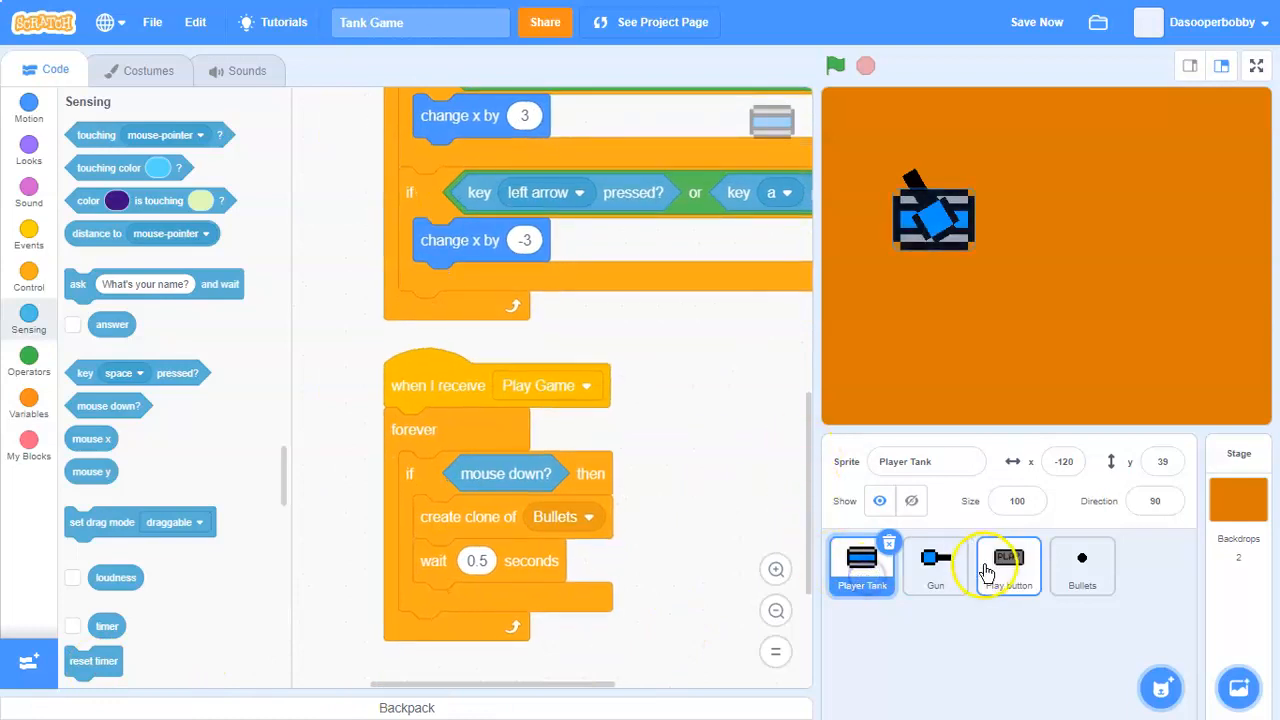
{"action": "left_click", "coordinate": [1082, 565]}
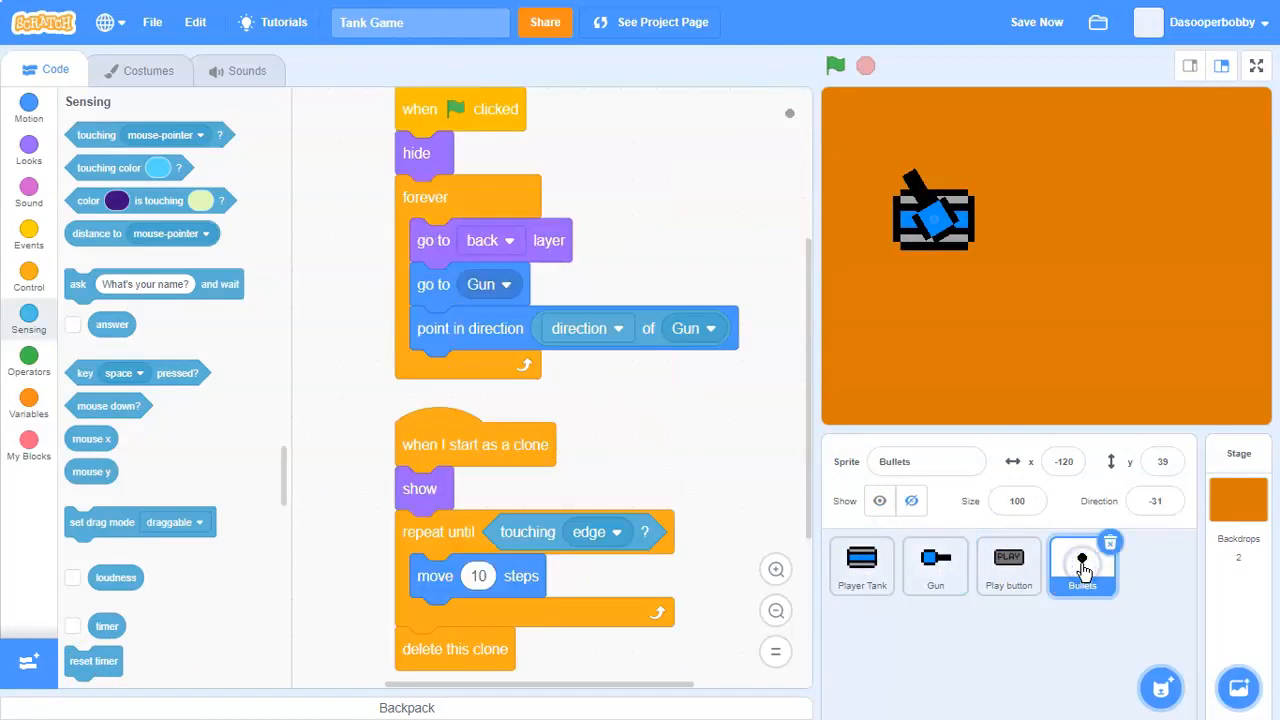
{"action": "left_click", "coordinate": [935, 565]}
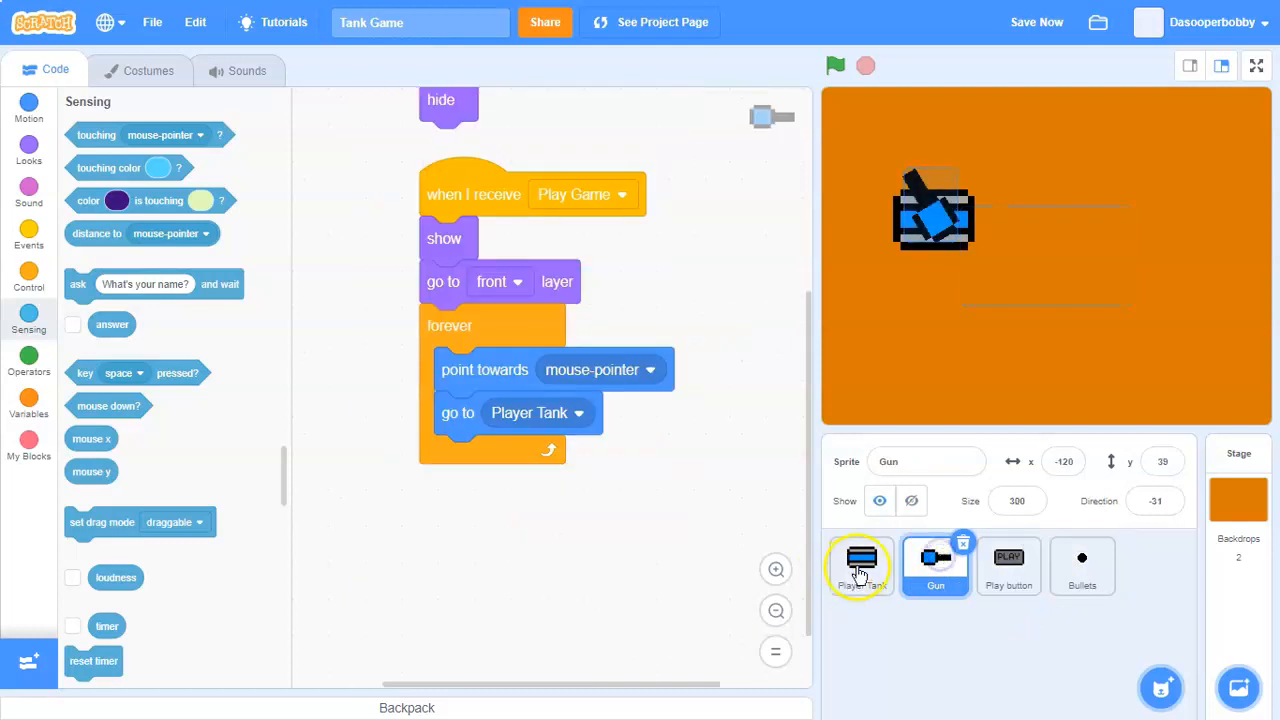
{"action": "left_click", "coordinate": [861, 565]}
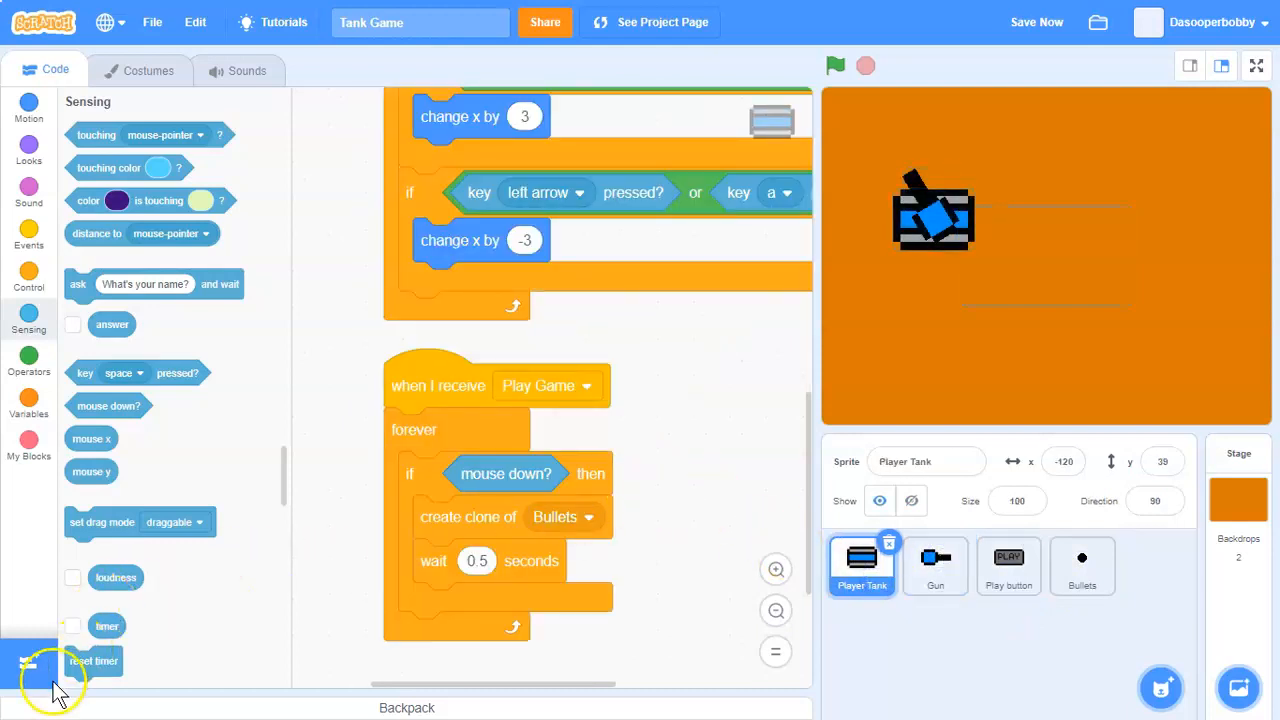